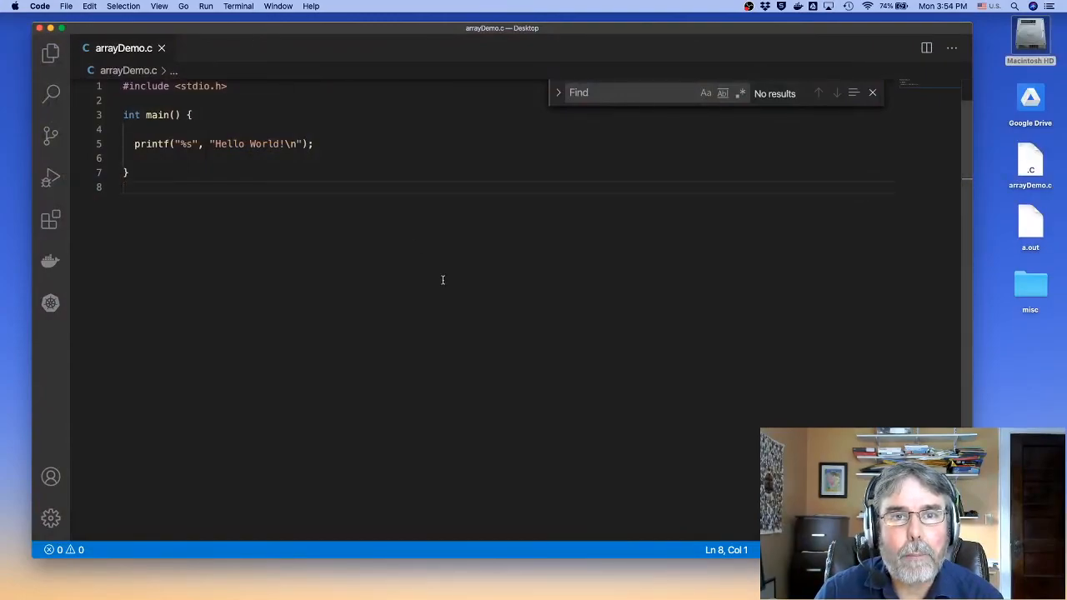
- Dismiss the Find widget to reveal the Hello World program in arrayDemo.c
click(872, 92)
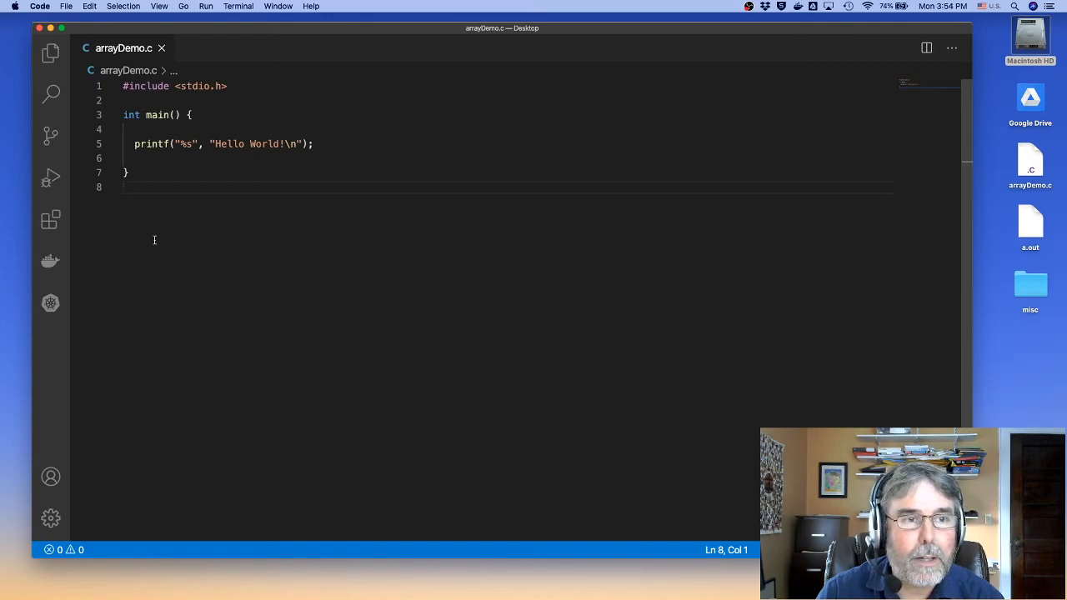
mouse_move(135, 218)
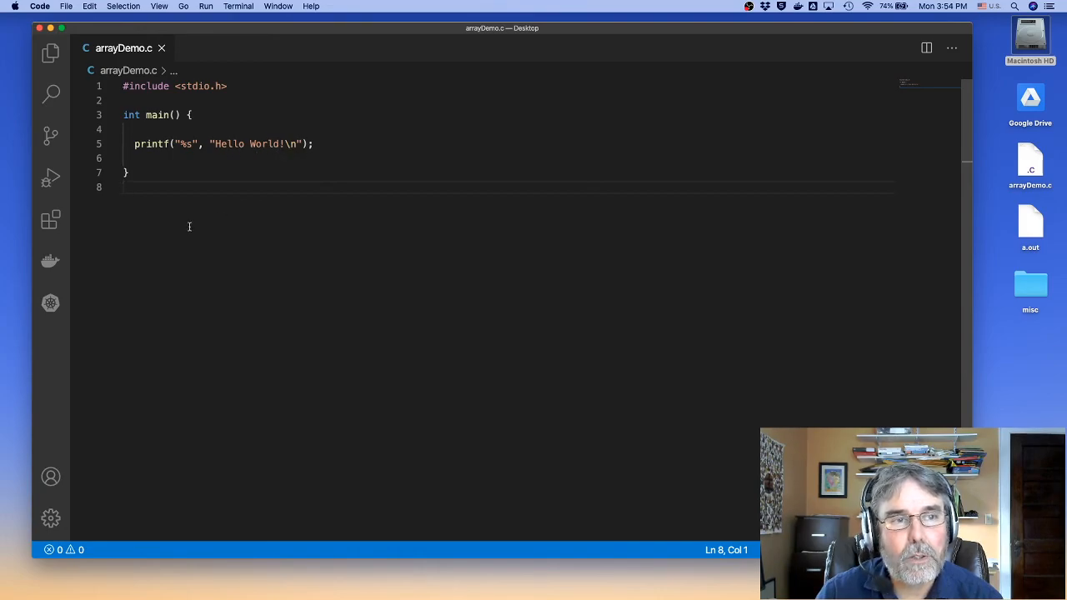
- Compile arrayDemo.c with gcc in the integrated terminal and run ./a.out
key(Ctrl+`)
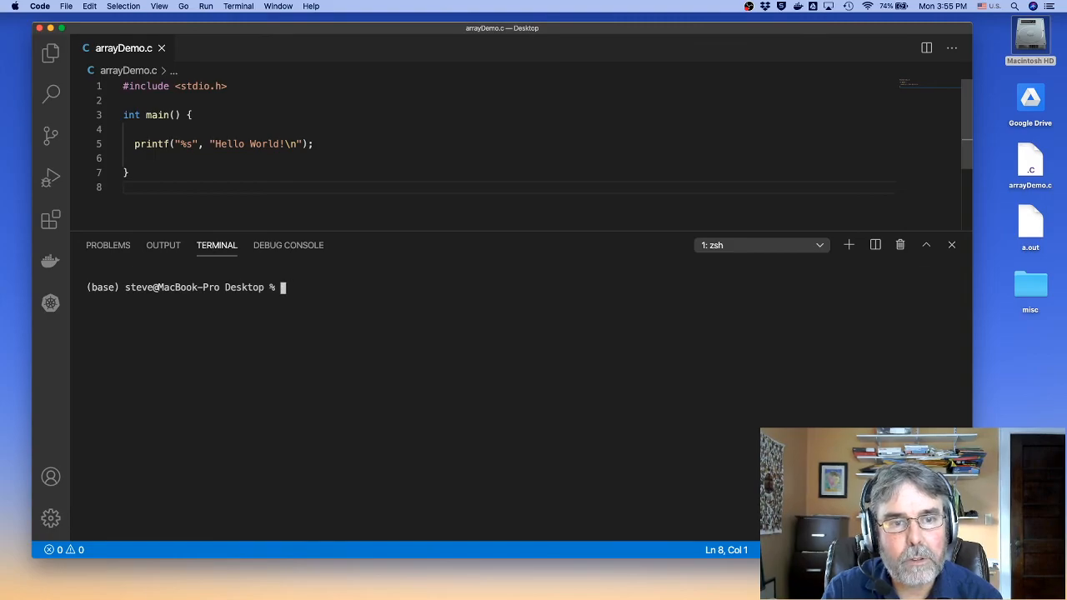
text(gcc)
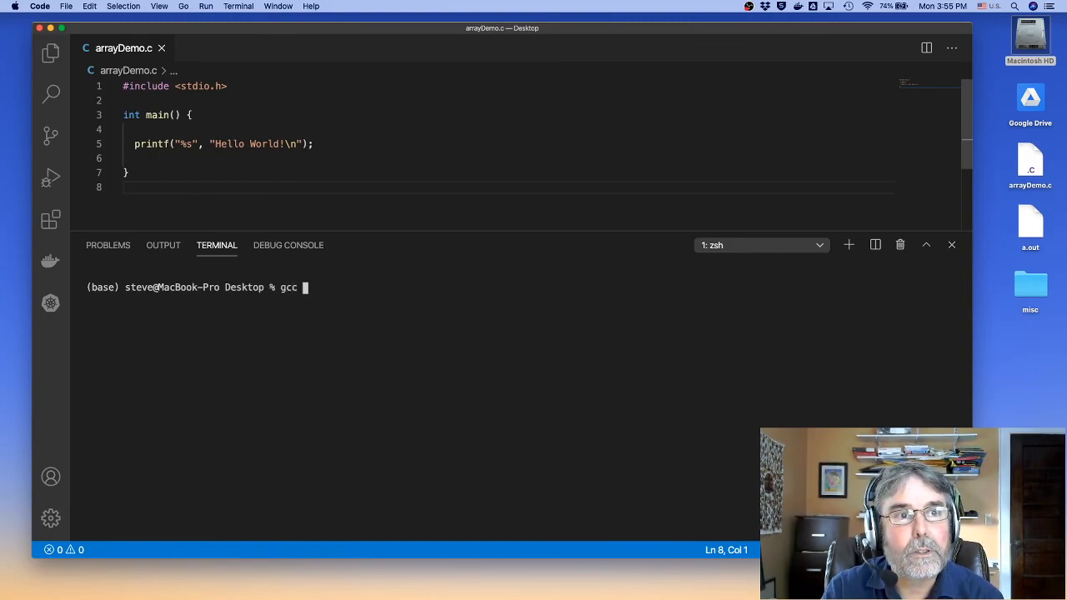
key(Return)
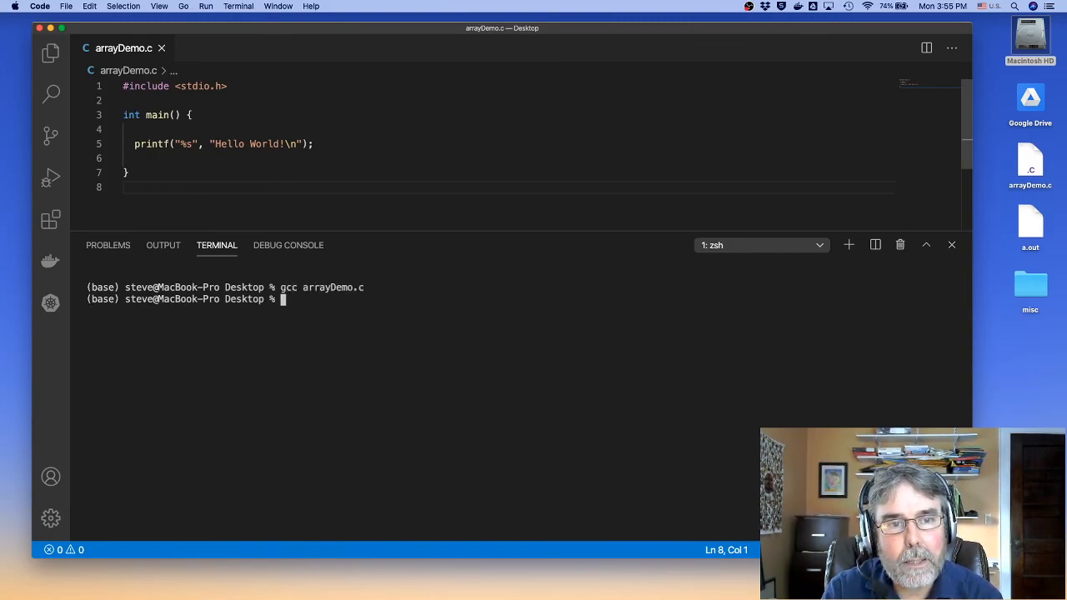
text(./a.out)
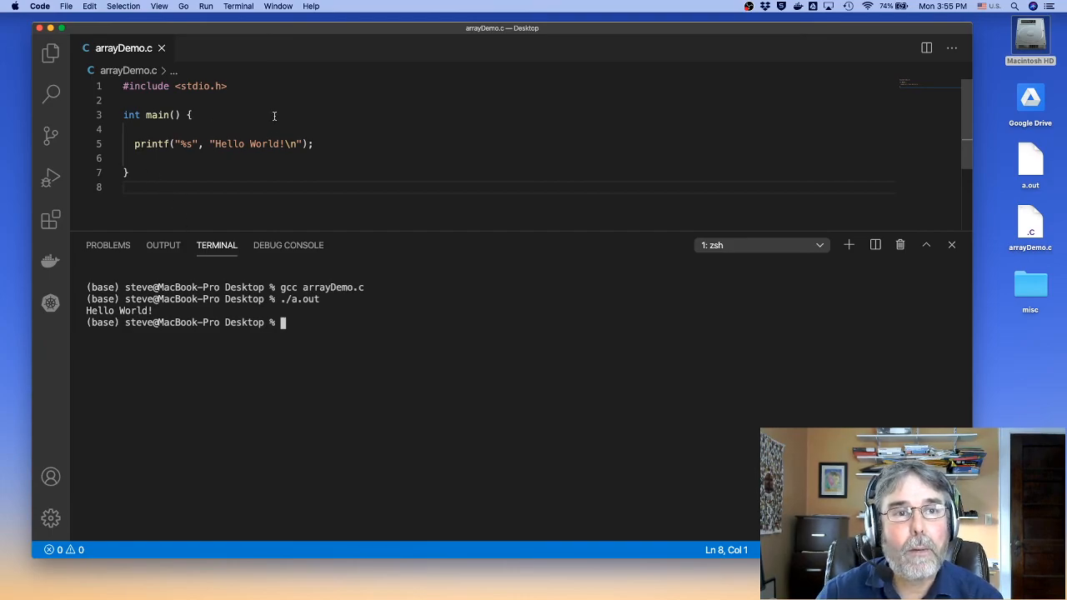
- Declare char mesg[] = "Hello World!\n" above main and make printf print mesg
click(226, 85)
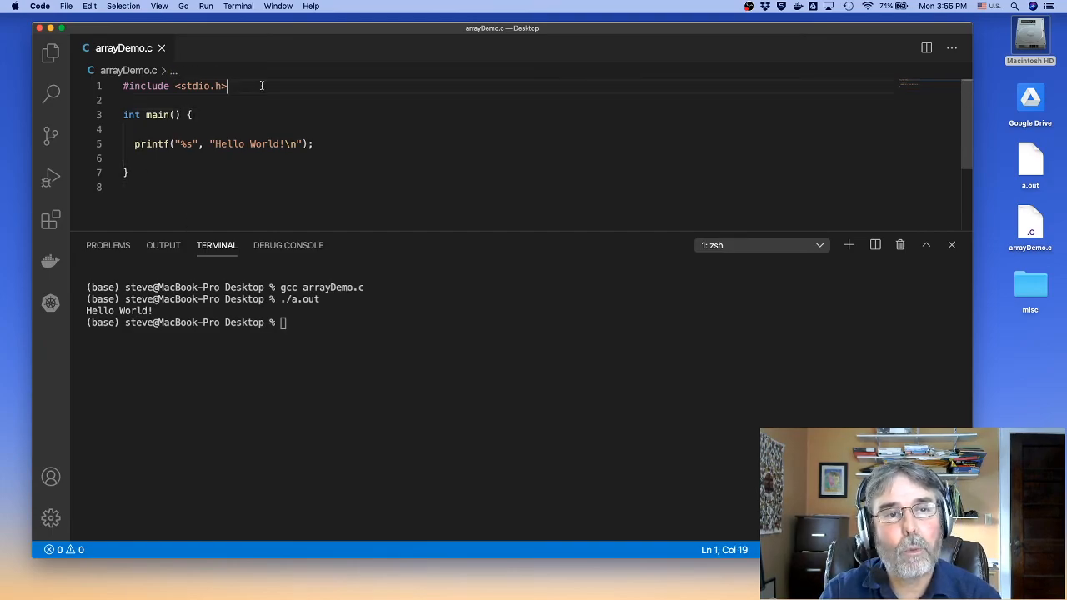
key(Enter)
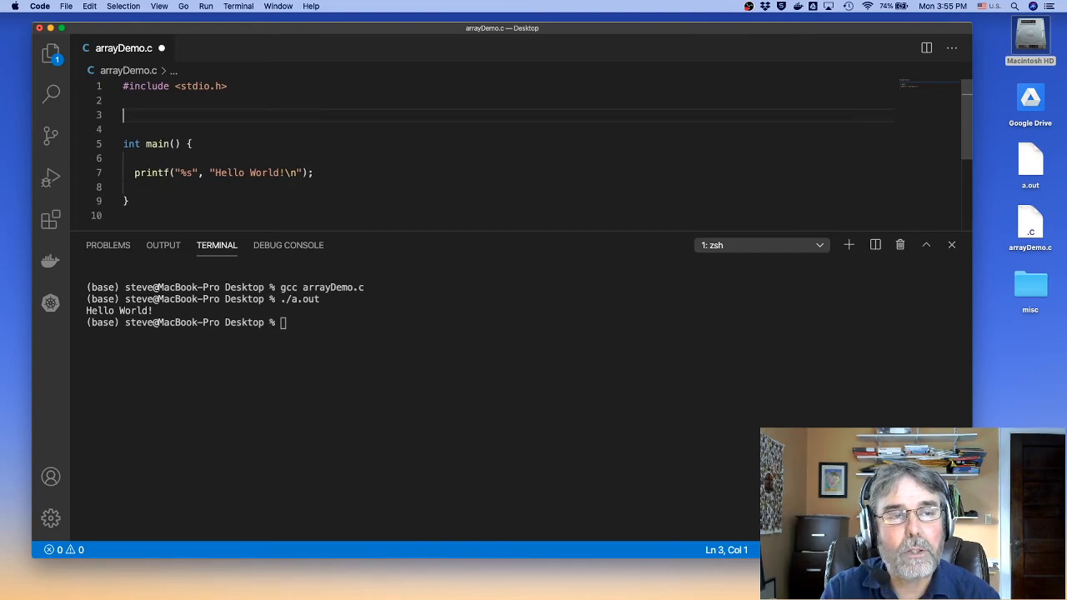
text(char me)
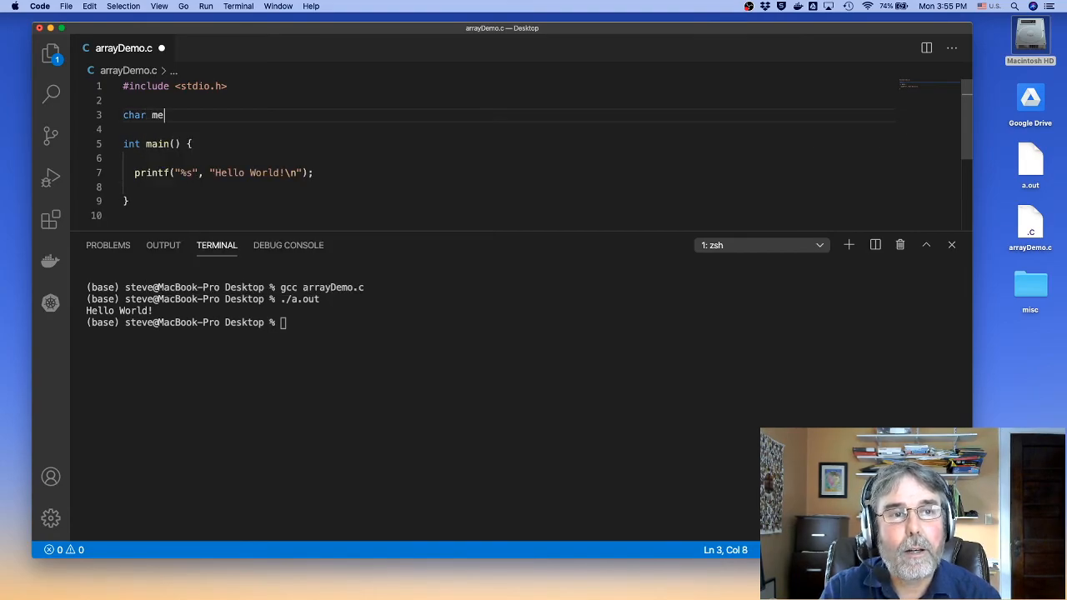
text(sg)
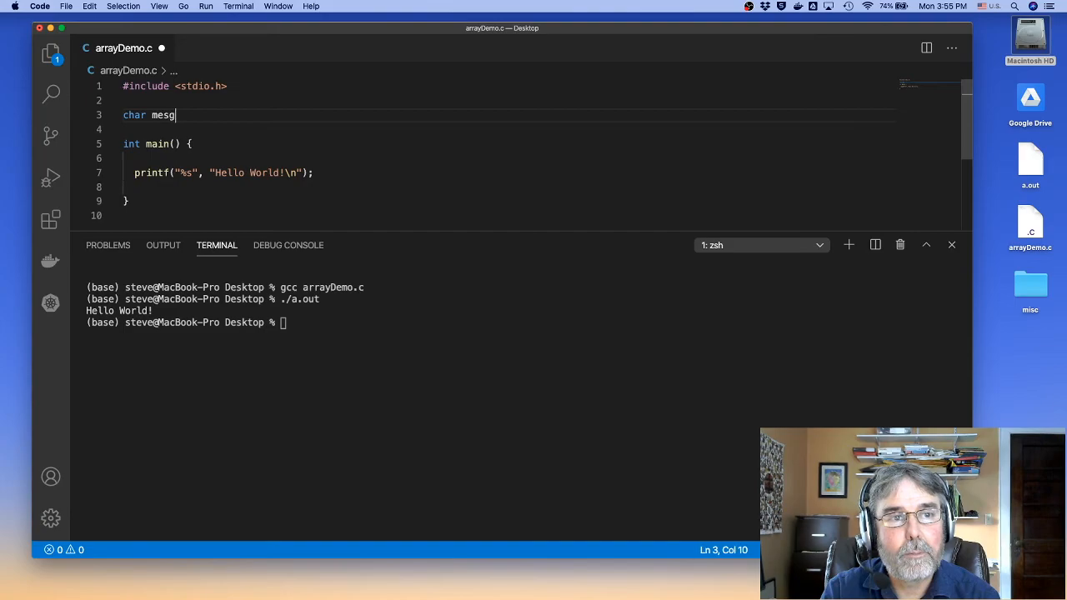
text([] =)
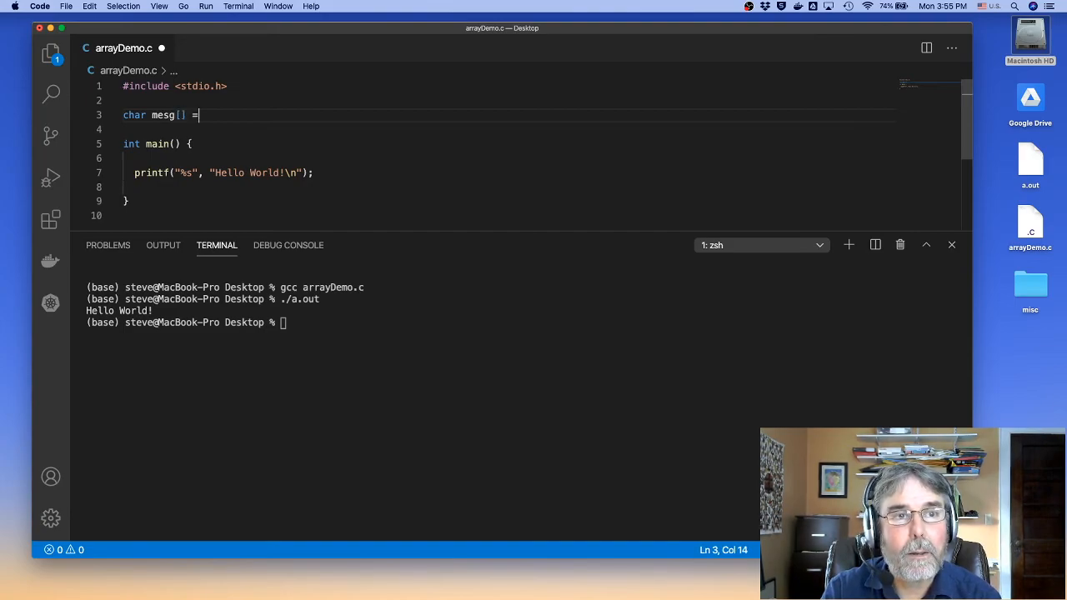
text("Hello W)
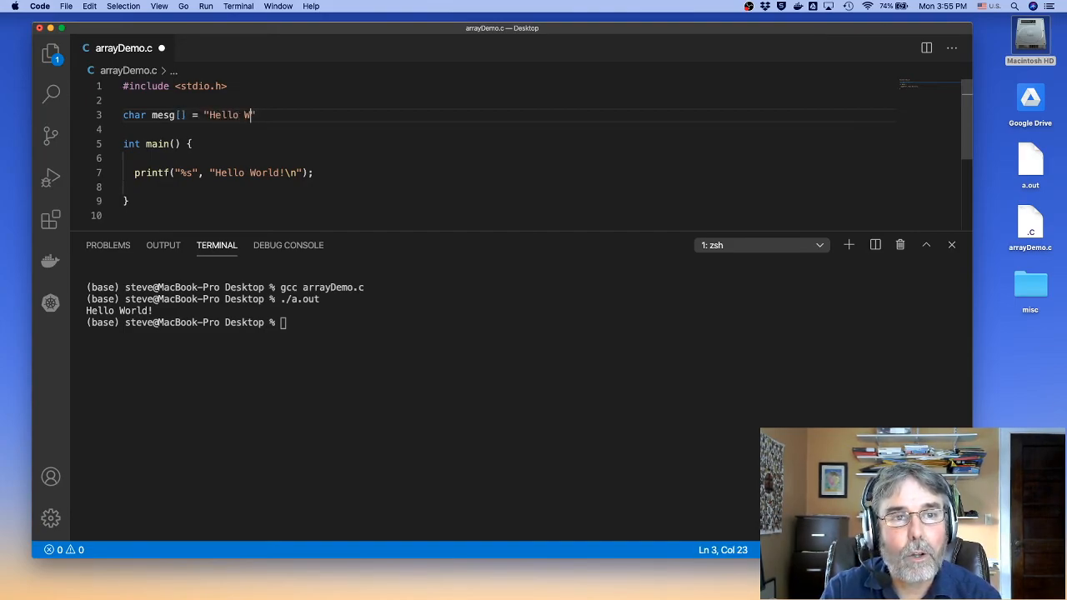
text(orld!)
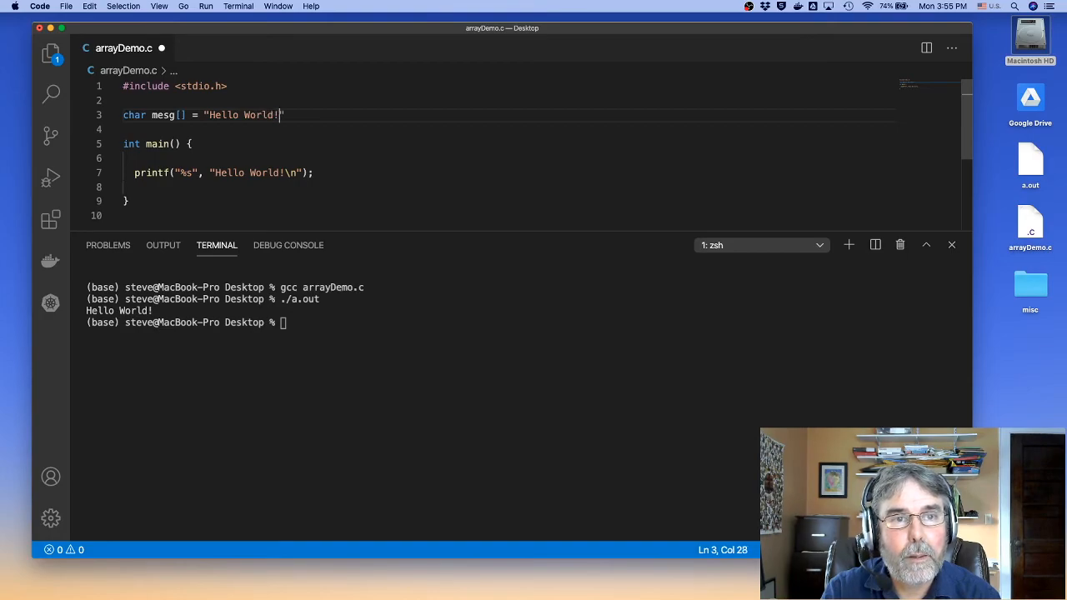
text(\n";)
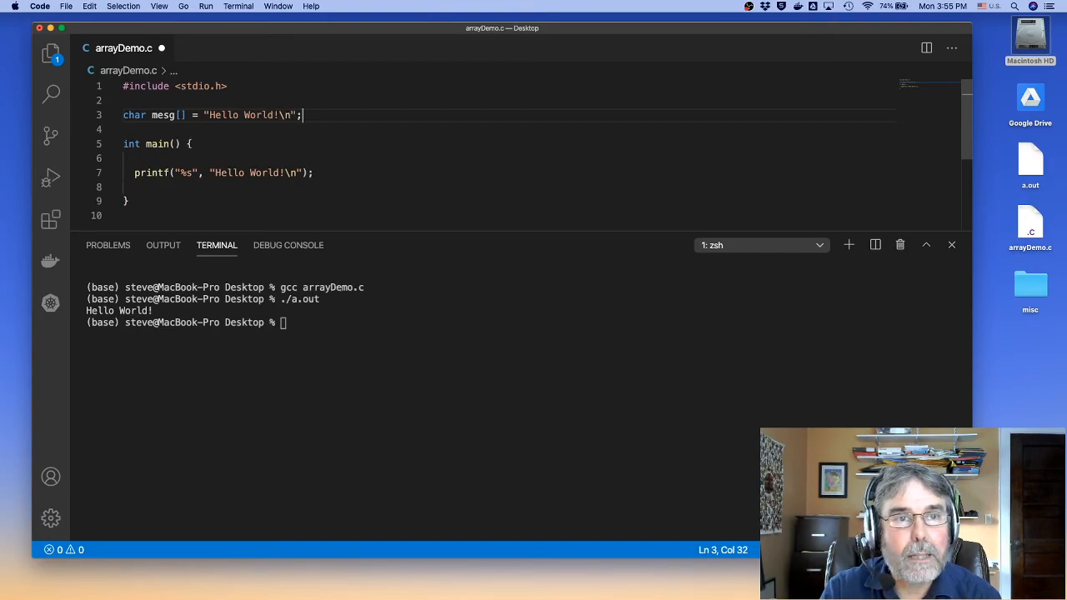
click(135, 172)
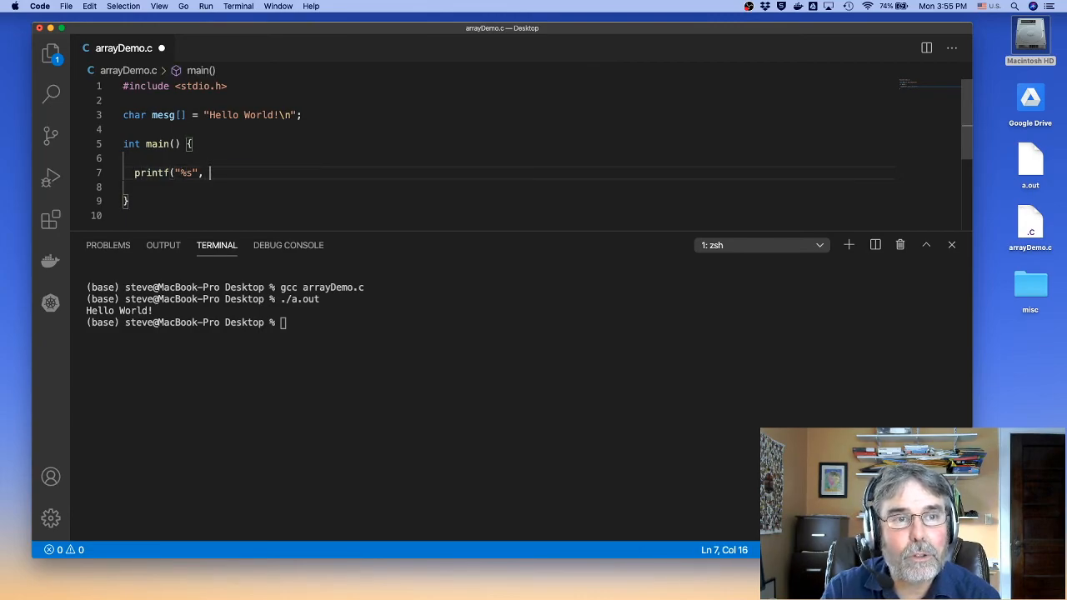
text(mesg);)
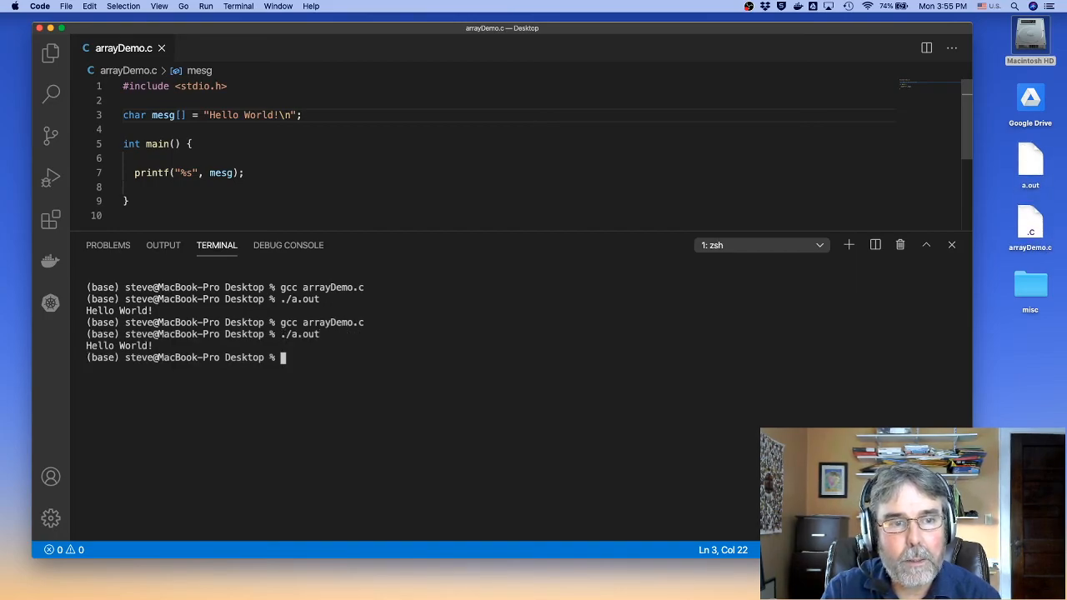
mouse_move(188, 60)
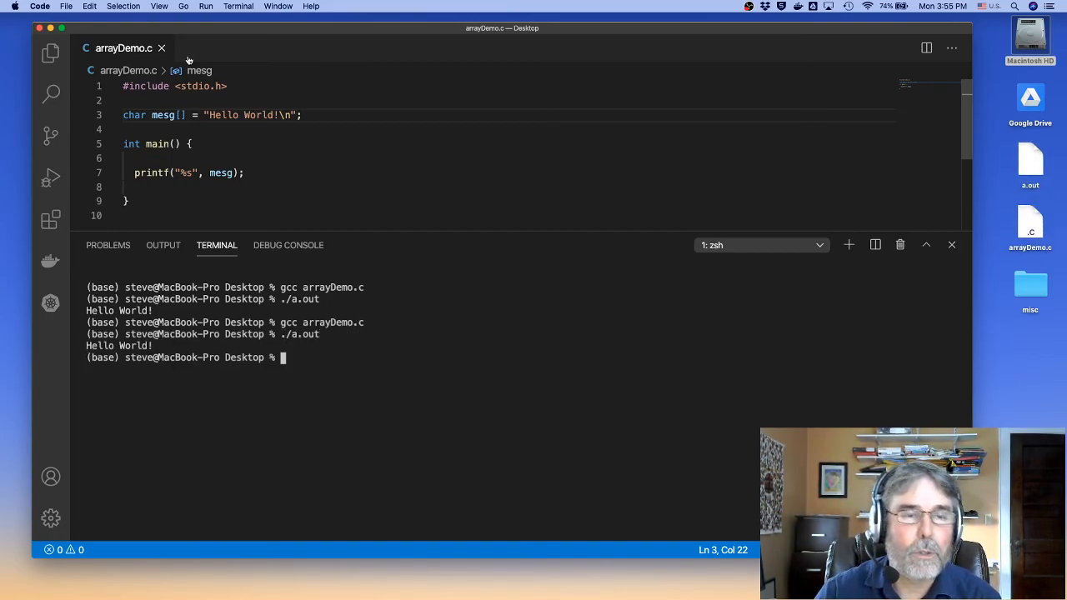
mouse_move(164, 115)
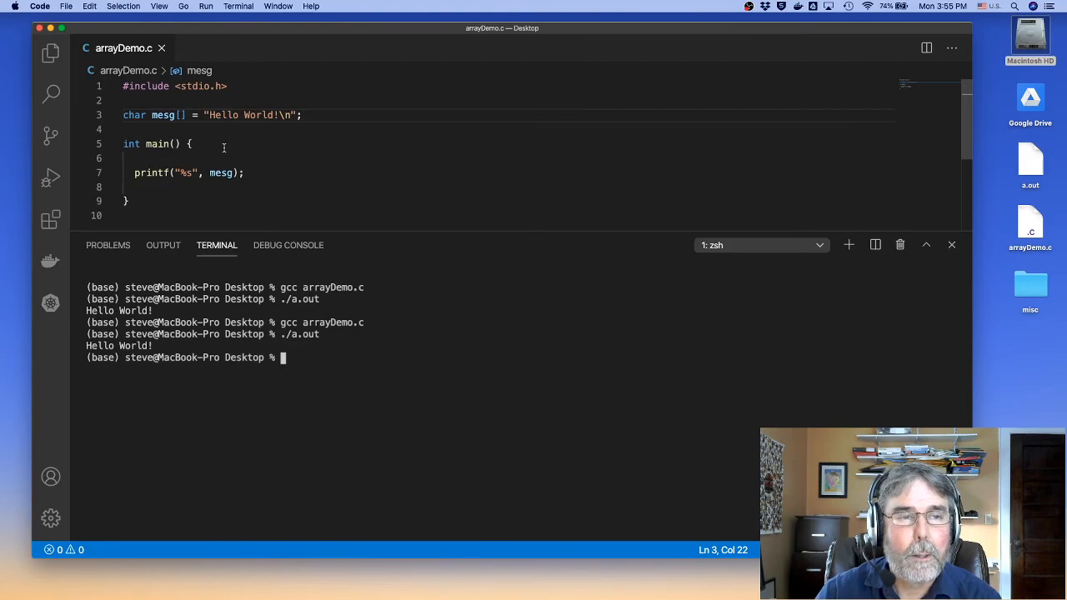
- Add #include <string.h> to the top of arrayDemo.c
click(166, 158)
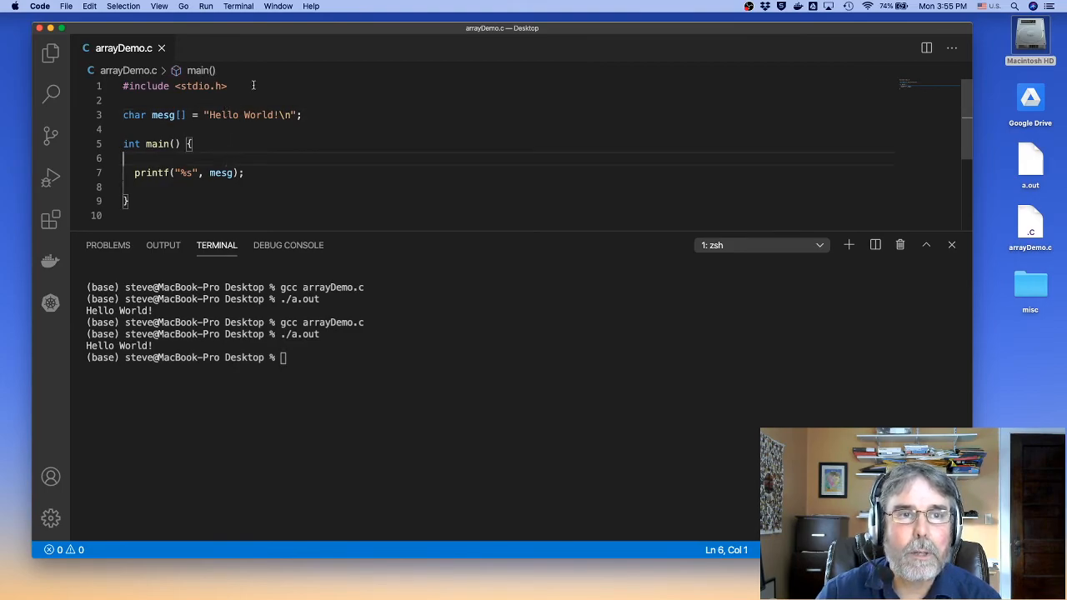
text(#)
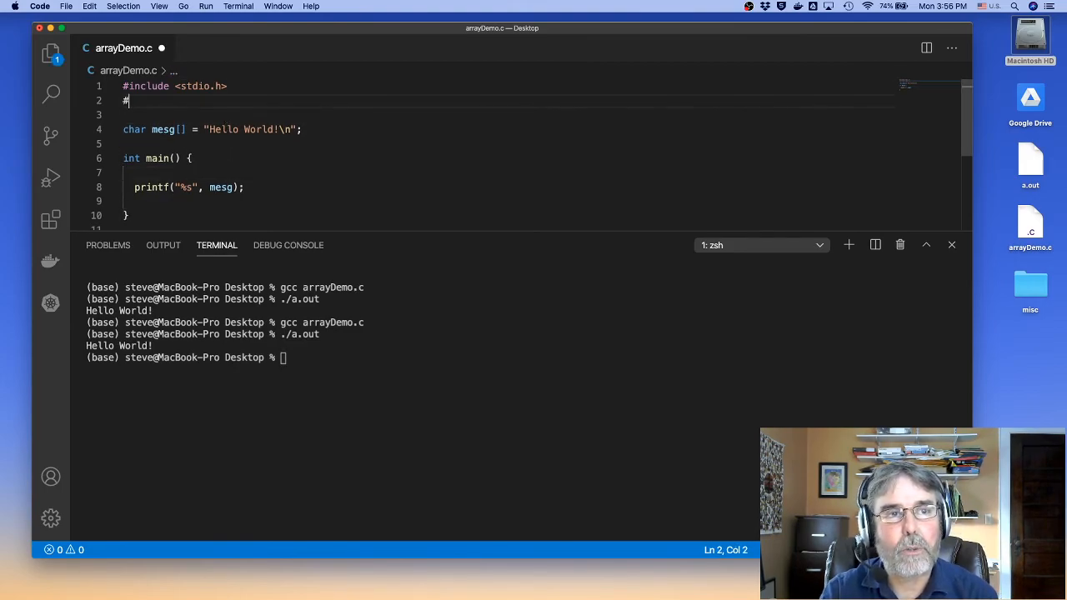
text(include <string.h>)
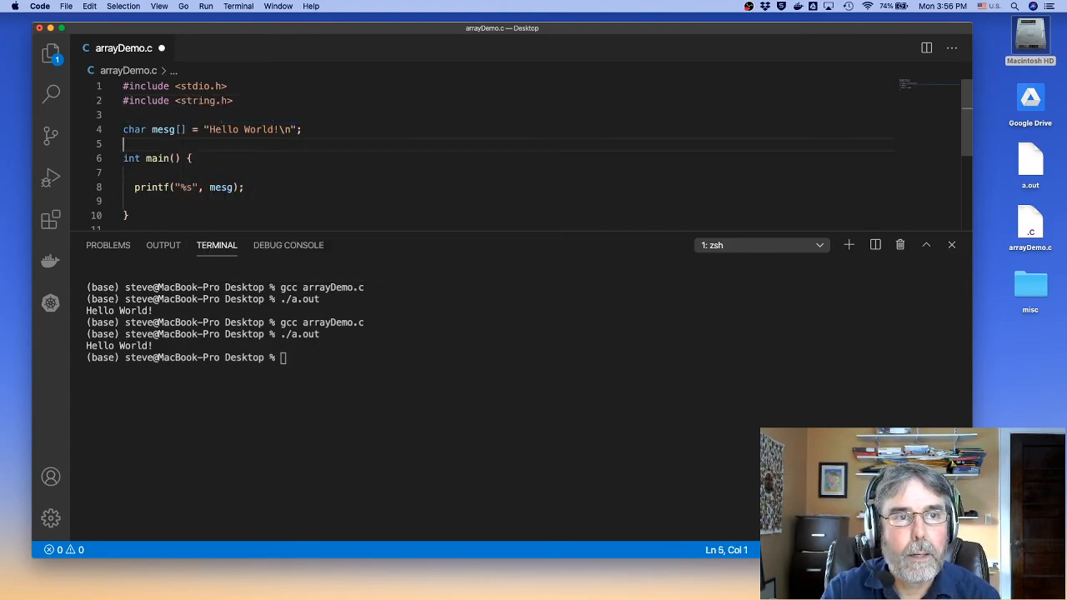
- Write a for loop up to strlen(mesg) printing mesg[i] with %c
click(301, 129)
text(int i;)
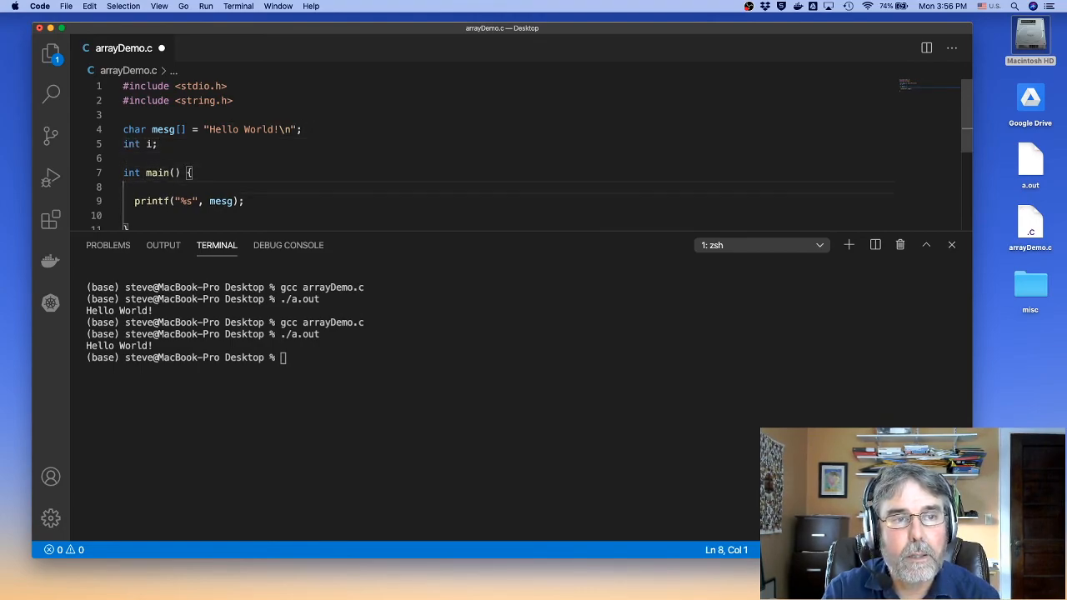
text(for( i = 0; i < strlen(m)
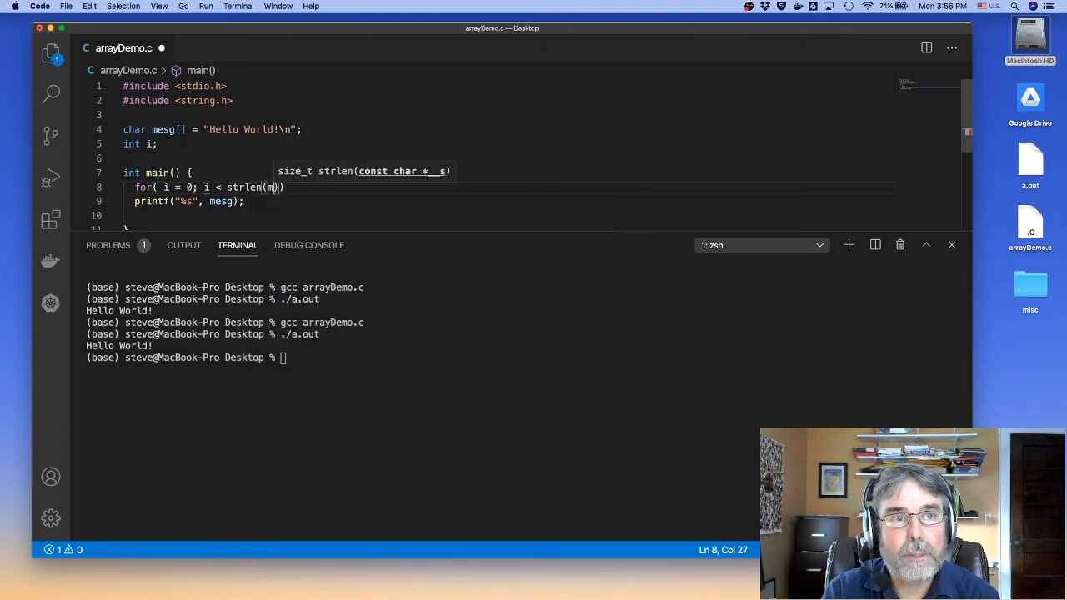
text(esg);)
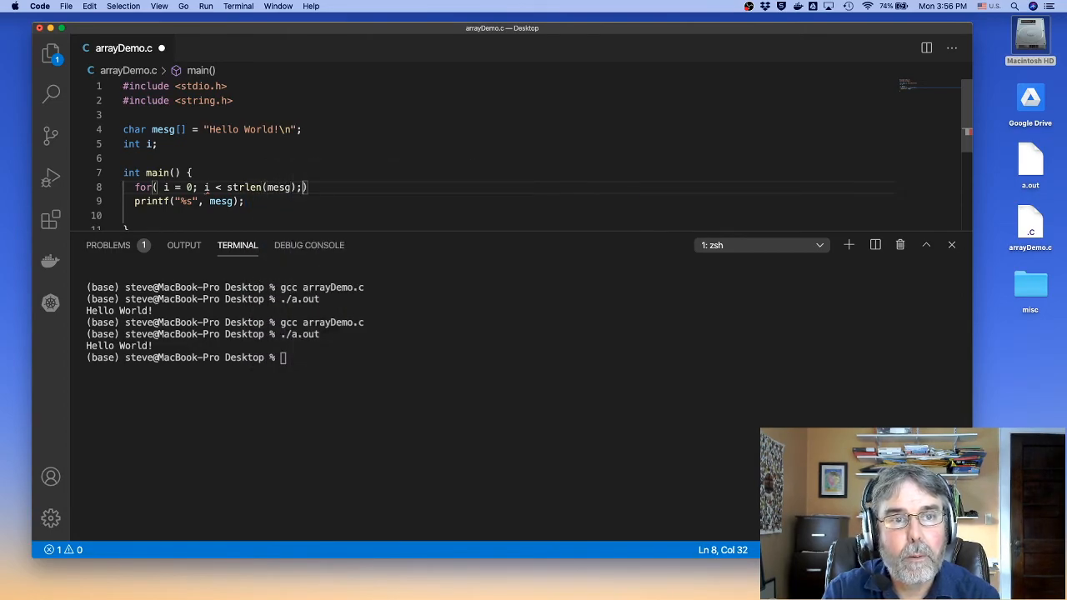
text(i++)
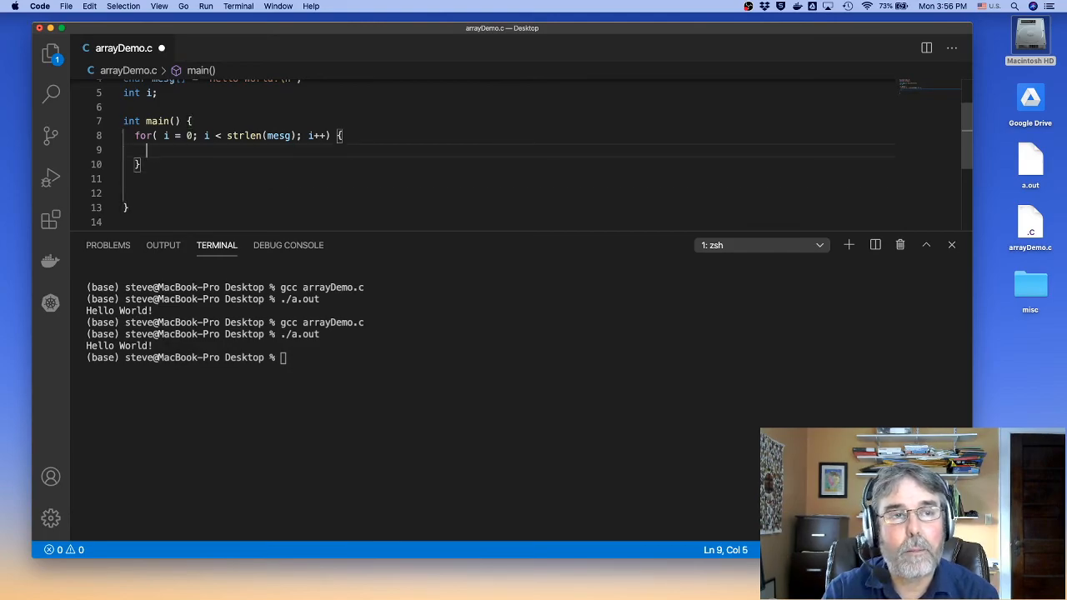
text(printf("5"))
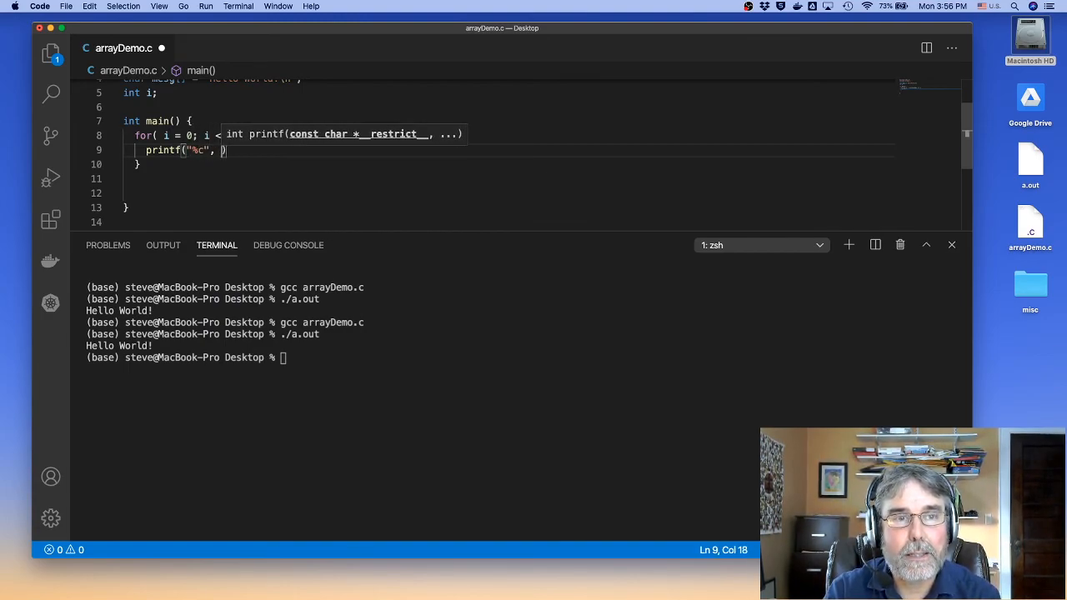
text(mesg[i])
click(526, 357)
text(gcc arrayDemo.c)
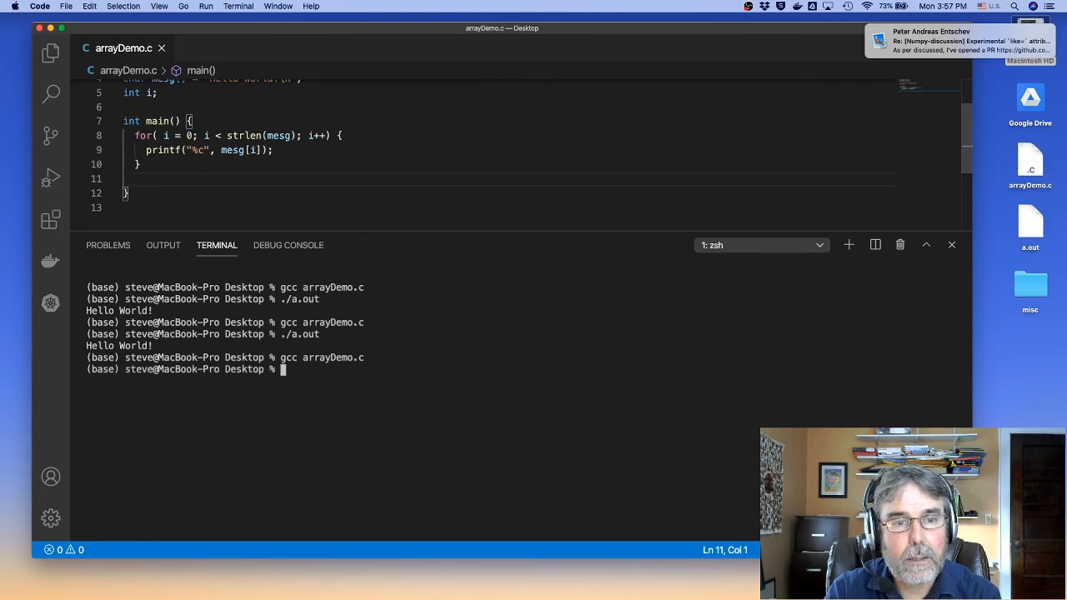
- Run ./a.out to see the character-loop version print Hello World!
key(Return)
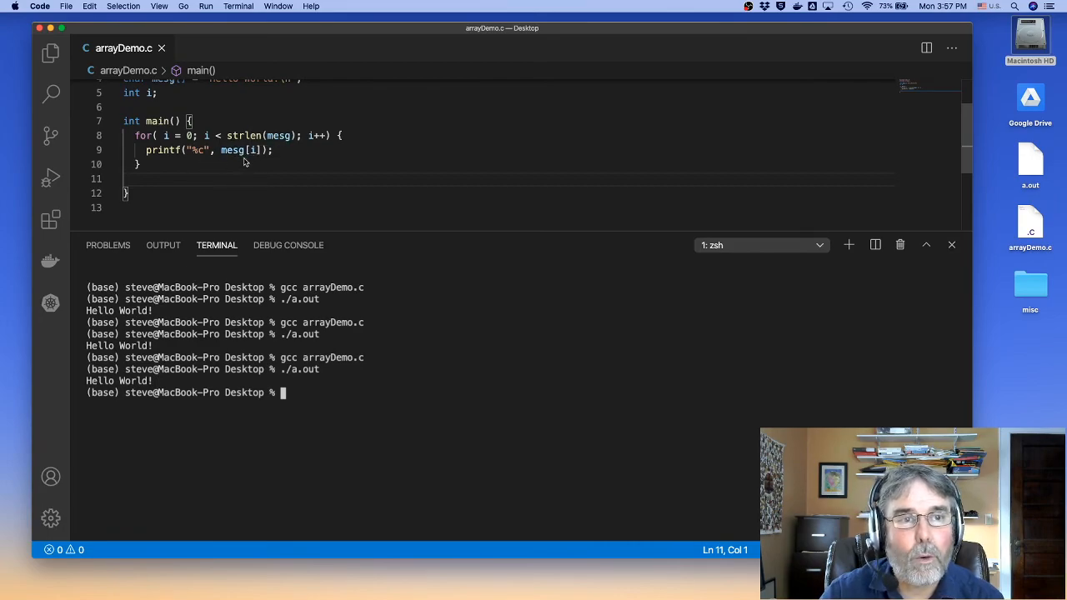
mouse_move(145, 179)
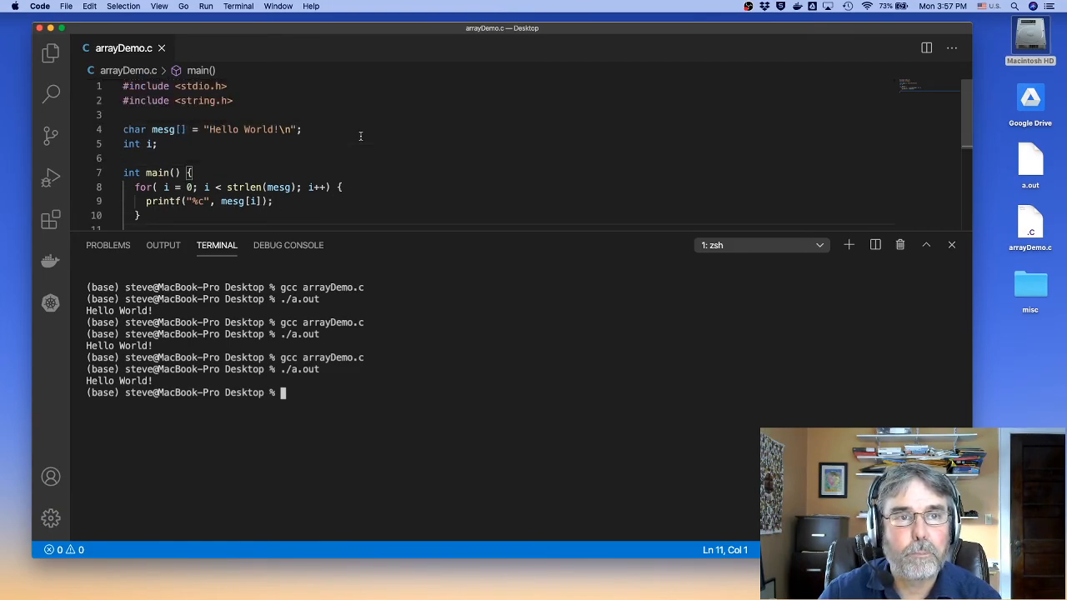
- Initialise mesg as {'H','e','l','l','o',' ','W','o','r','l','d','!','\0'} and rebuild the program
click(305, 129)
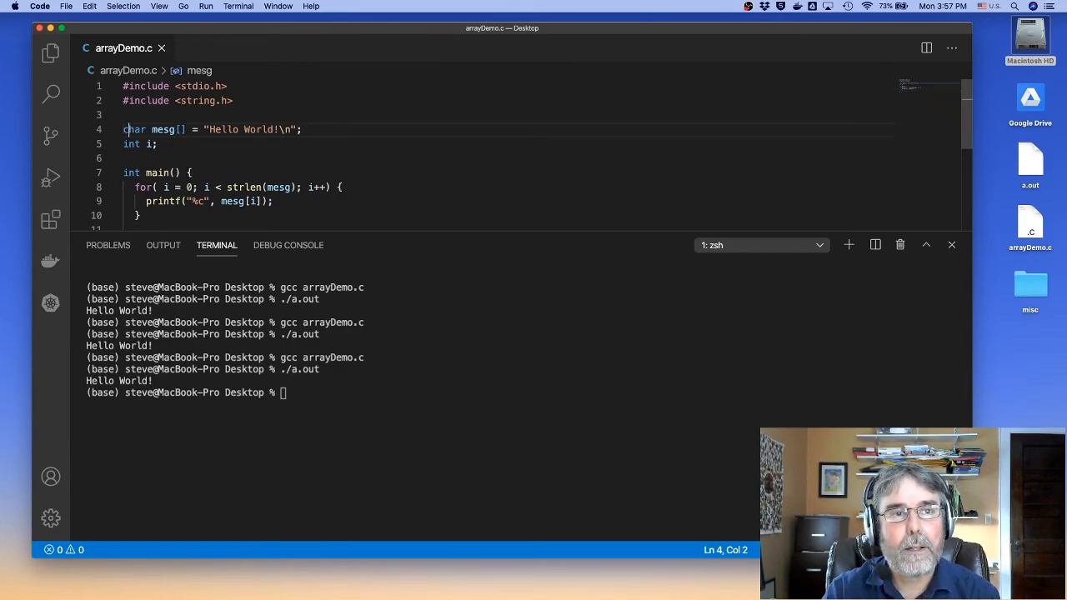
click(205, 129)
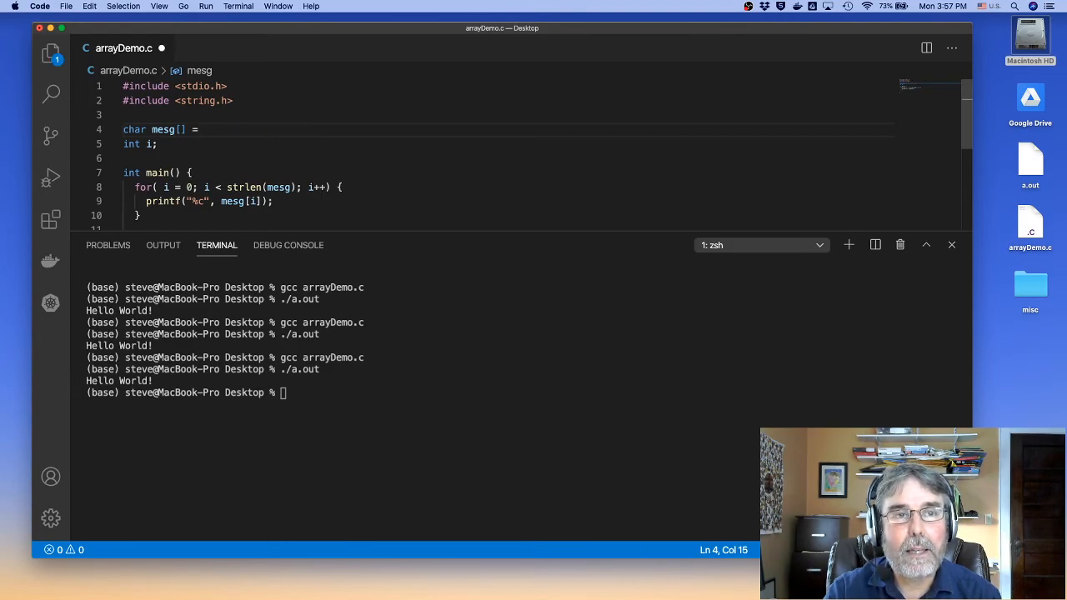
text({})
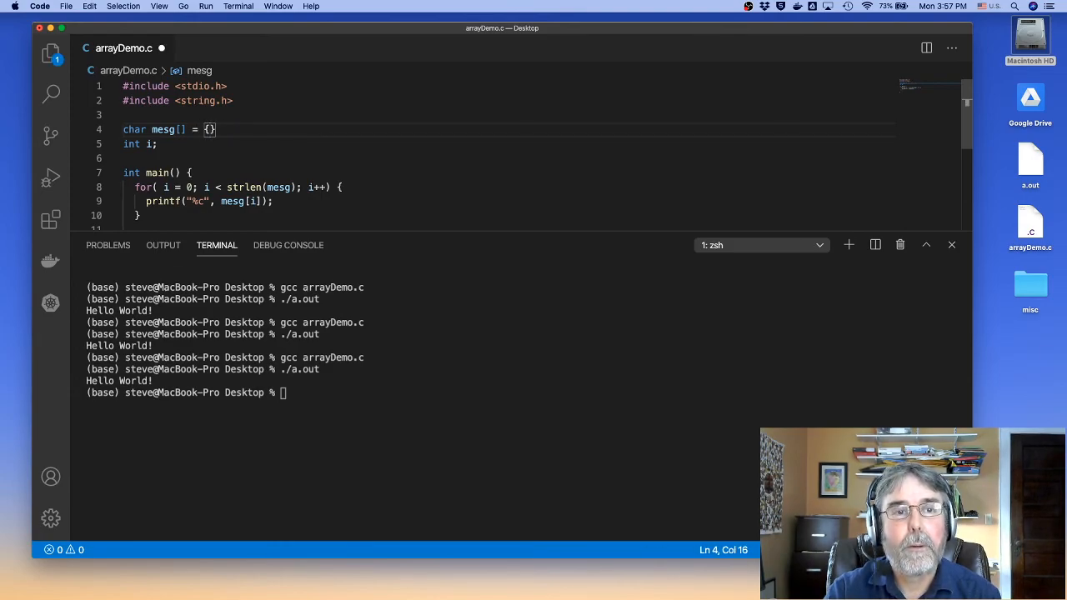
text('H','e','l','l','o',' ','W)
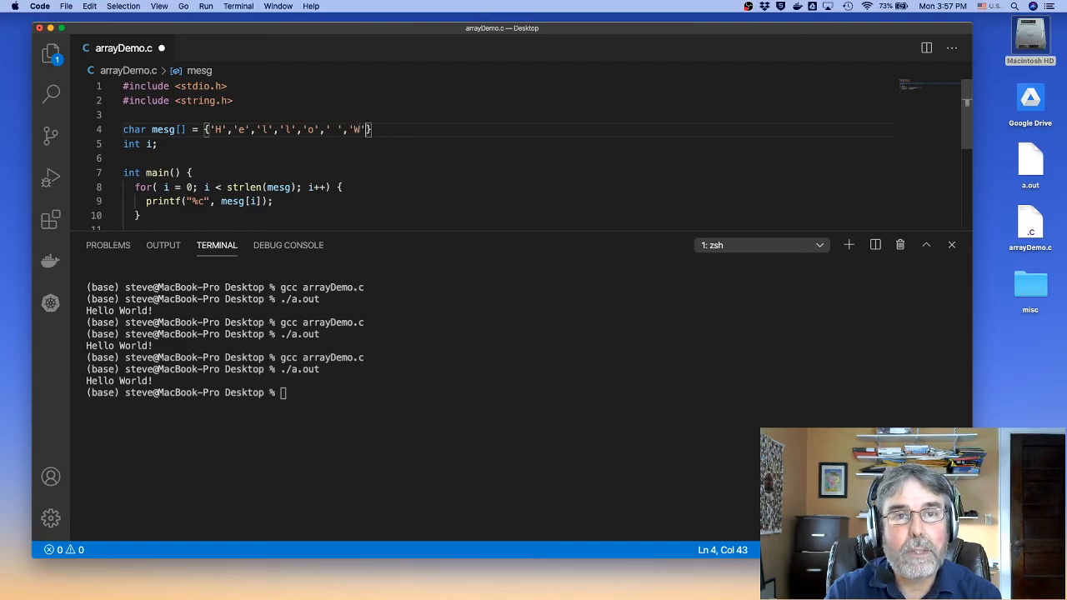
text('o','r','l','d)
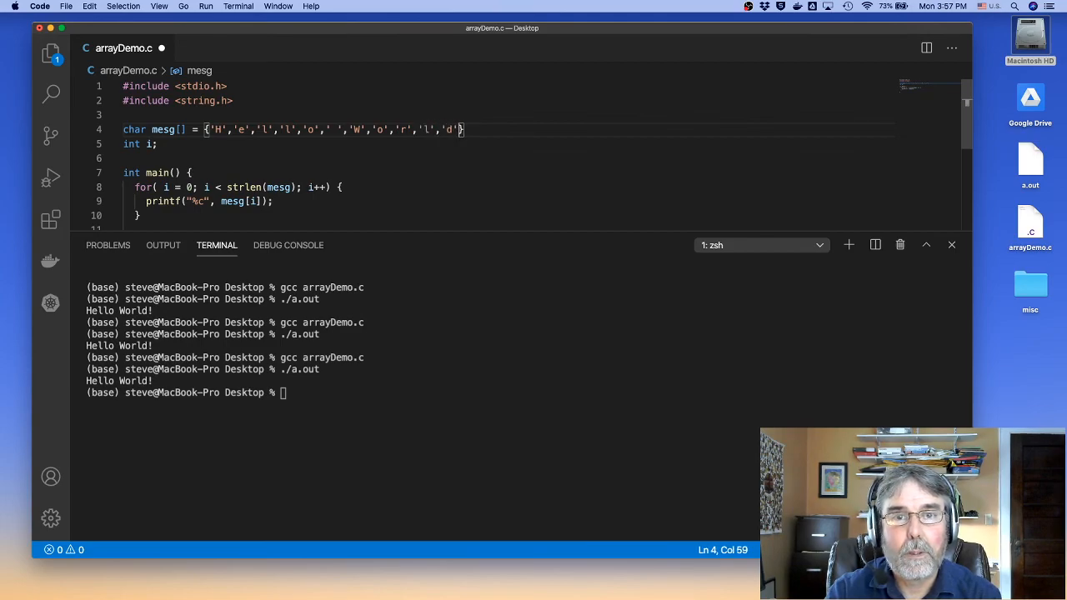
text(,'!')
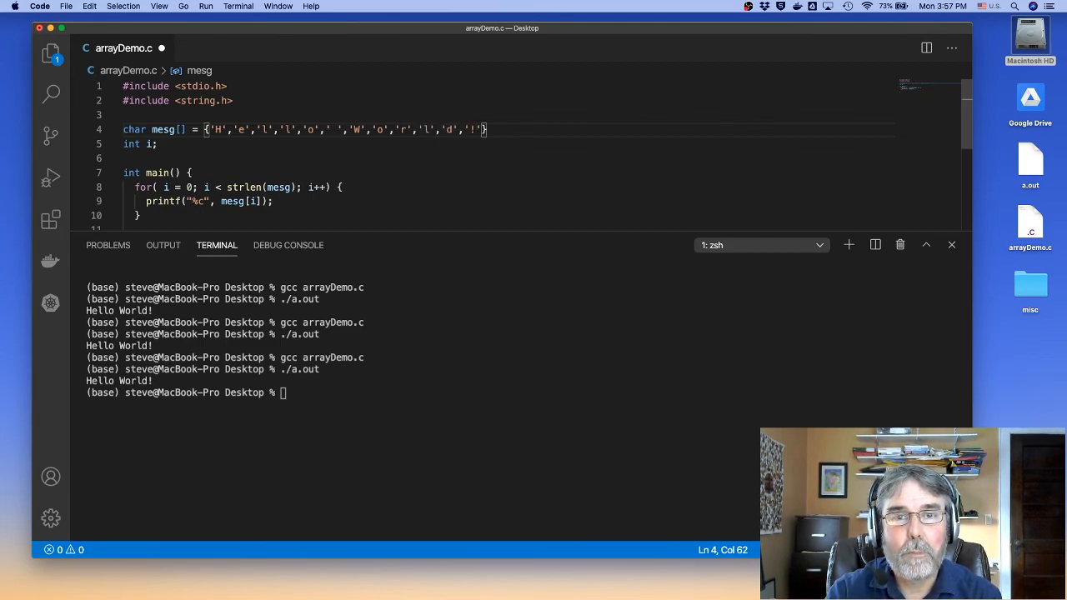
text(,)
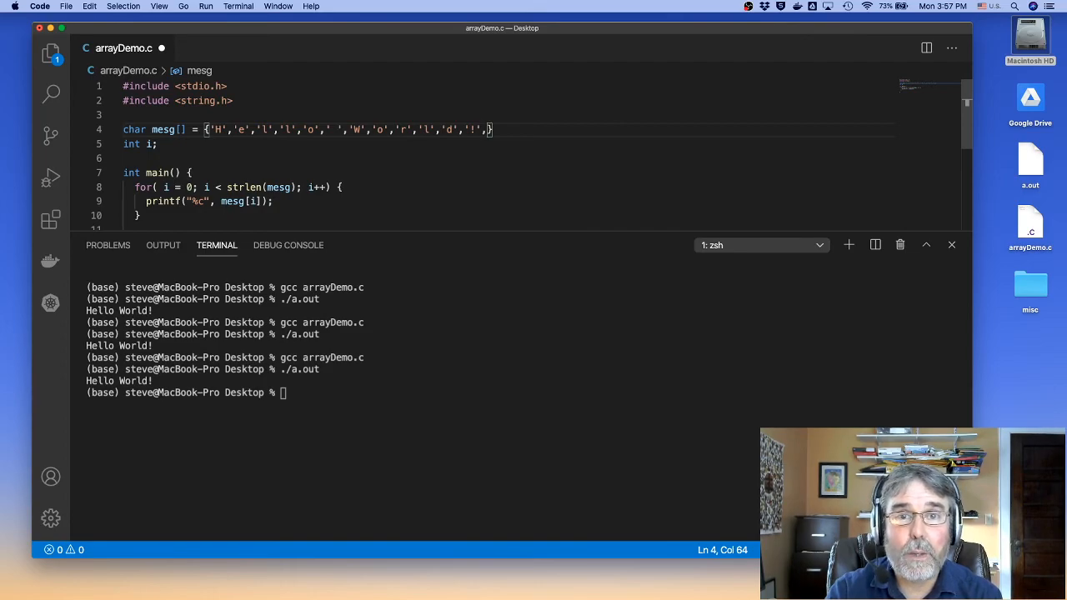
text('\0')
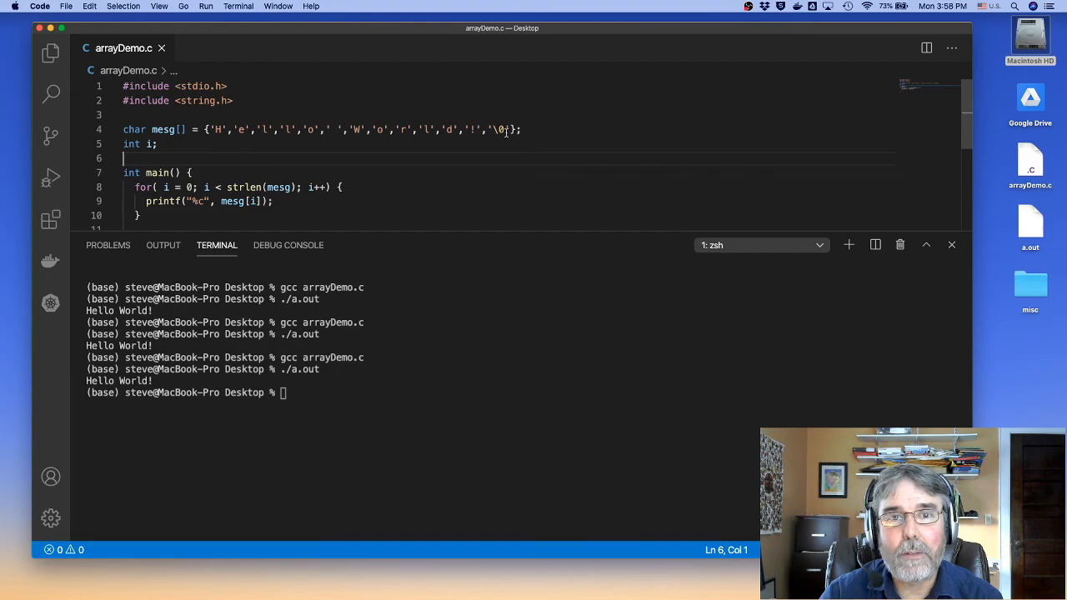
mouse_move(239, 188)
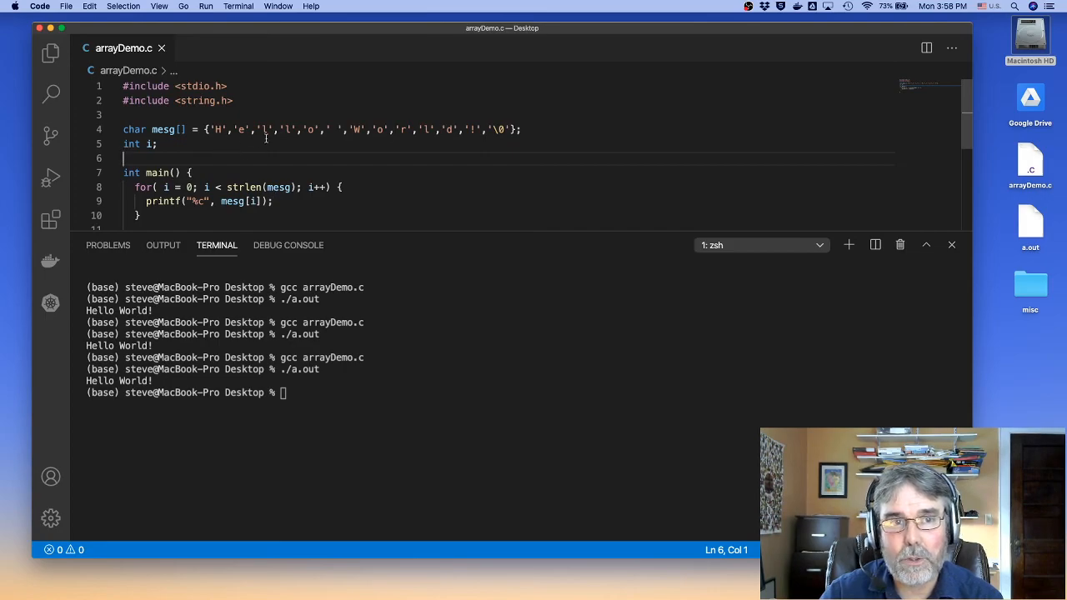
mouse_move(355, 158)
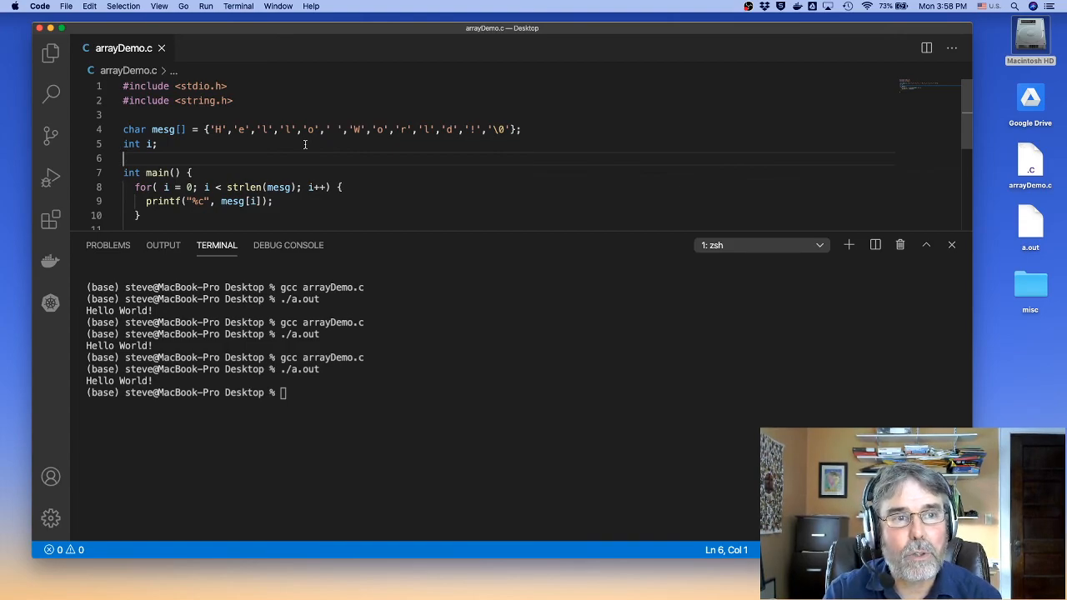
key(Return)
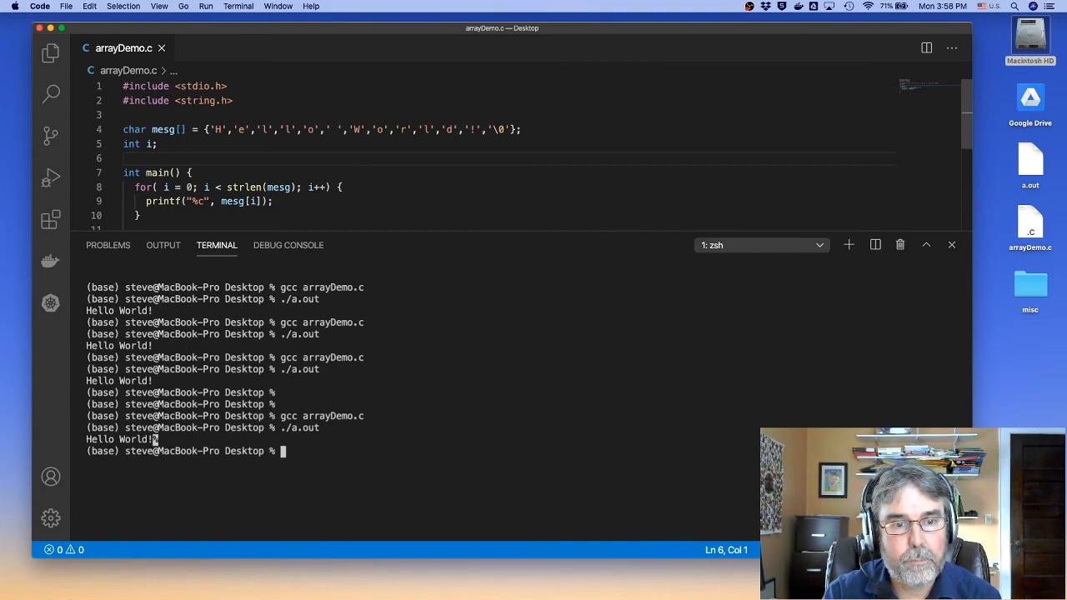
click(951, 245)
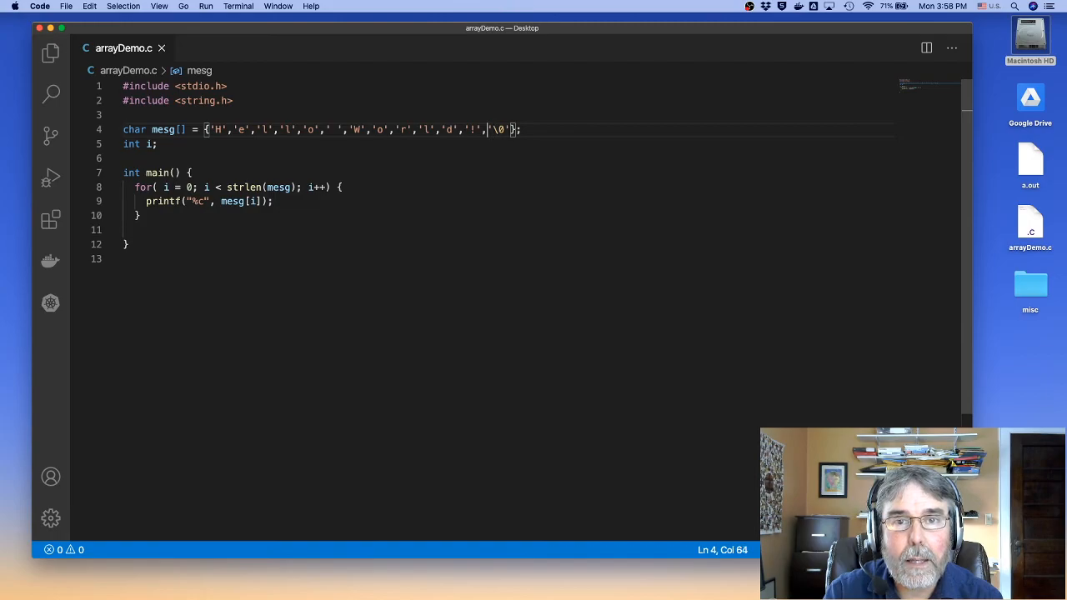
- Insert '\n' before '\0' in mesg, rebuild, and run to print Hello World! with newline
text('\n''\)
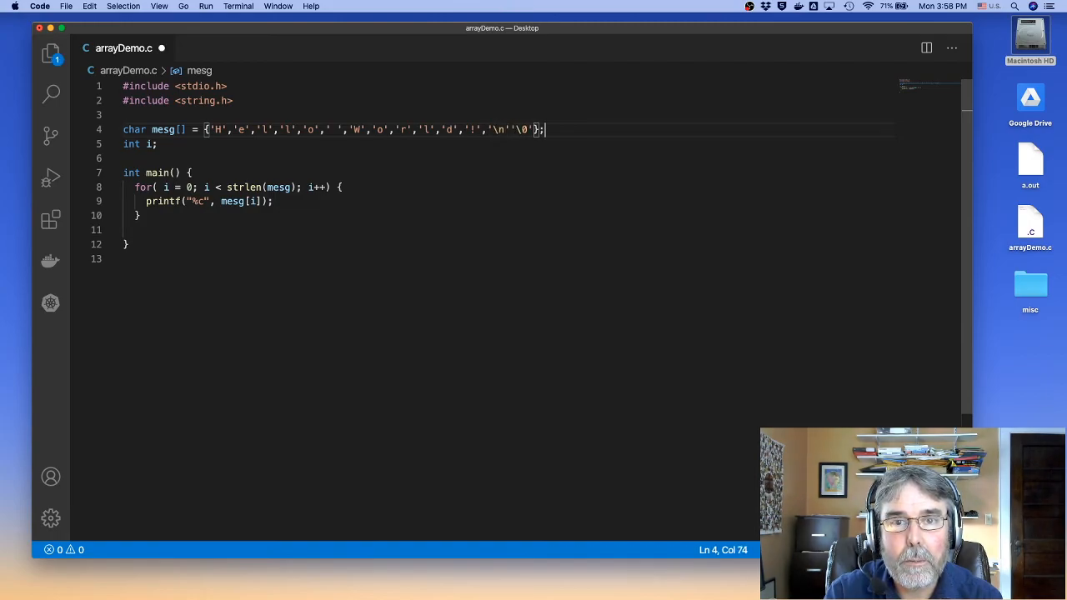
text(,)
text(./a.out)
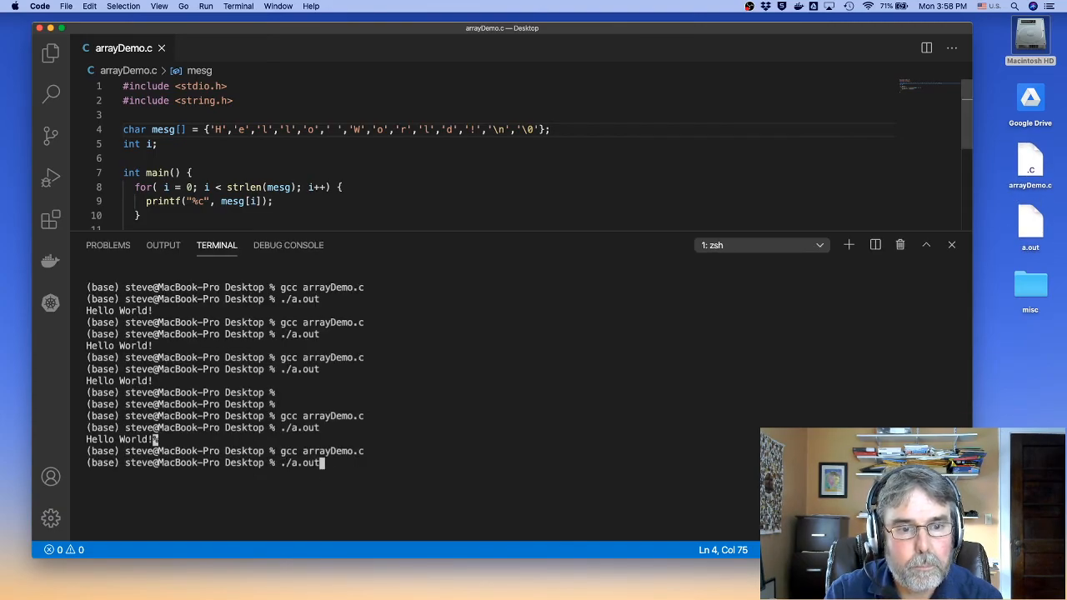
key(Return)
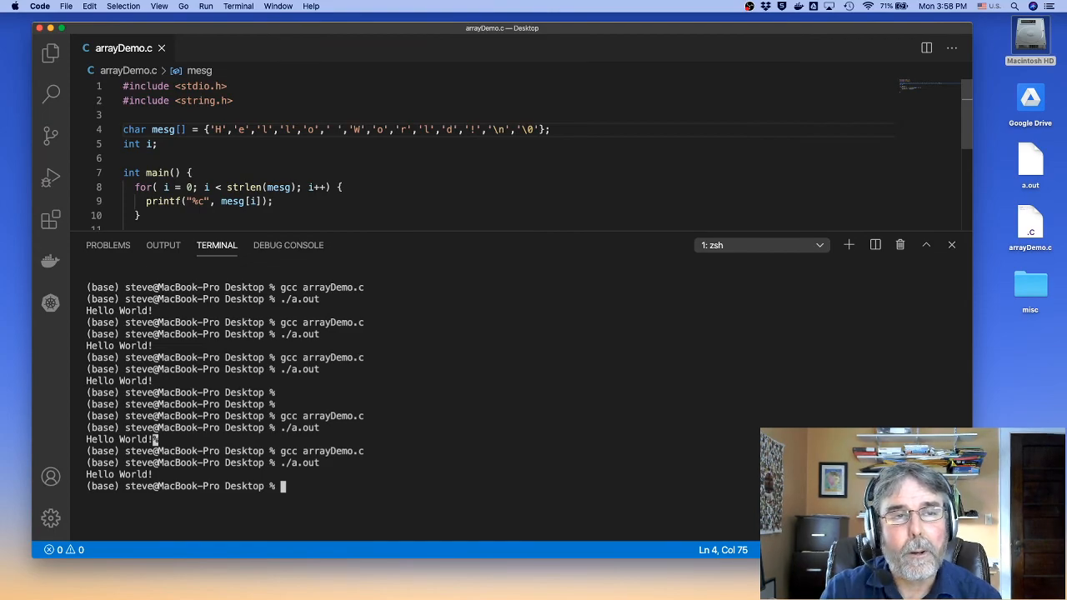
key(ctrl+x)
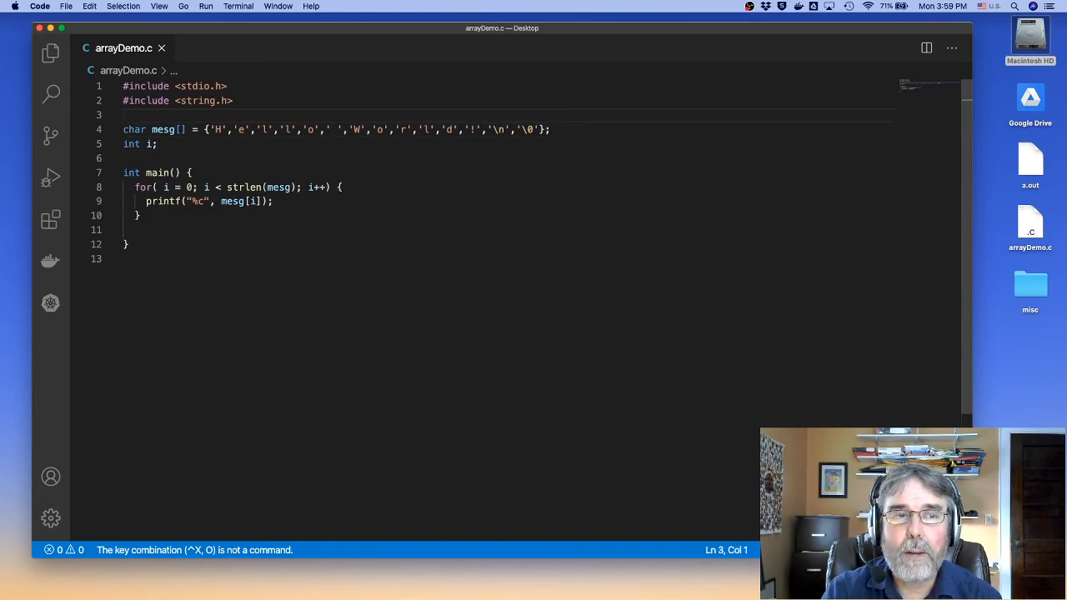
- Replace the char array on line 4 with int x[] = {3,1,4,1,5,9,2,7};
click(548, 129)
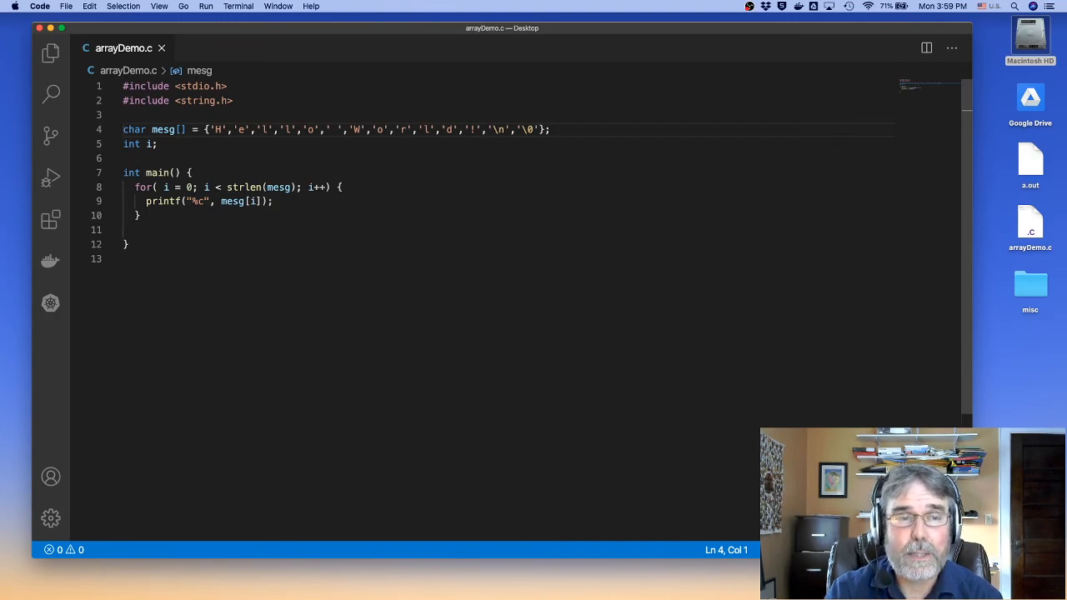
click(127, 129)
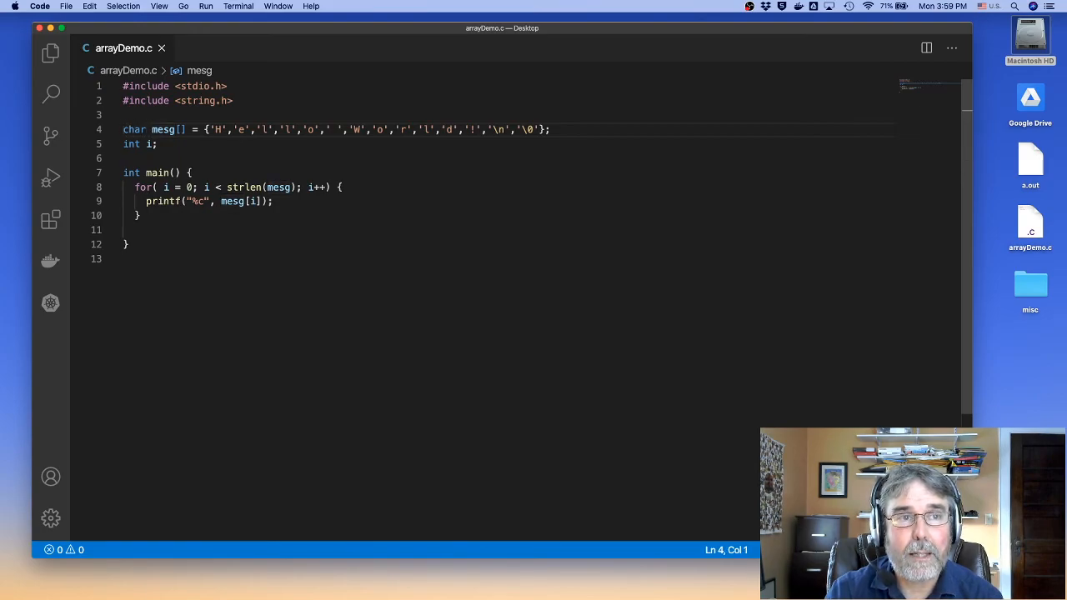
text(int)
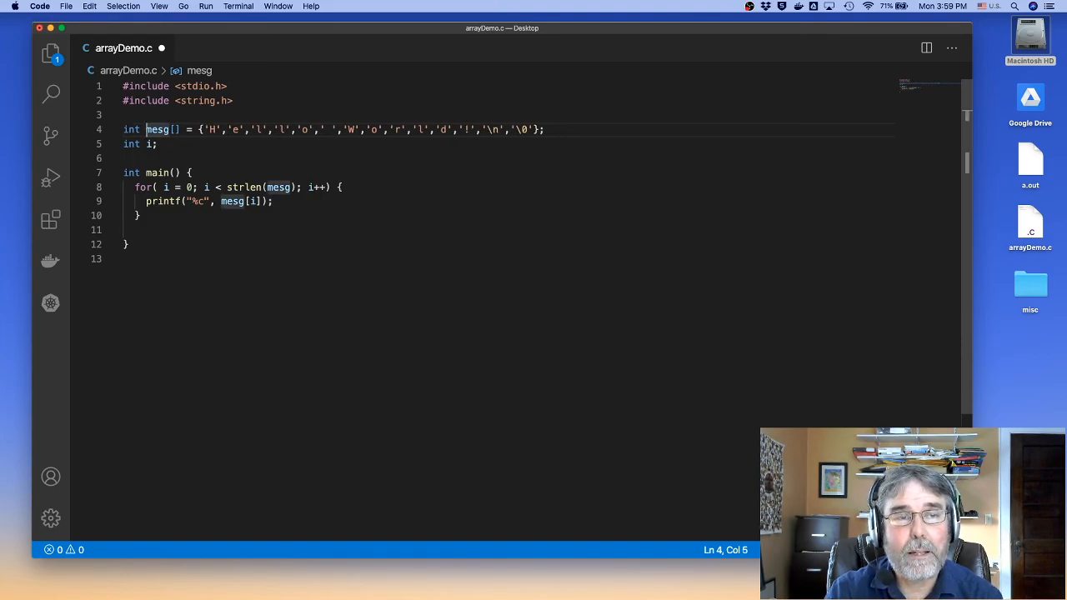
text(x[] = {)
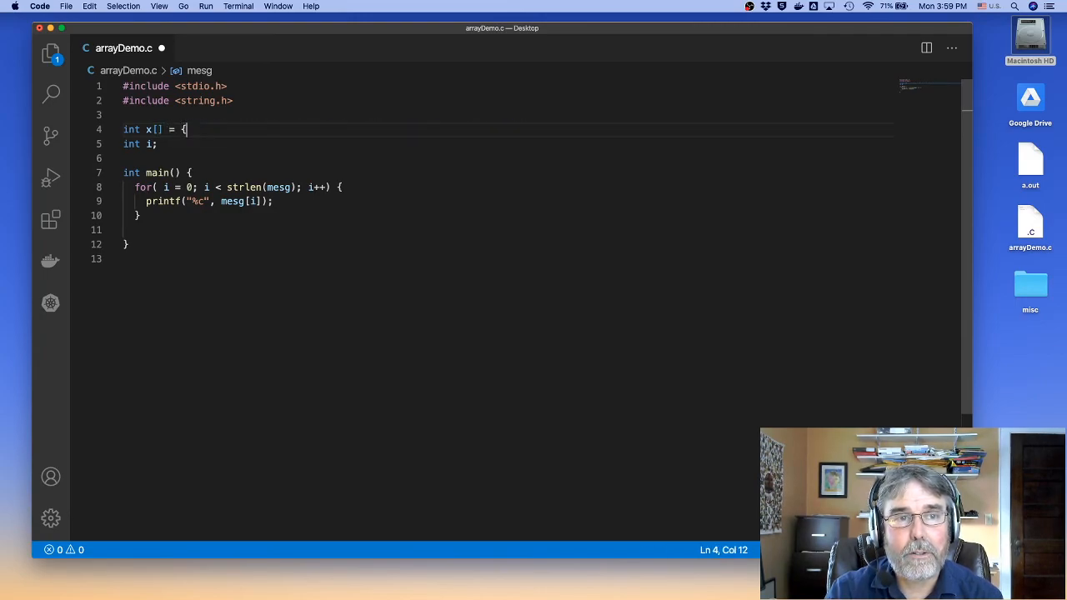
text(2)
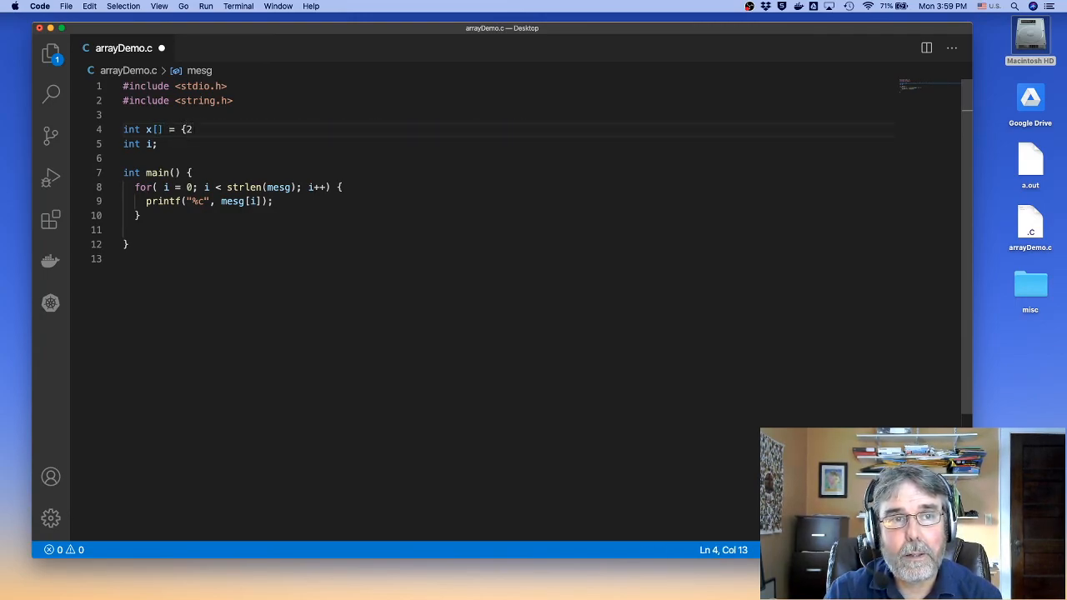
text(3,1,)
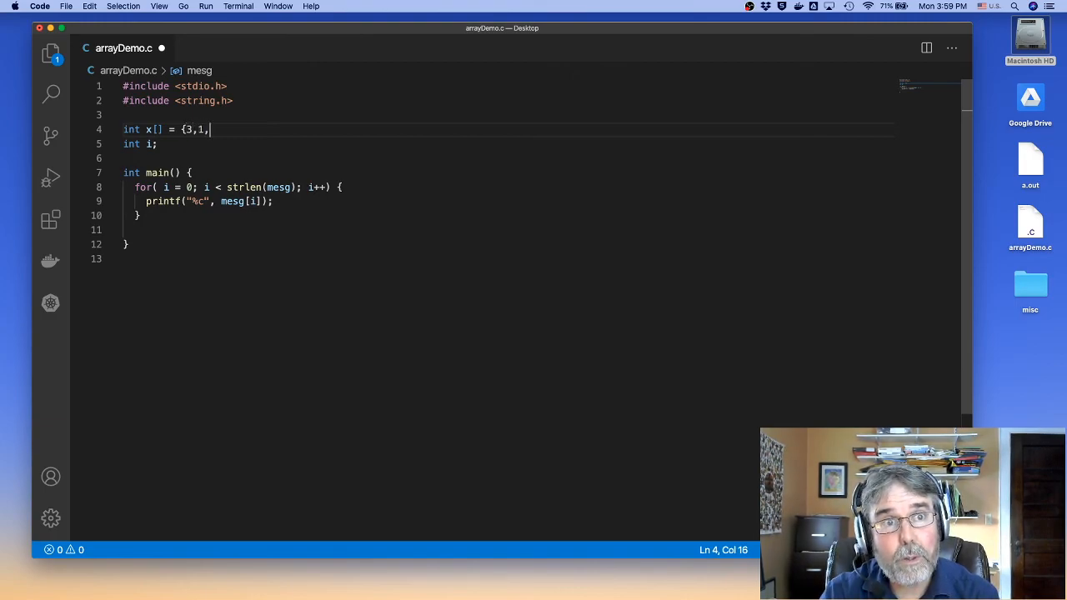
text(4,1,5,9,2,7)
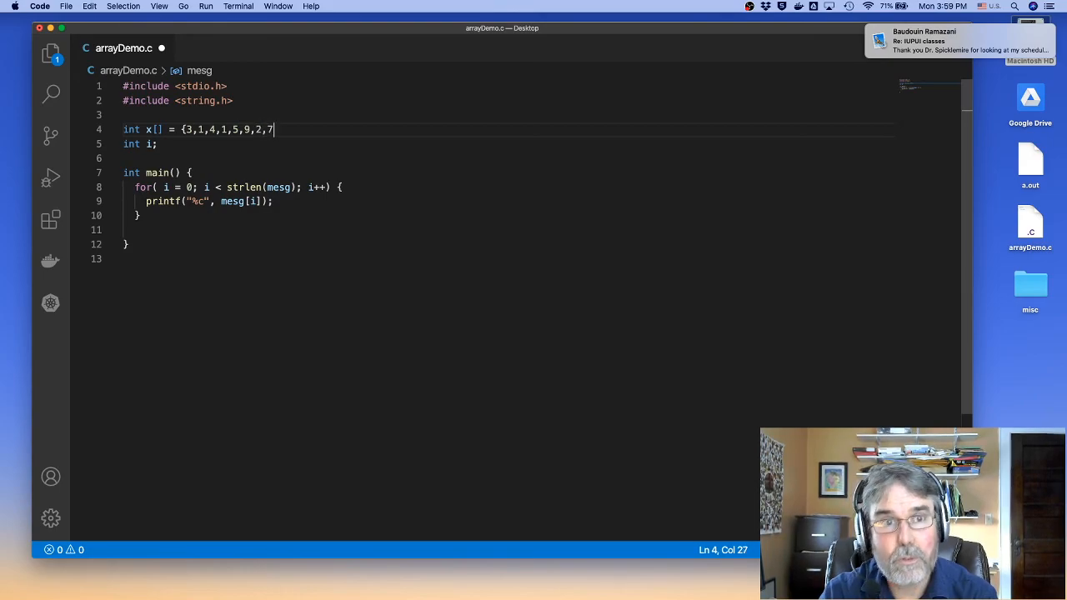
text(,)
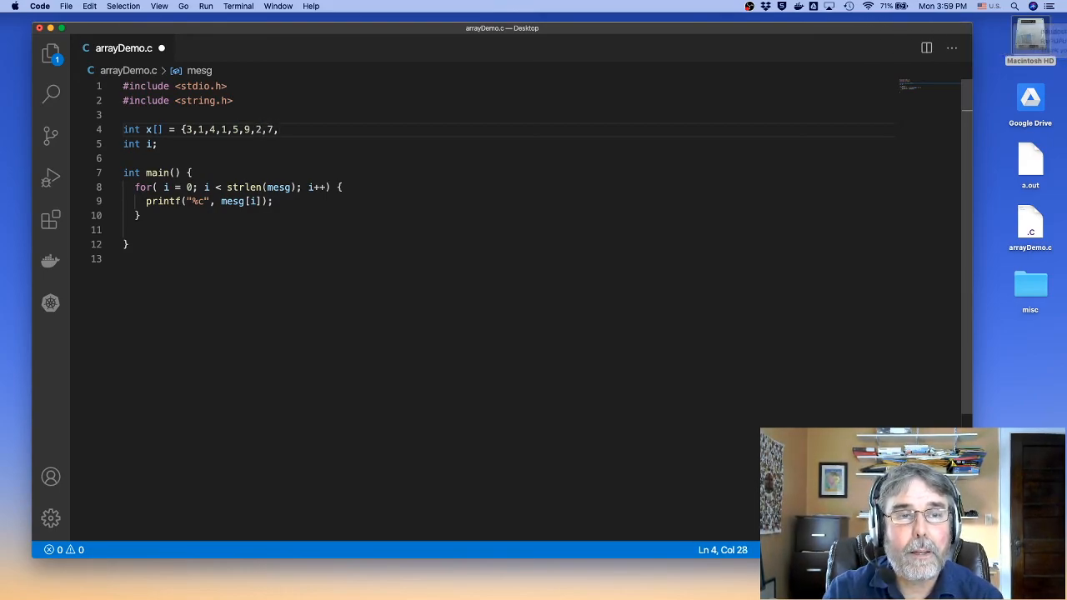
key(Backspace)
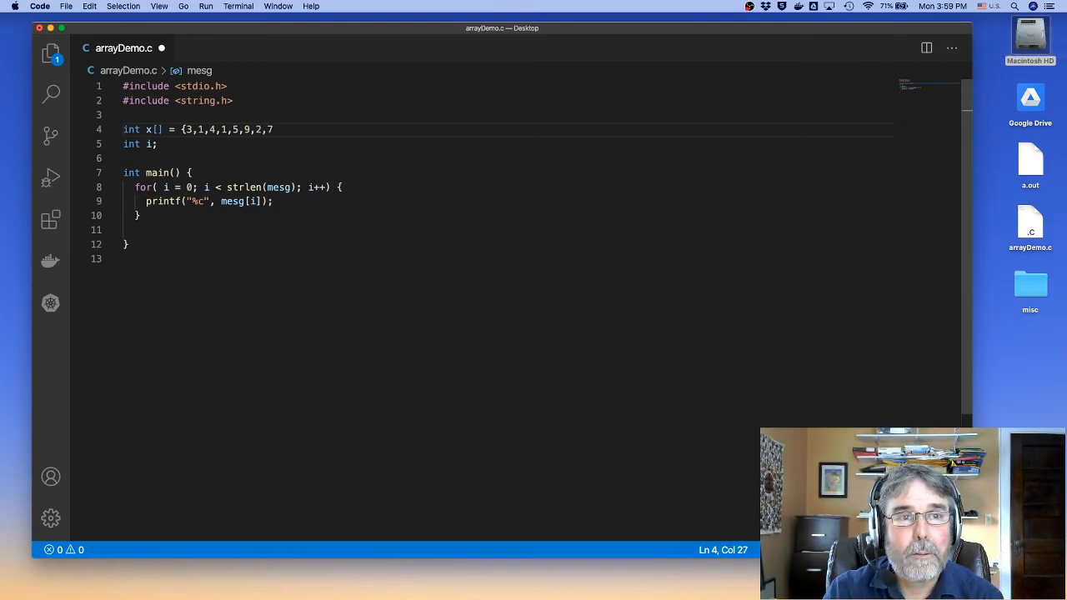
text(};)
click(506, 115)
text(#)
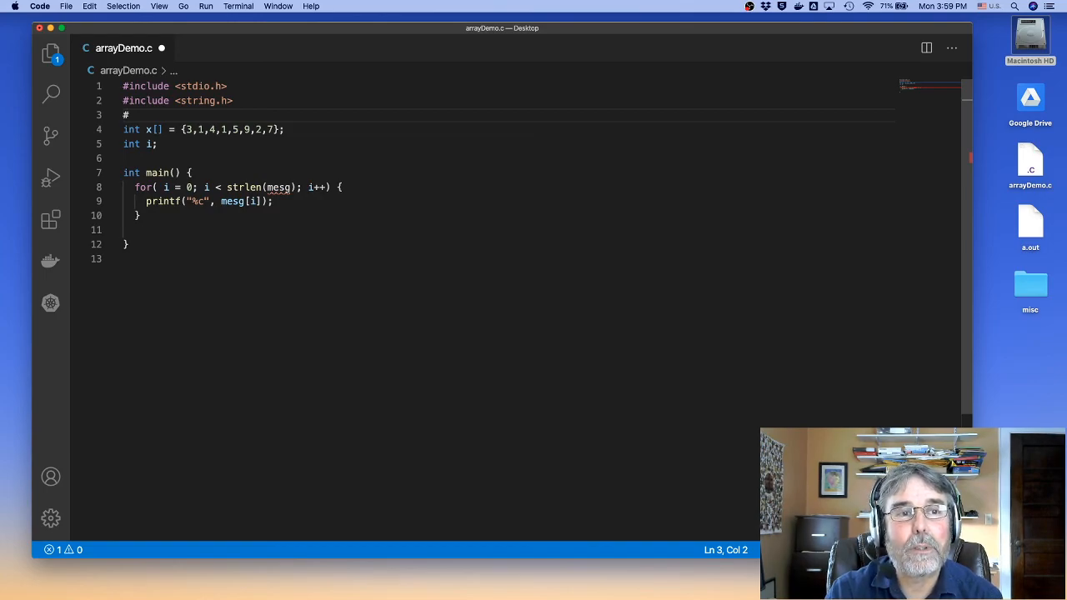
- Add #define N 8 as the loop bound and change the printf format to %i\n
text(define N)
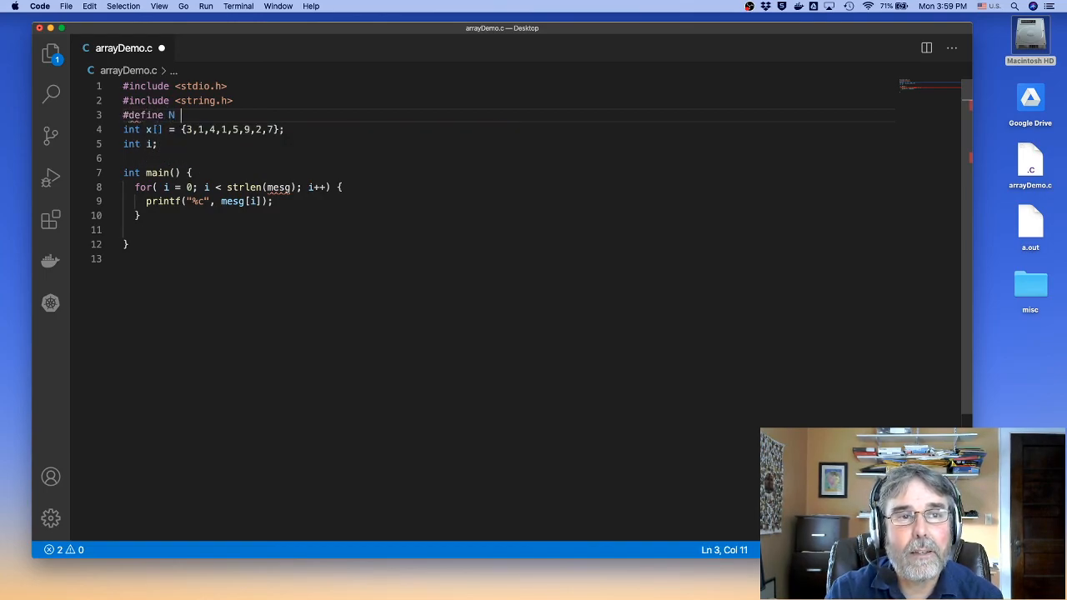
text(8)
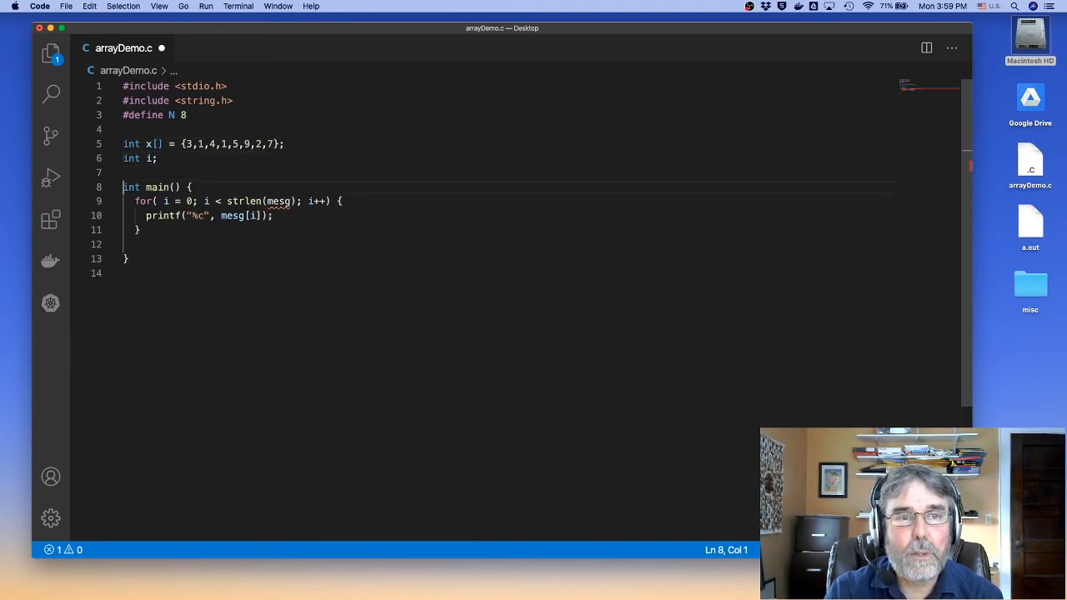
click(166, 201)
text(N)
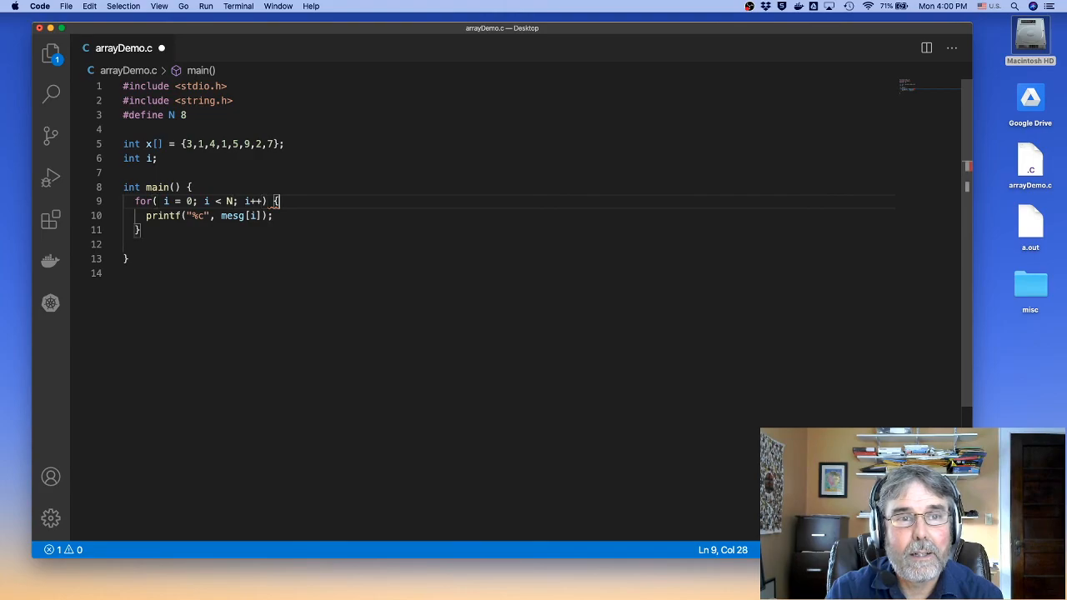
click(252, 216)
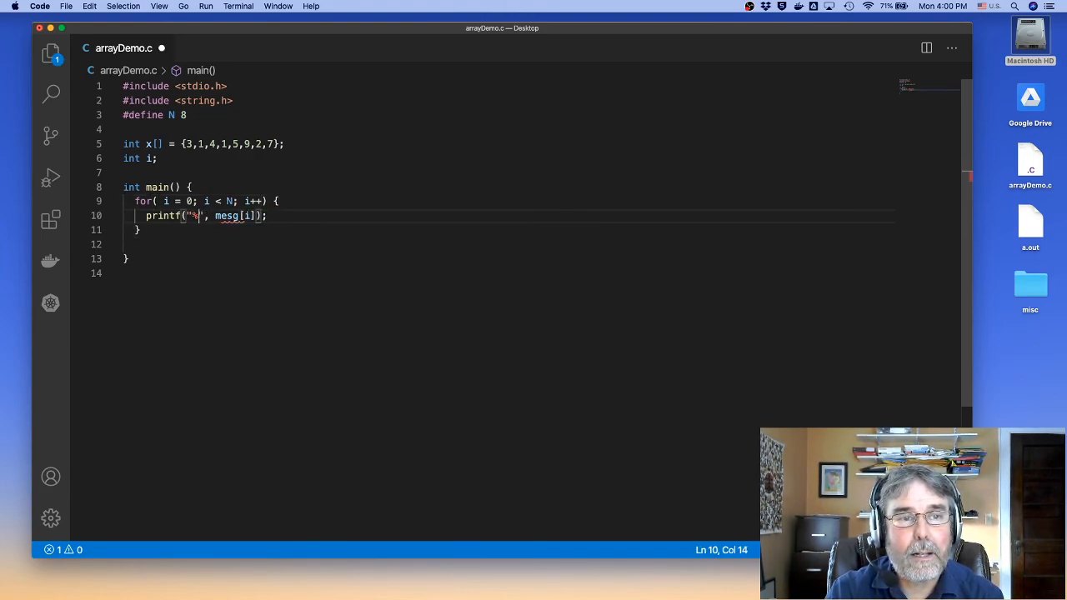
text(i)
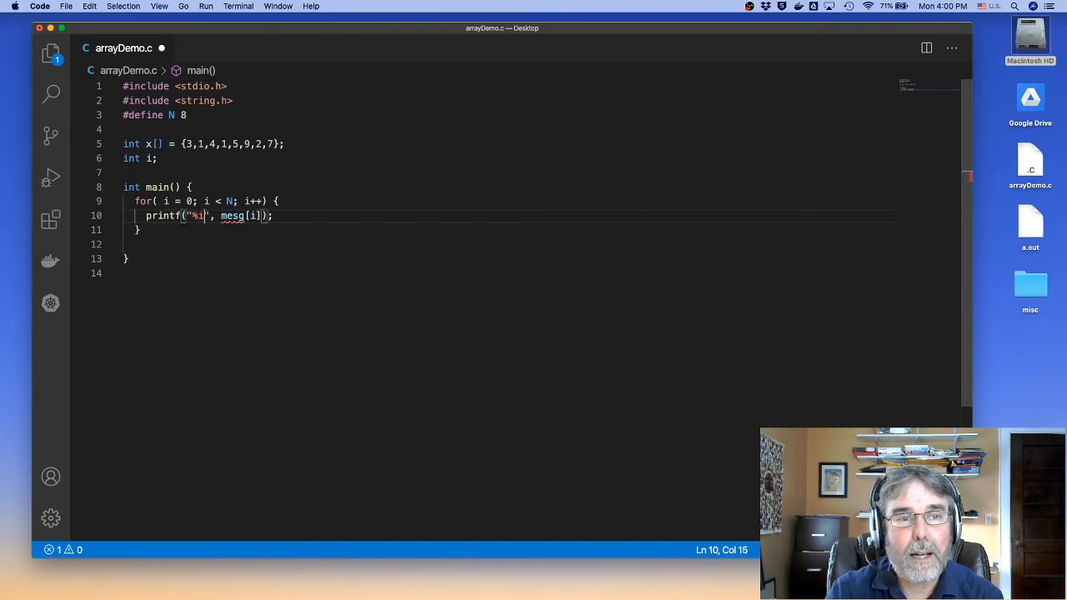
text(\n)
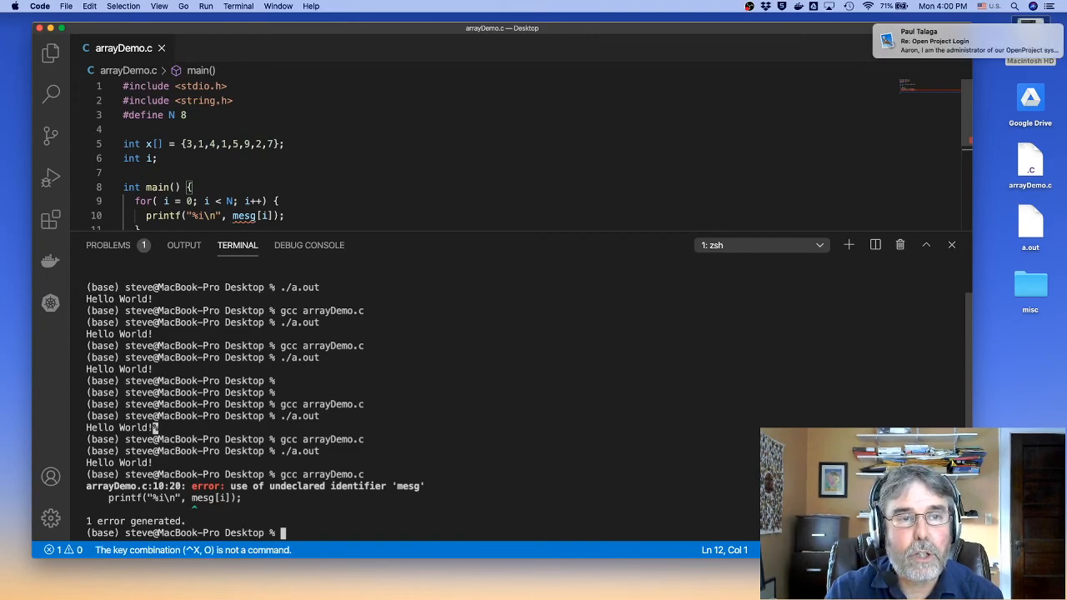
- Make the loop print x[i] instead of mesg[i] and tidy the line after the x declaration
click(951, 244)
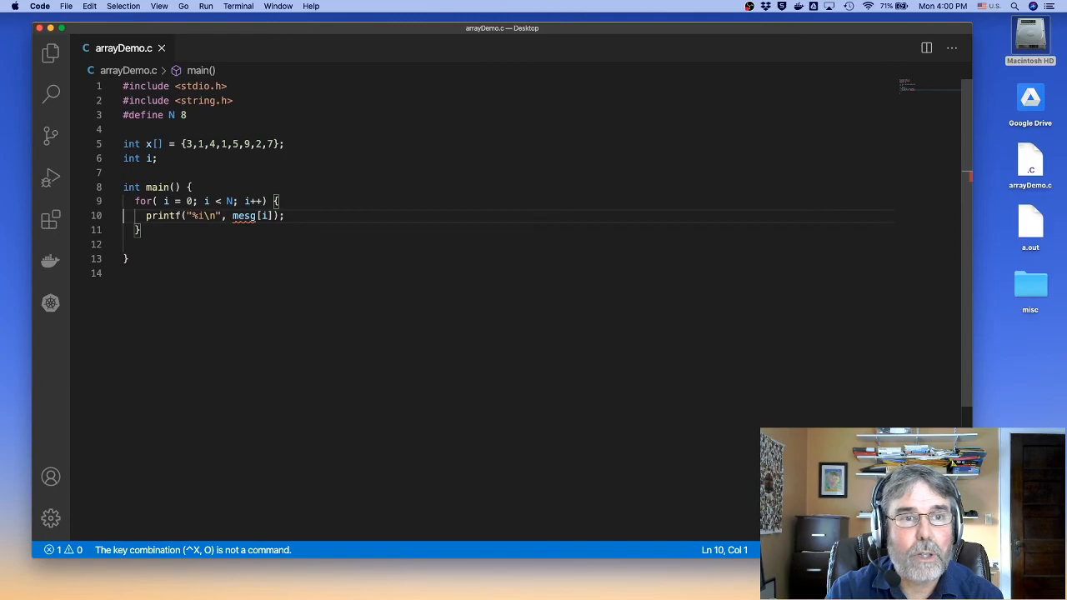
text(x[i])
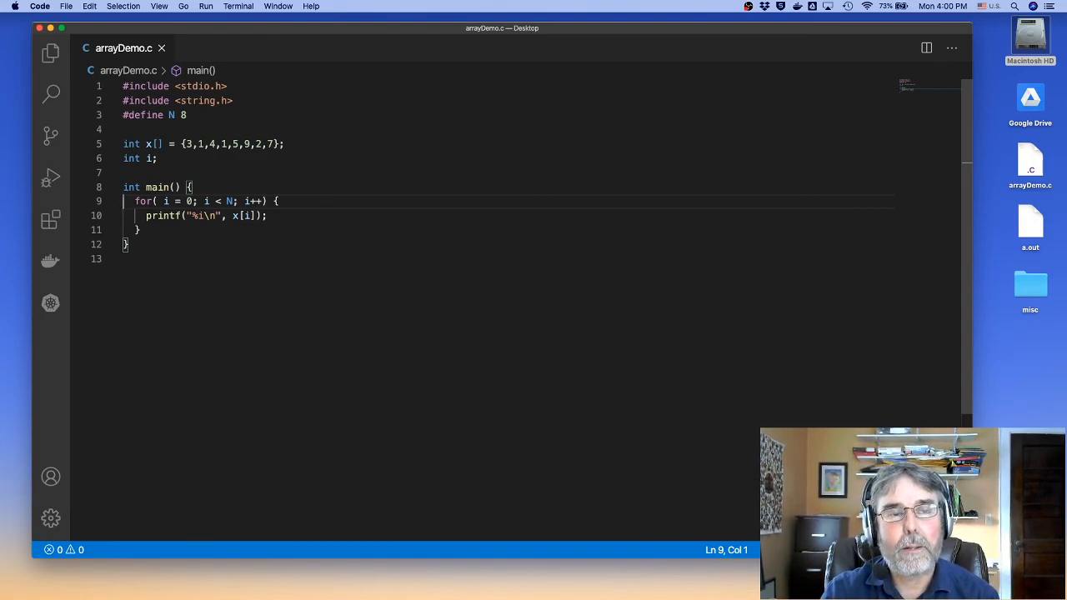
click(284, 143)
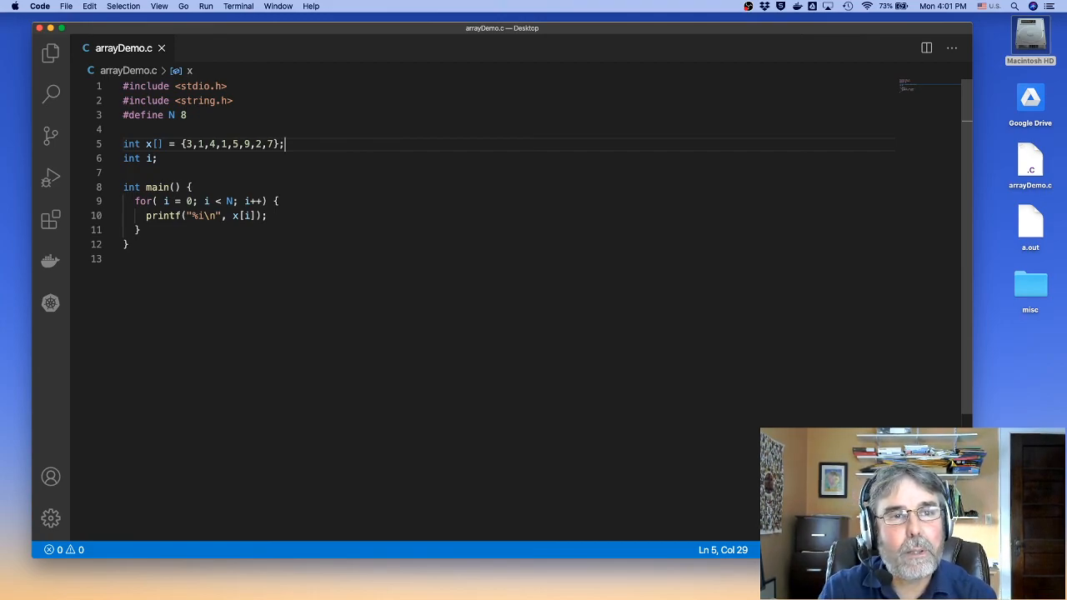
- Add #define AVSIZE 3 below the #define N 8 line
click(187, 115)
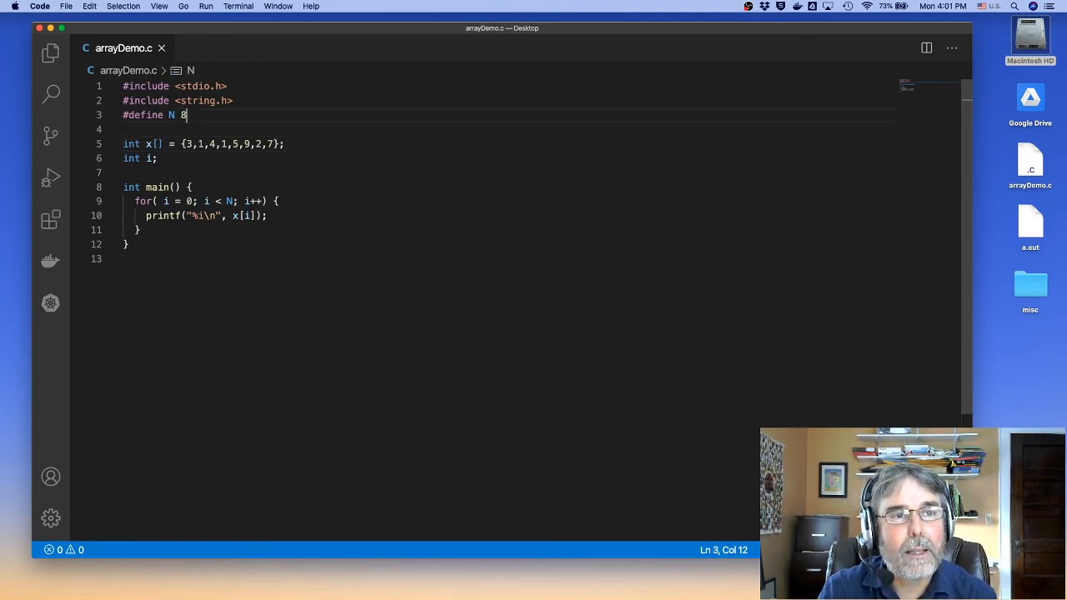
text(#define A)
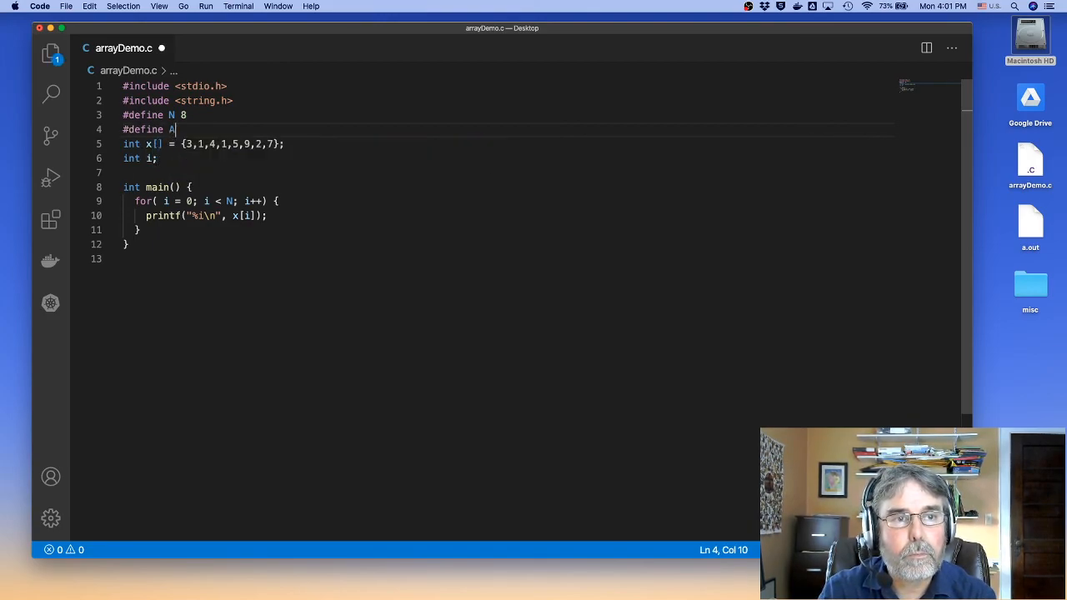
text(VSIZE 3)
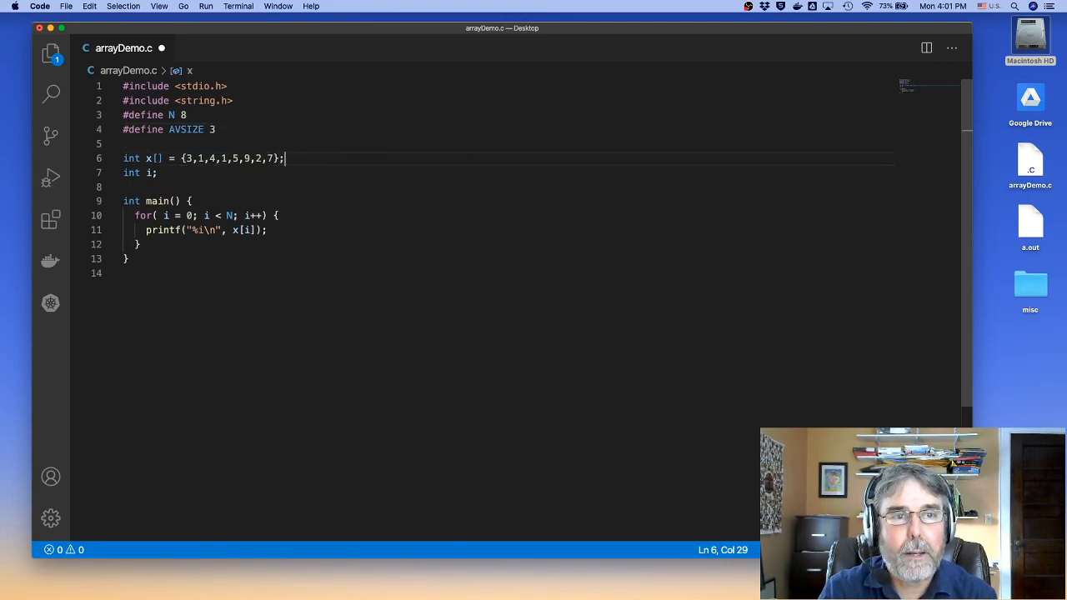
- Declare int buf[AVSIZE] = {0}; and start a new line after the loop's printf
text(int)
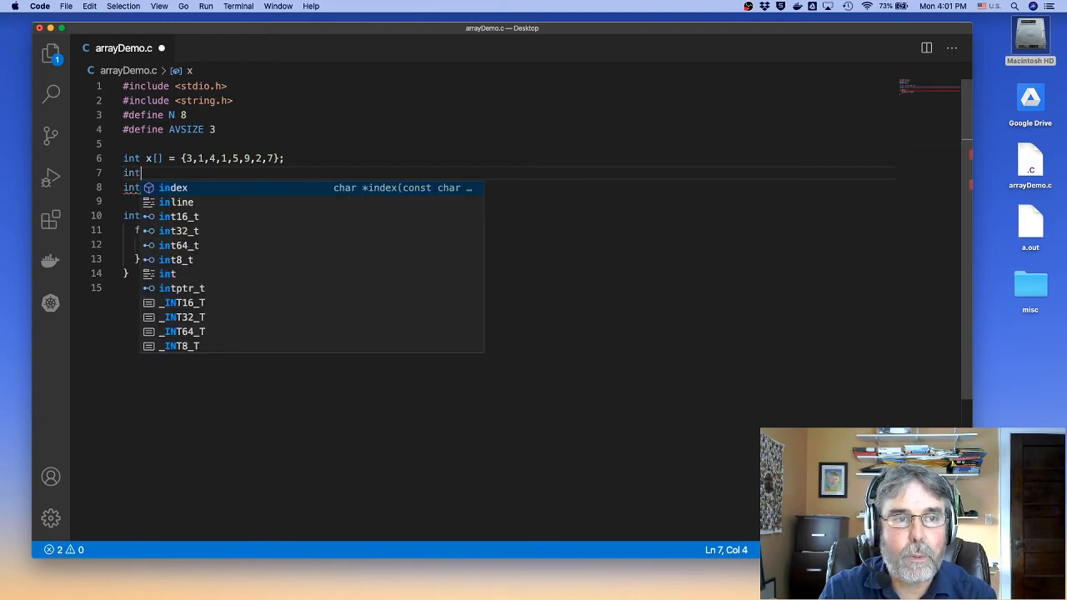
text(bu)
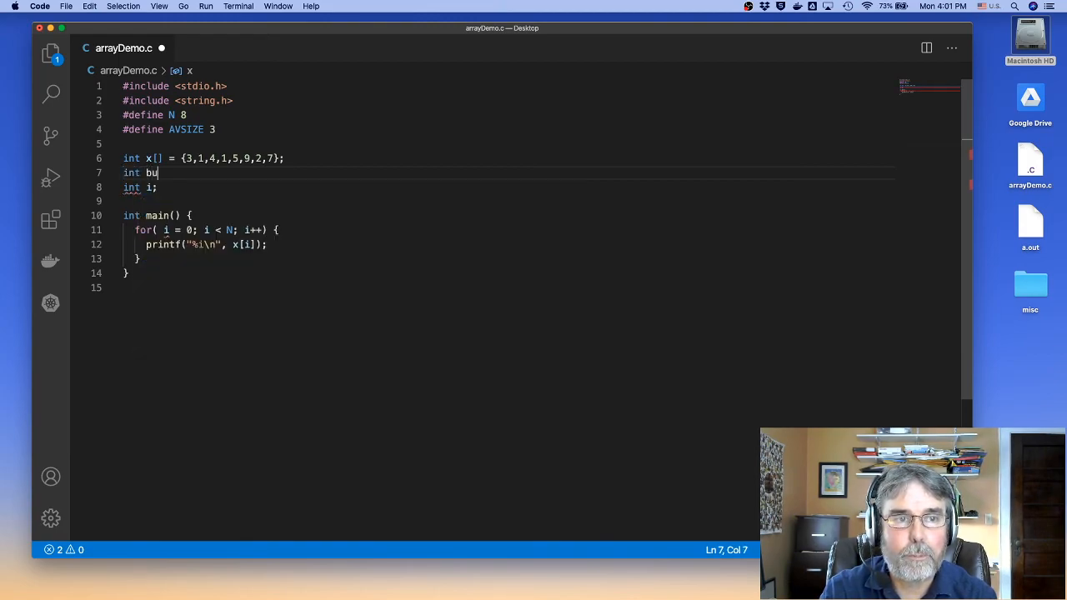
text(f[AV)
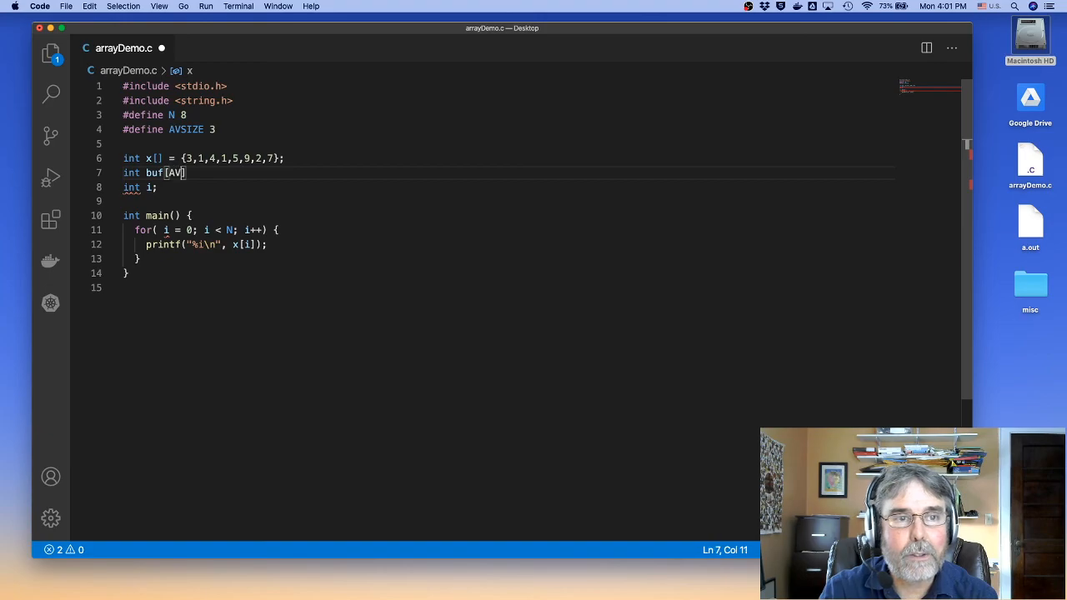
text(SIZE)
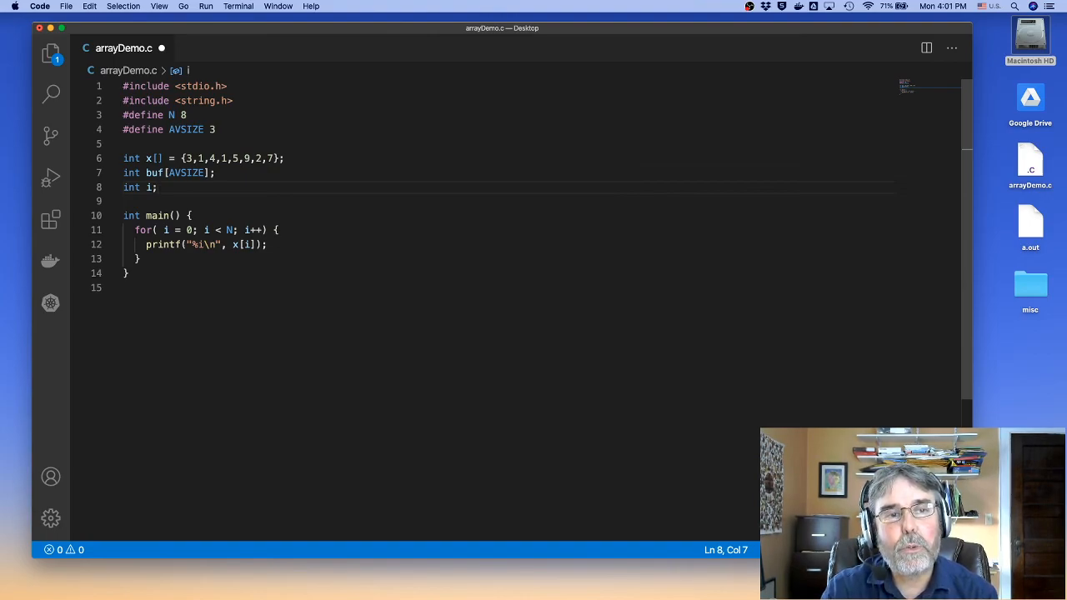
click(277, 229)
text( =)
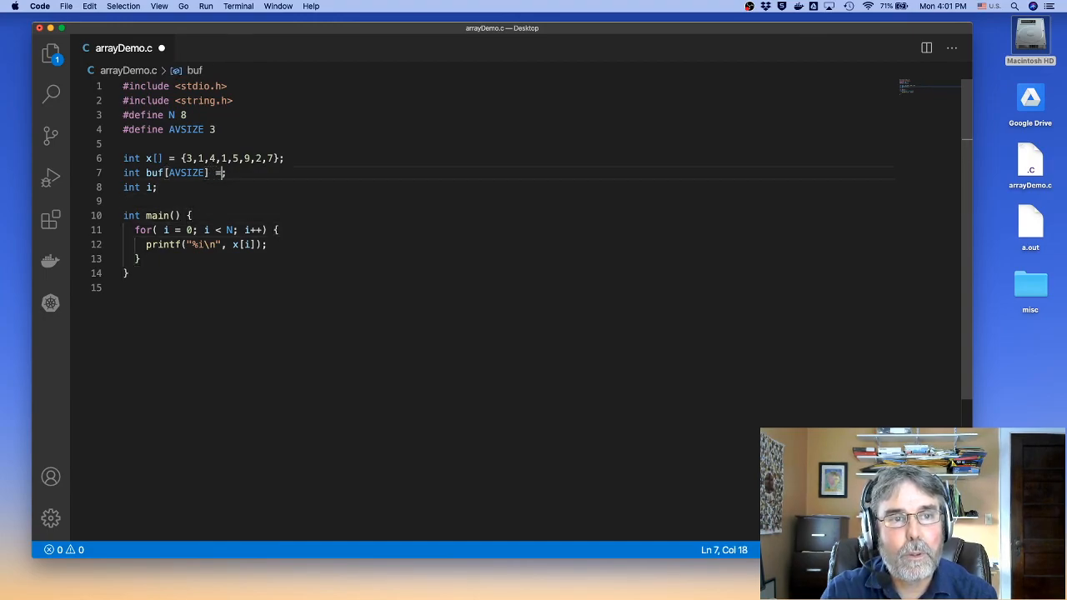
text({0};)
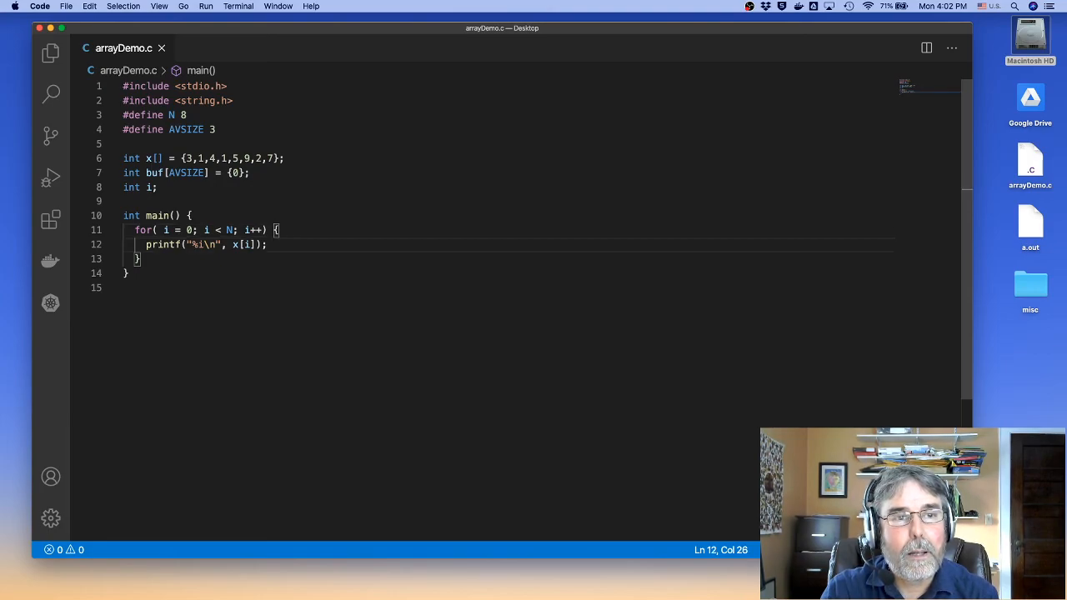
key(Return)
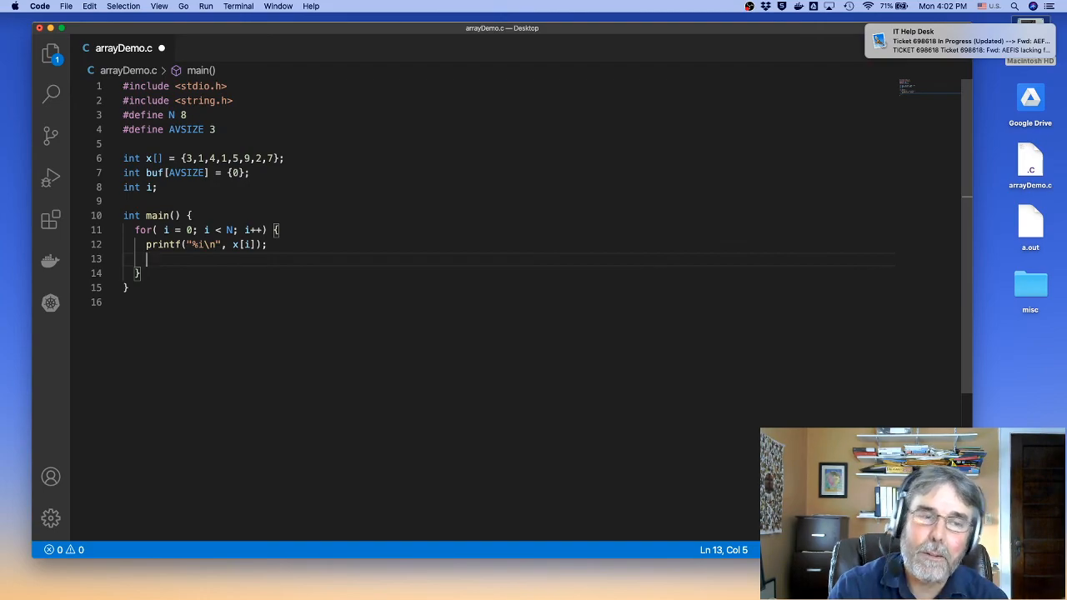
- Add an inner loop for (j = 0; j < AVSIZE; j++) with an empty body
text(for ()
text(int j;)
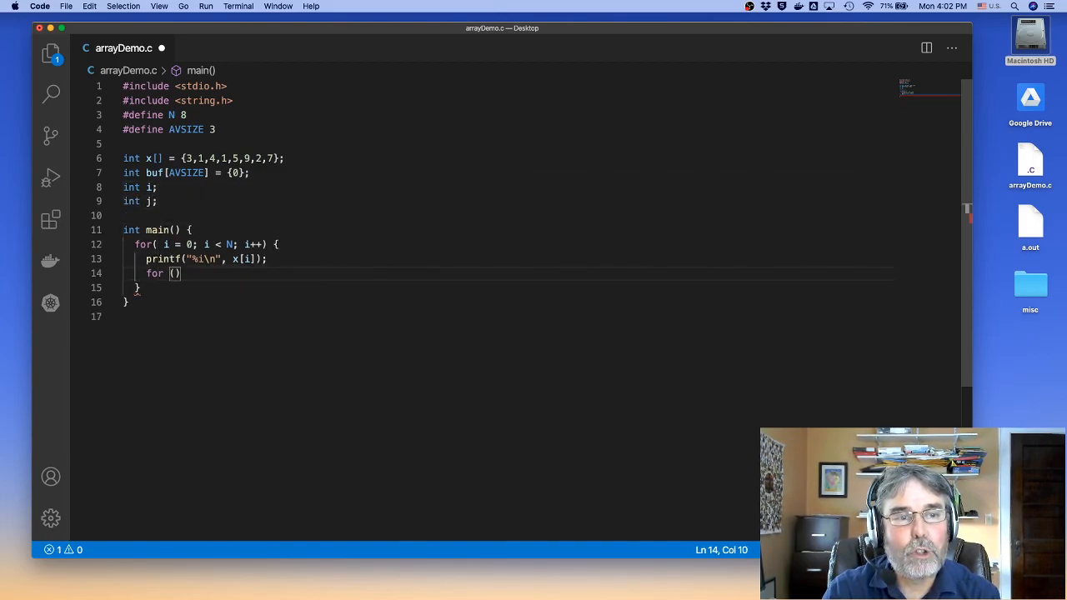
text(j = 0)
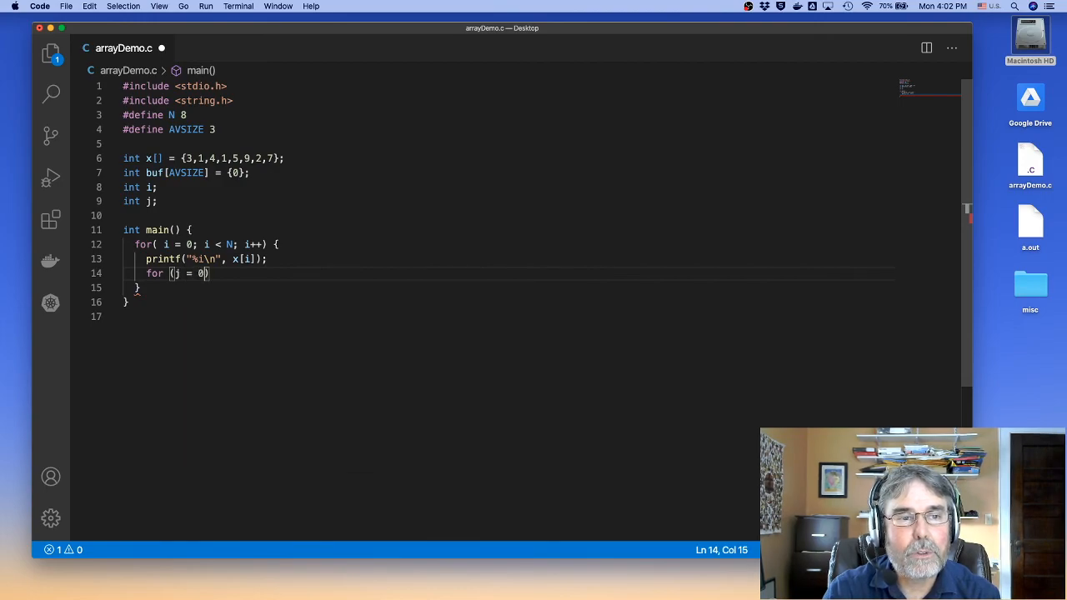
text(; j < AVSIZE)
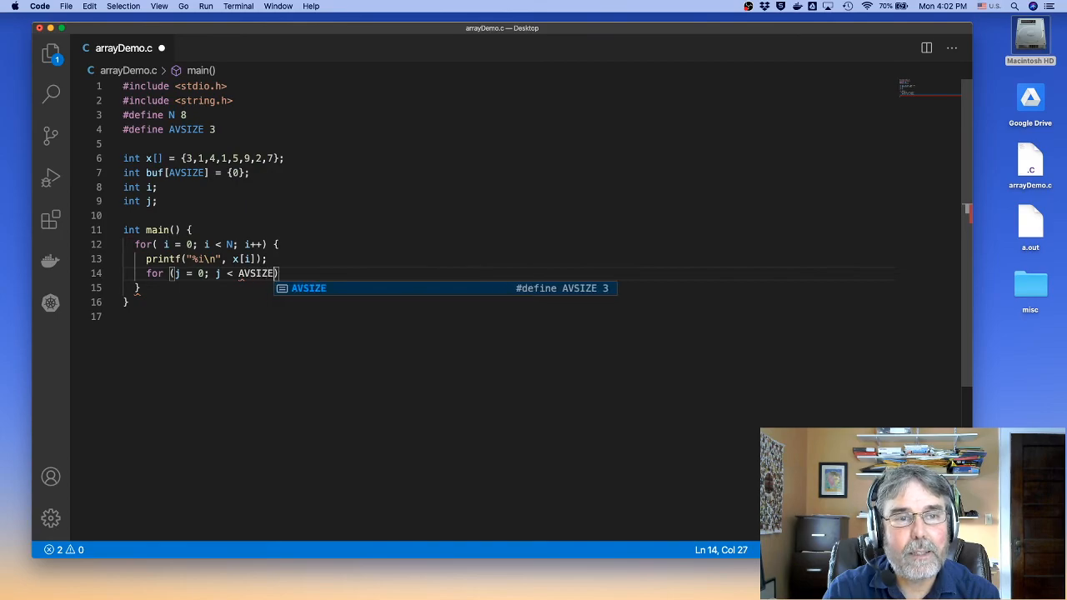
text(; j_)
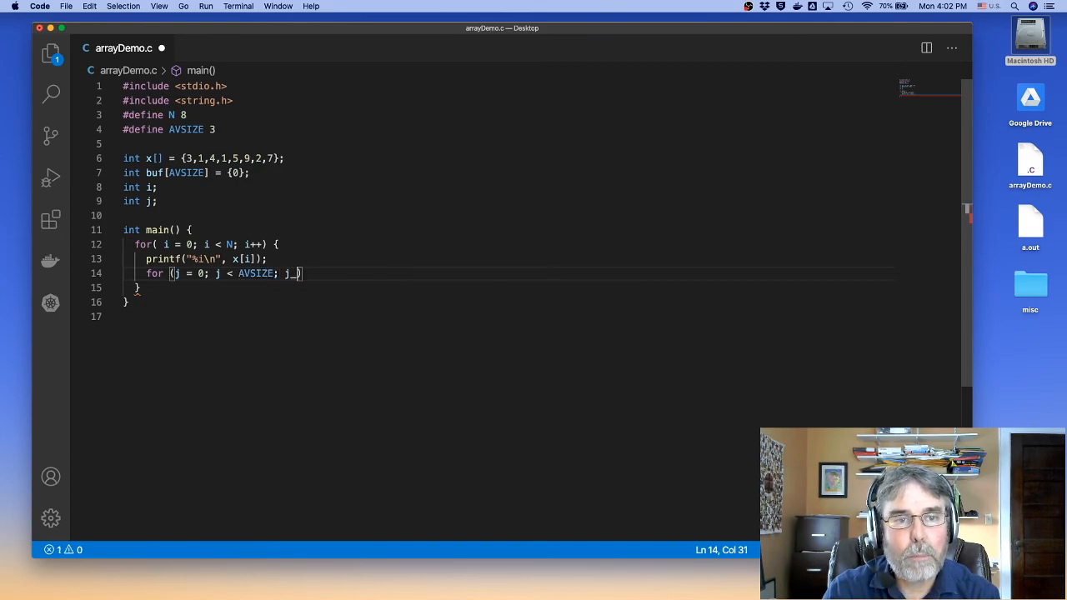
text(++) {)
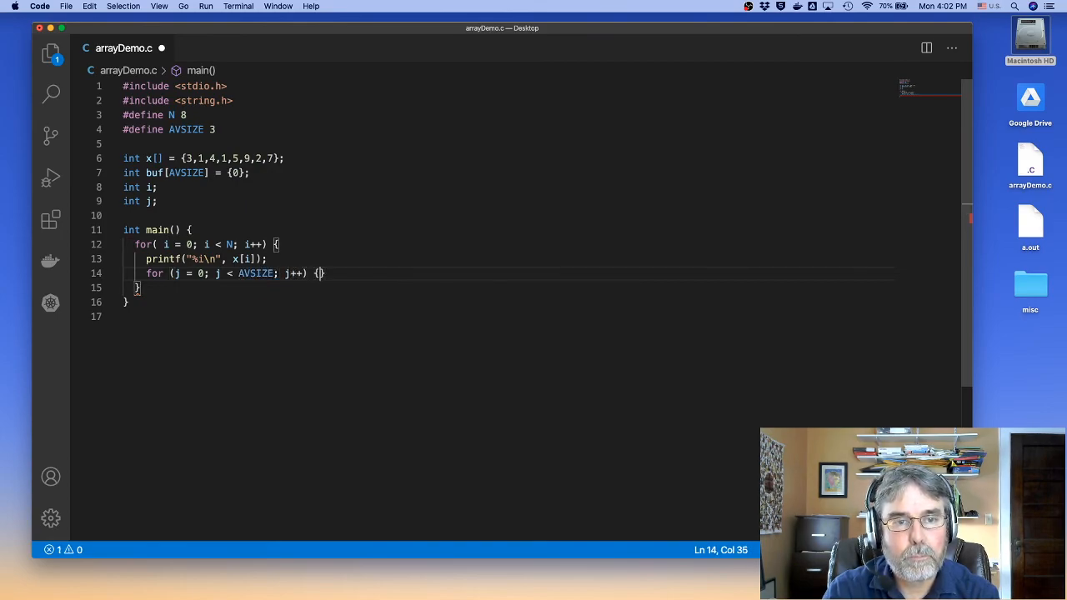
key(enter)
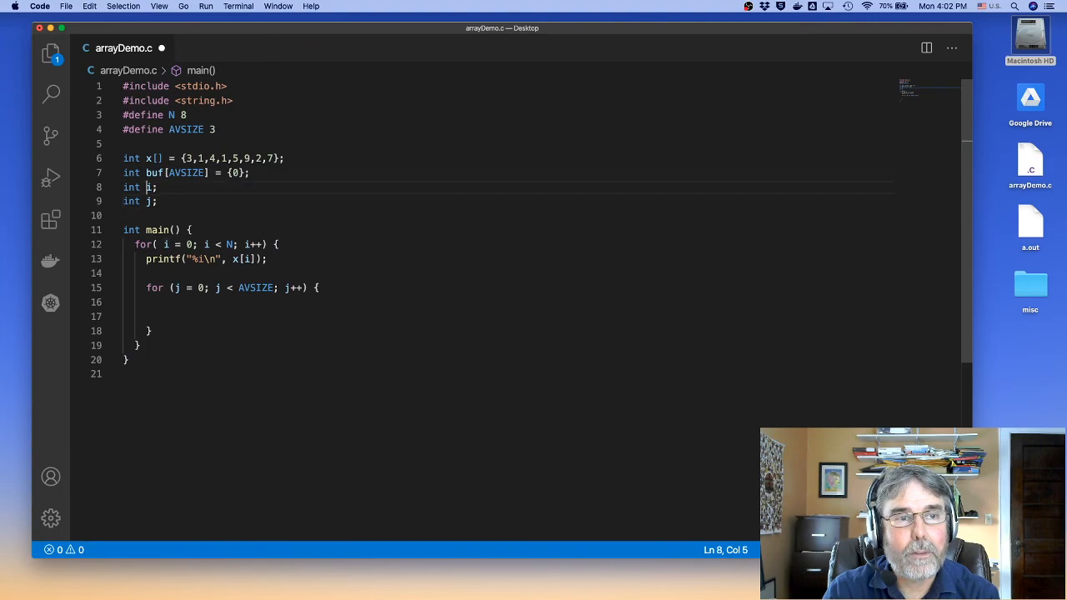
- Declare the integer sum as a global variable
text(sum)
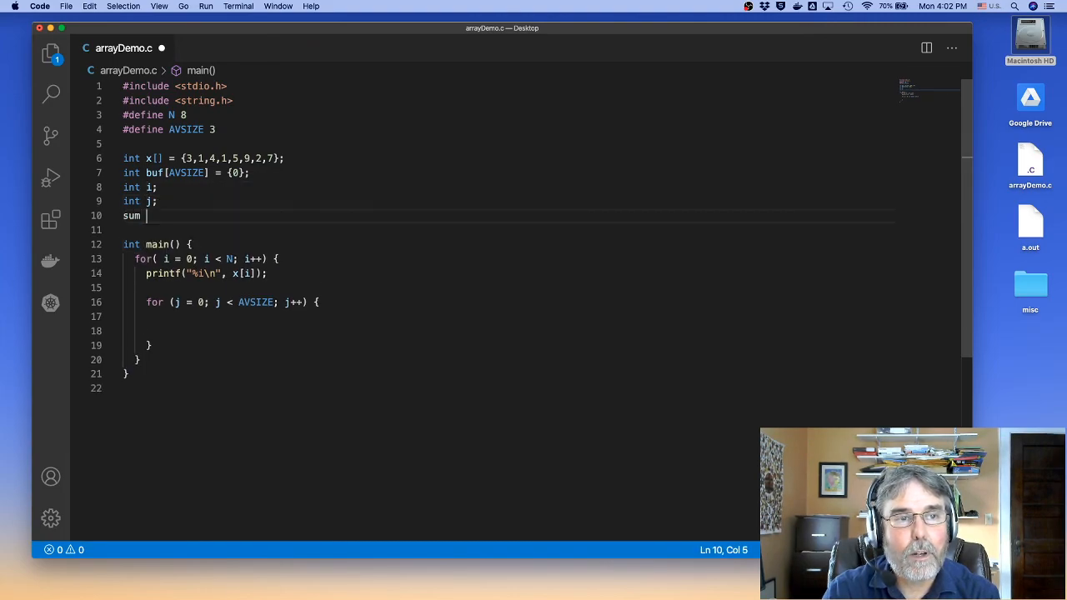
text(int sum =)
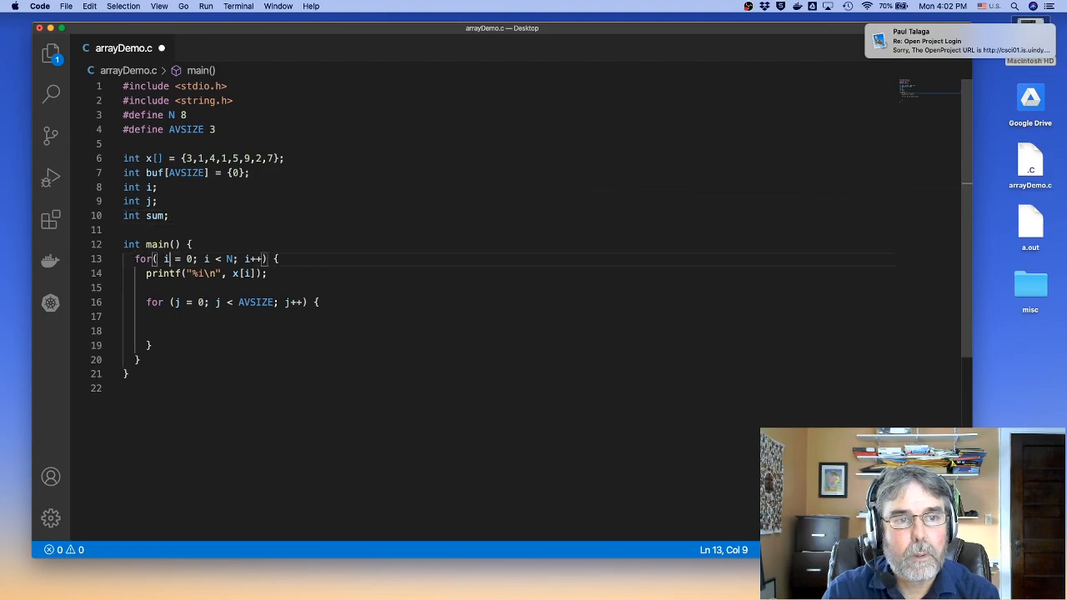
text(s)
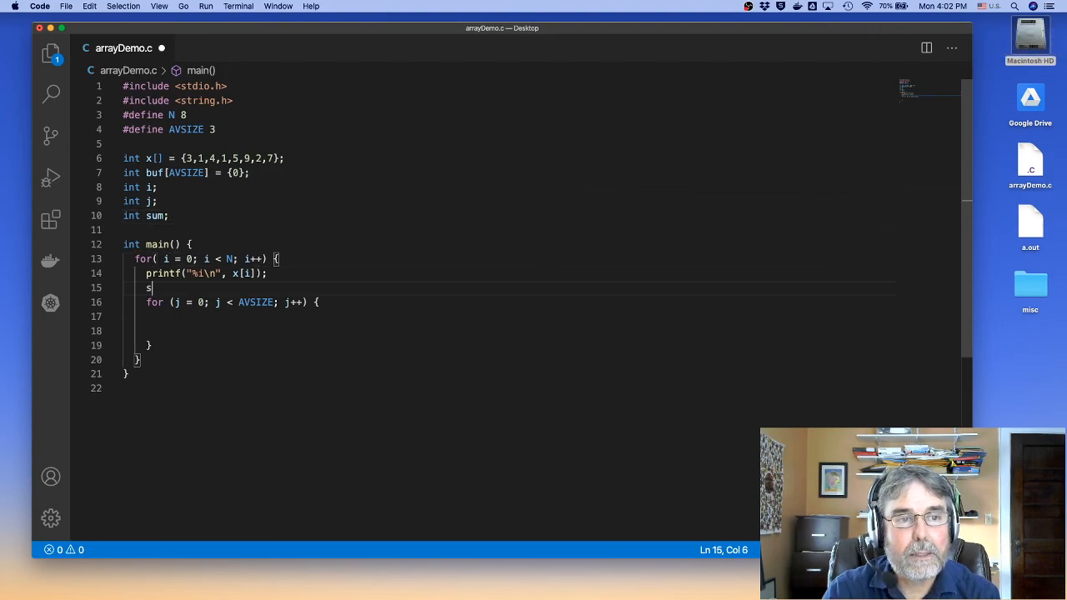
- Reset sum=0 before the j loop, add sum += buf[j] inside it, and begin a printf after
text(um=0)
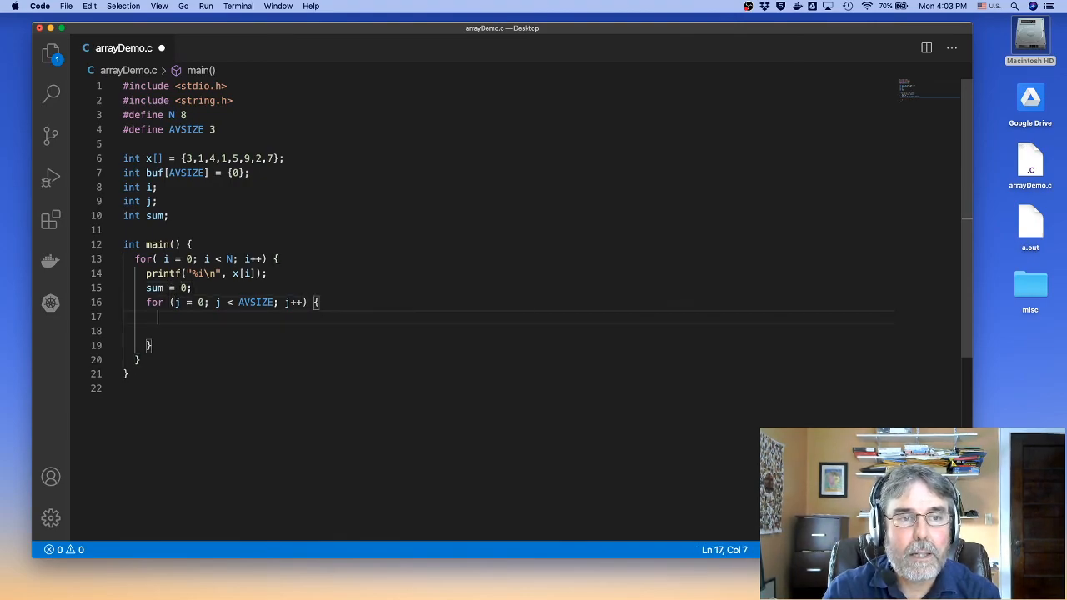
text(sum +=)
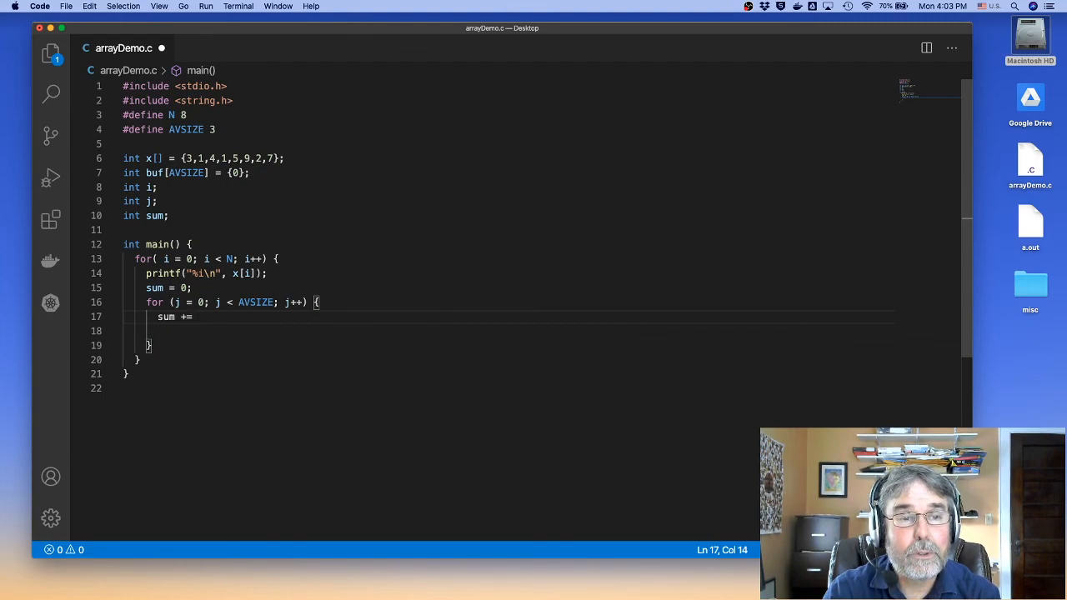
text(buf[j];)
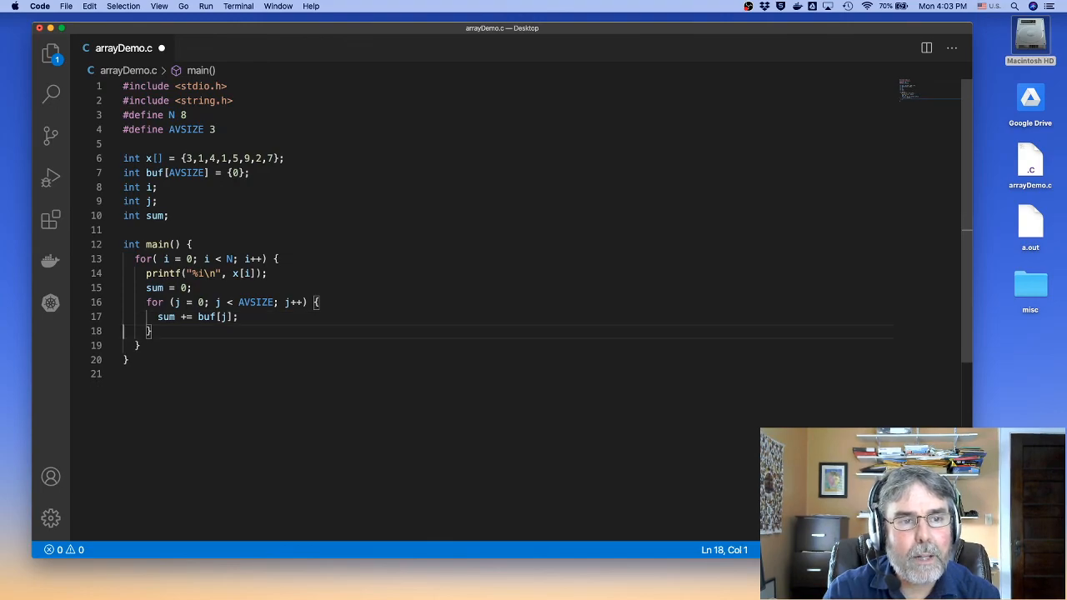
key(Return)
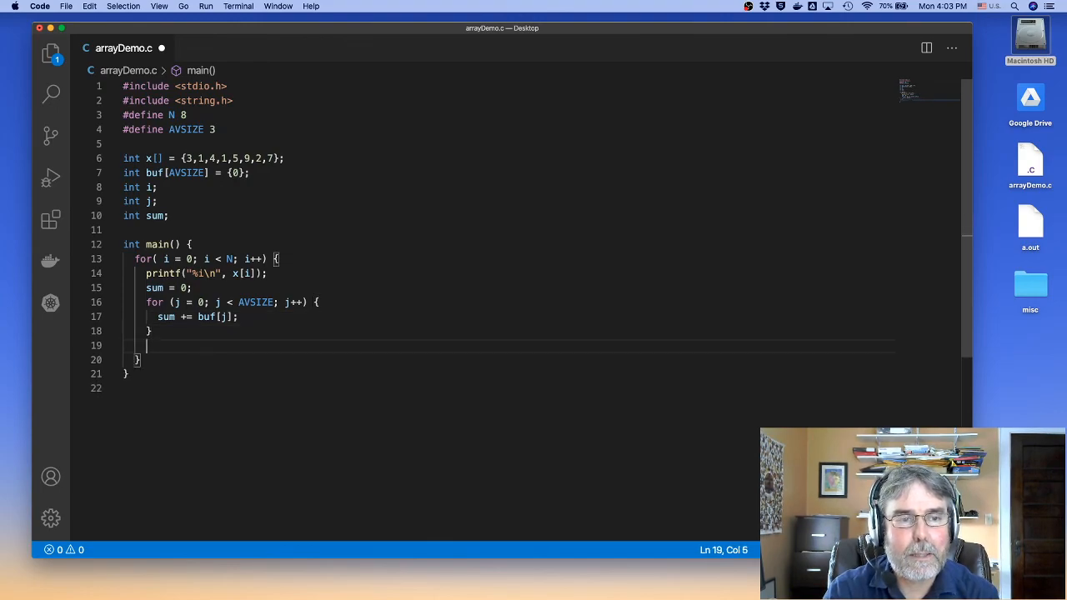
text(printf()
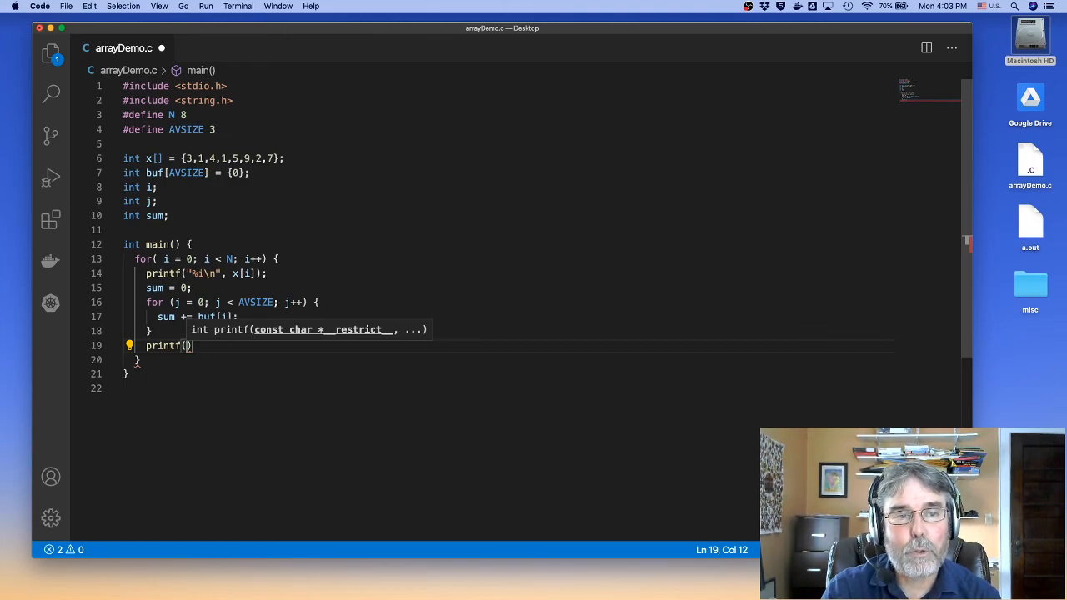
- Complete line 19 as printf("Average = %f", (float)(sum)/AVSIZE);
text(")
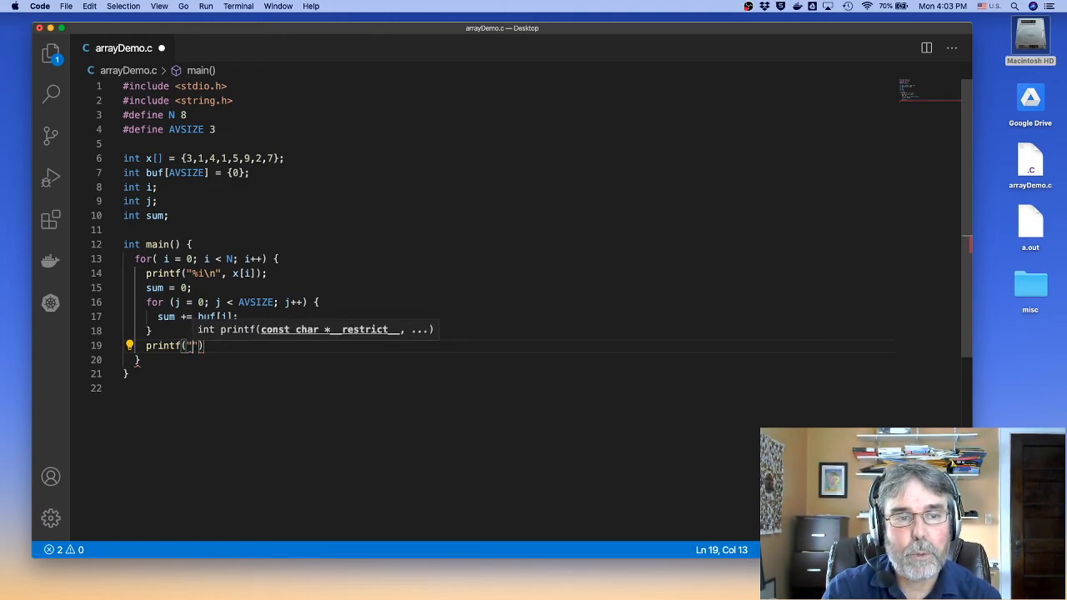
text(Average)
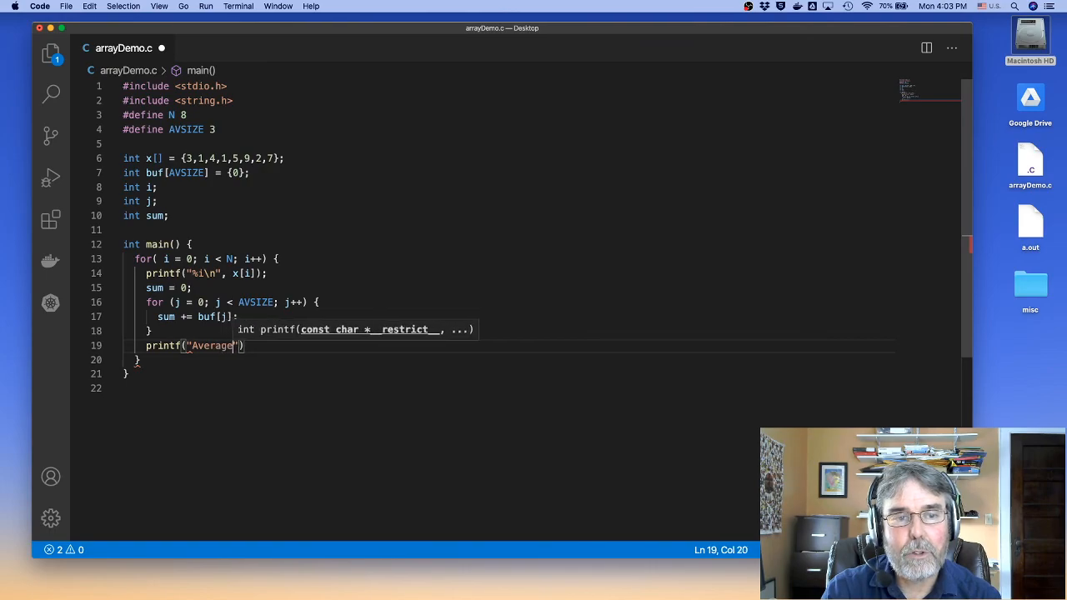
text(= %f)
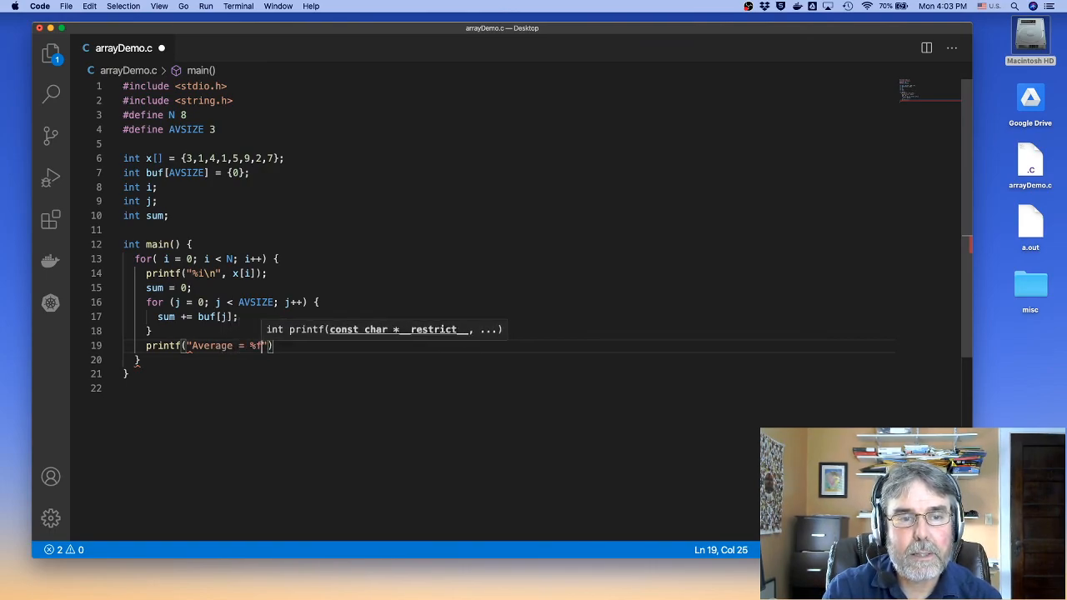
text())
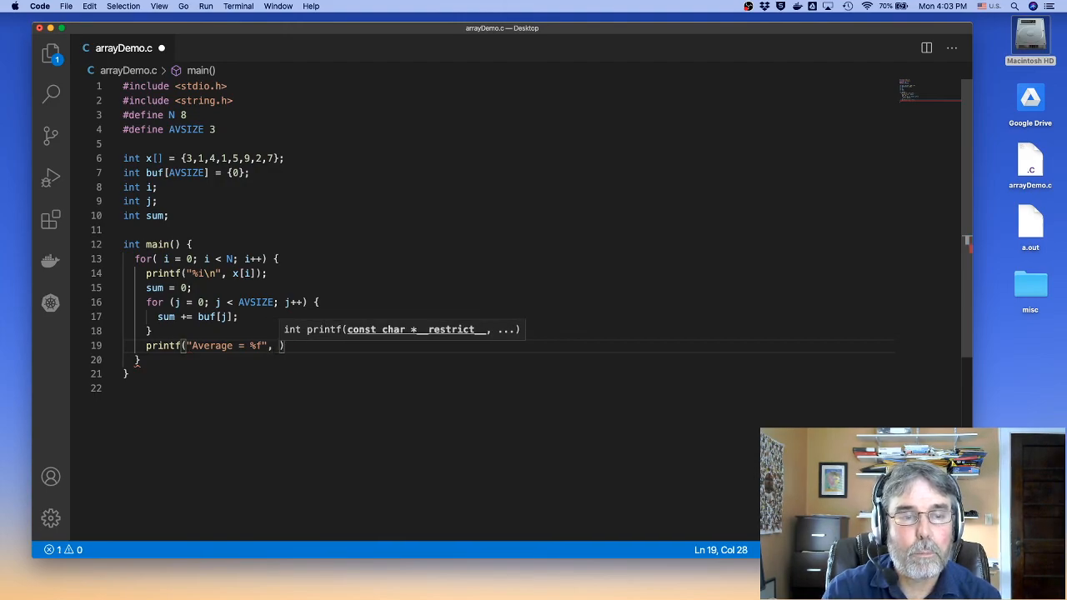
text((float)
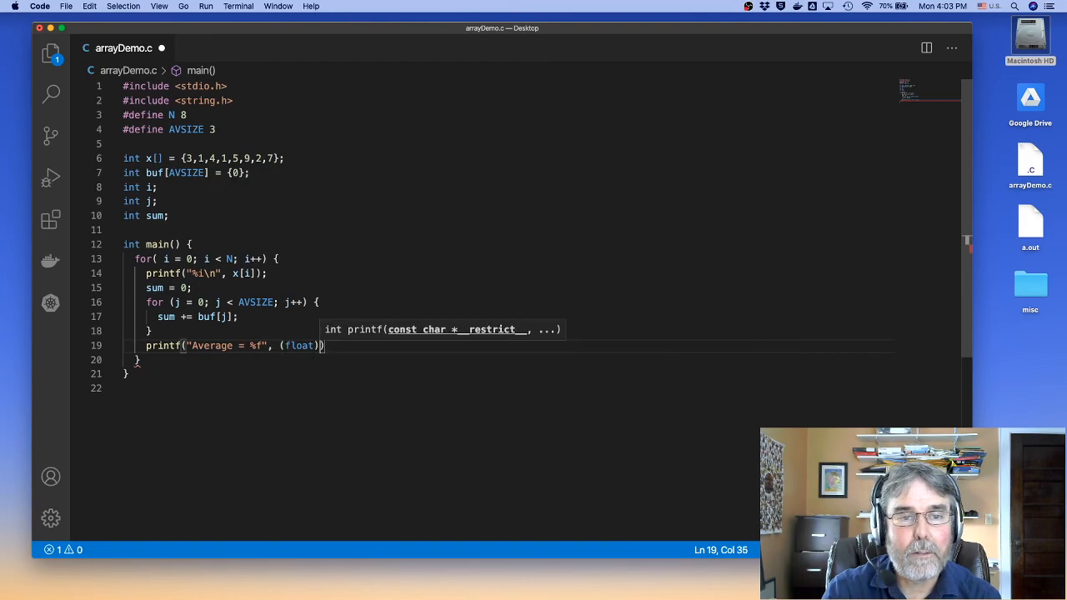
text((sum))
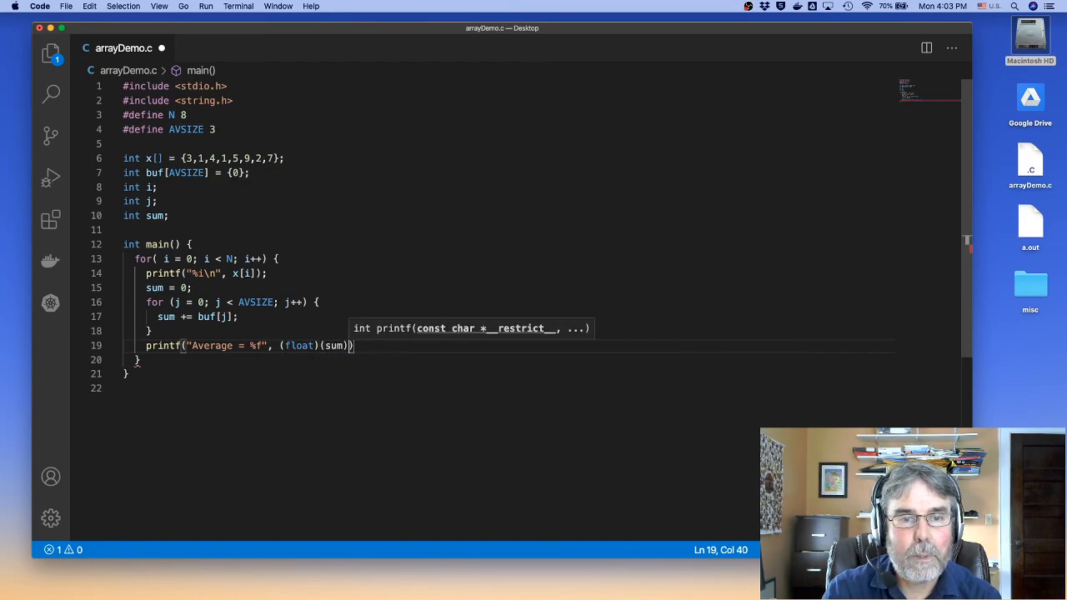
text(.)
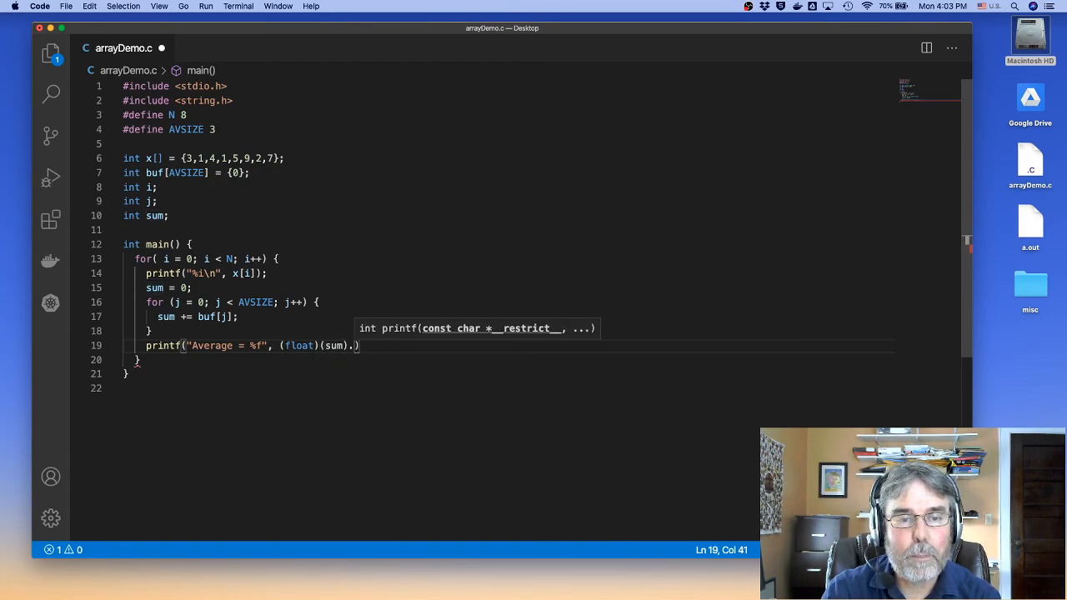
text(/AVSIZE))
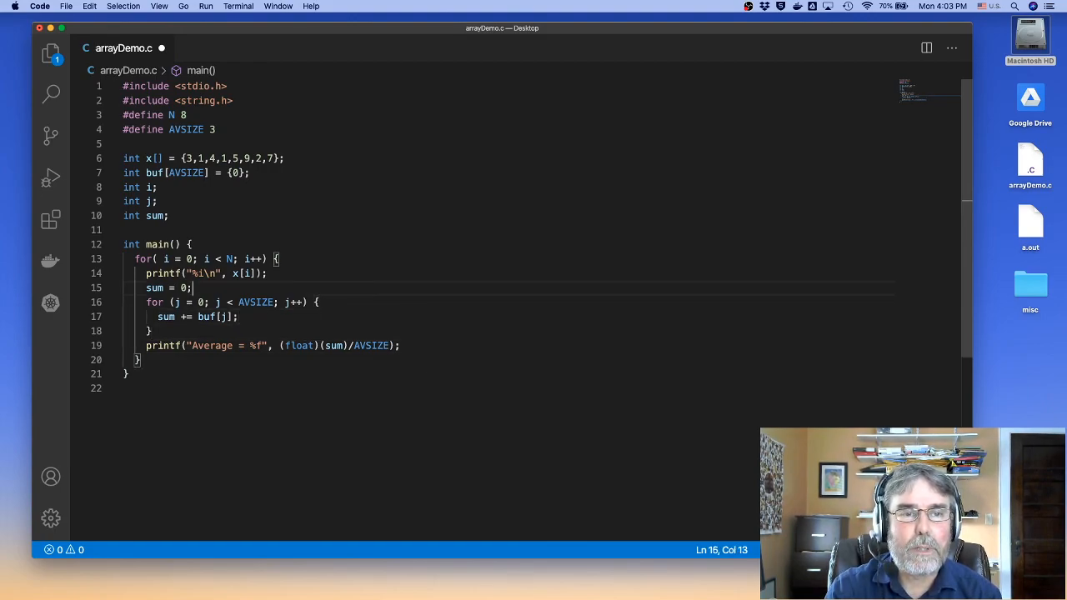
- Insert buf[i] = x[i]; above the sum = 0 line and save arrayDemo.c
click(269, 274)
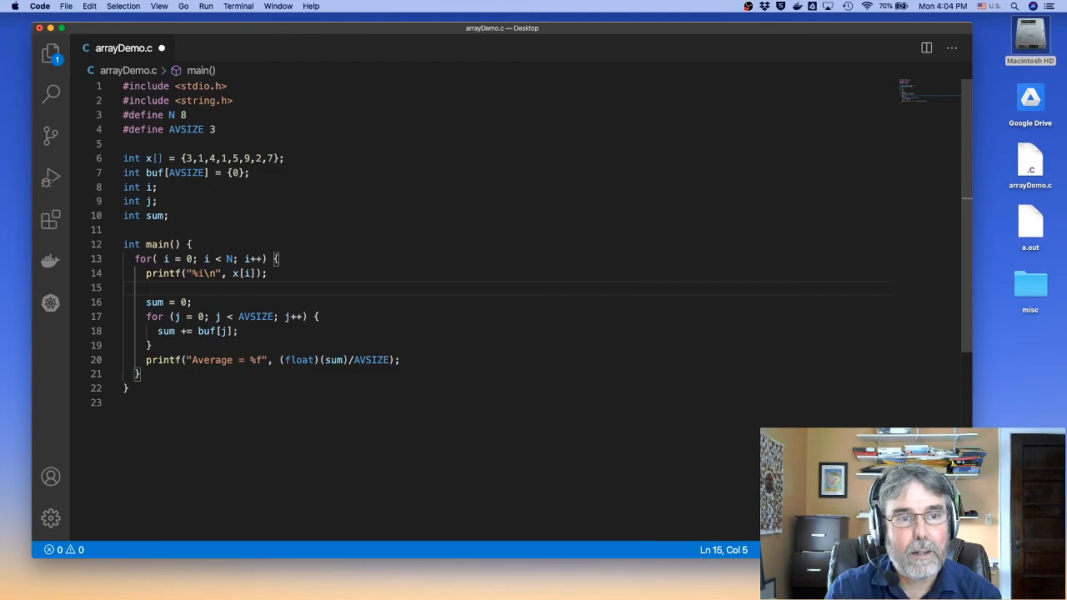
text(buf[i] =)
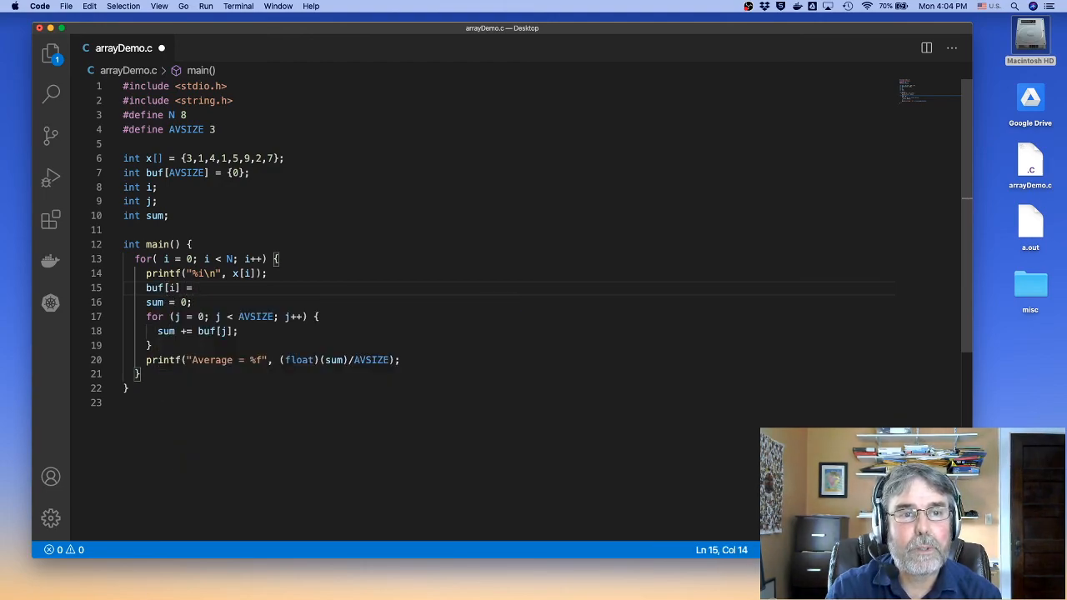
text(x[i];)
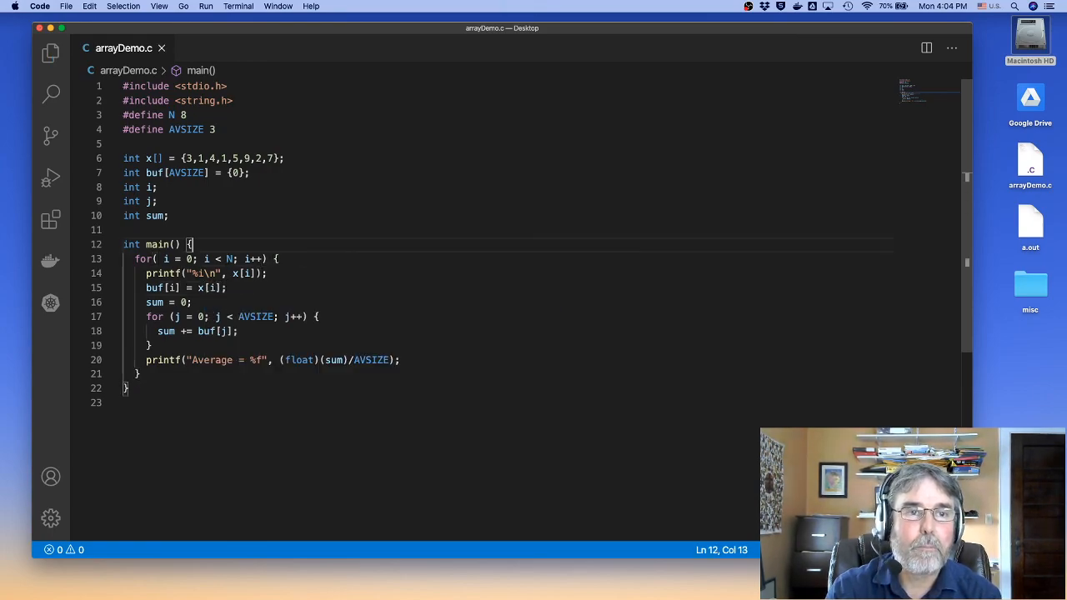
click(286, 158)
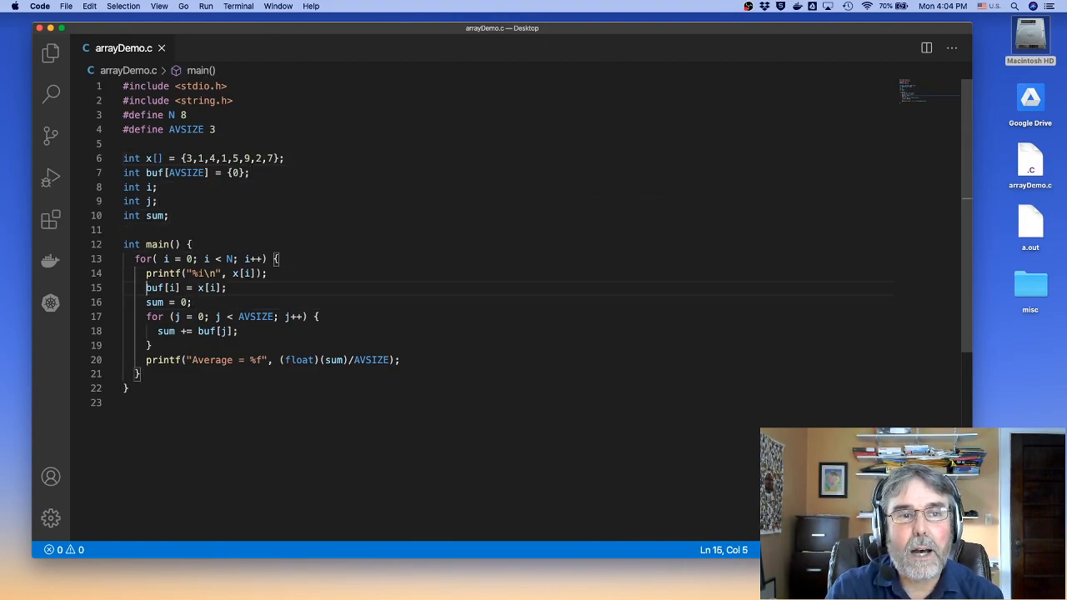
- Change the buf index on line 15 to i % AVSIZE
text(% ./a.out)
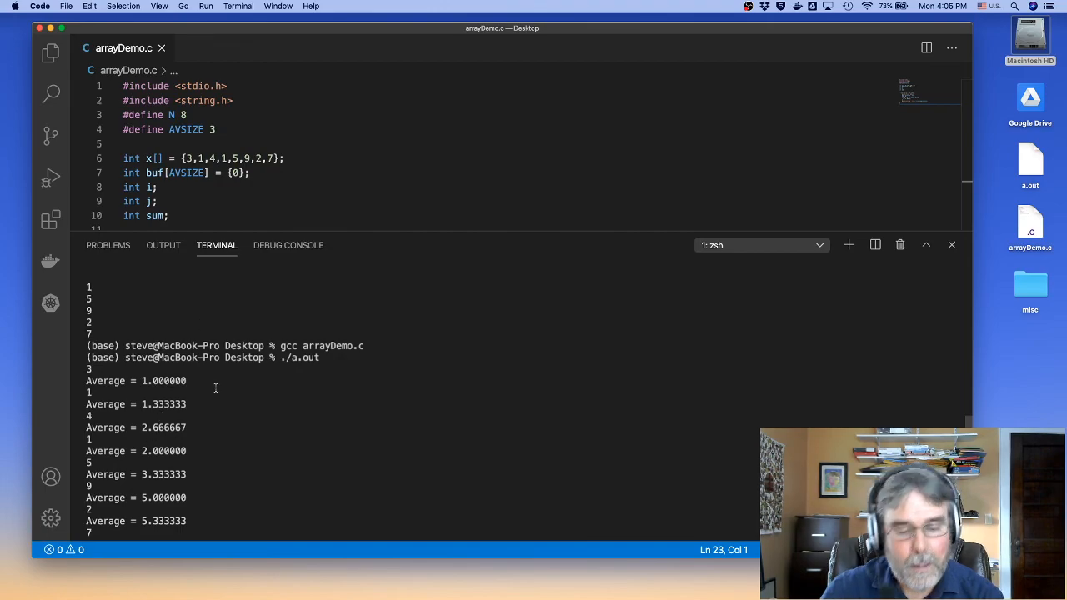
- Return to the editor after running the program and adding \n to the Average line
click(951, 244)
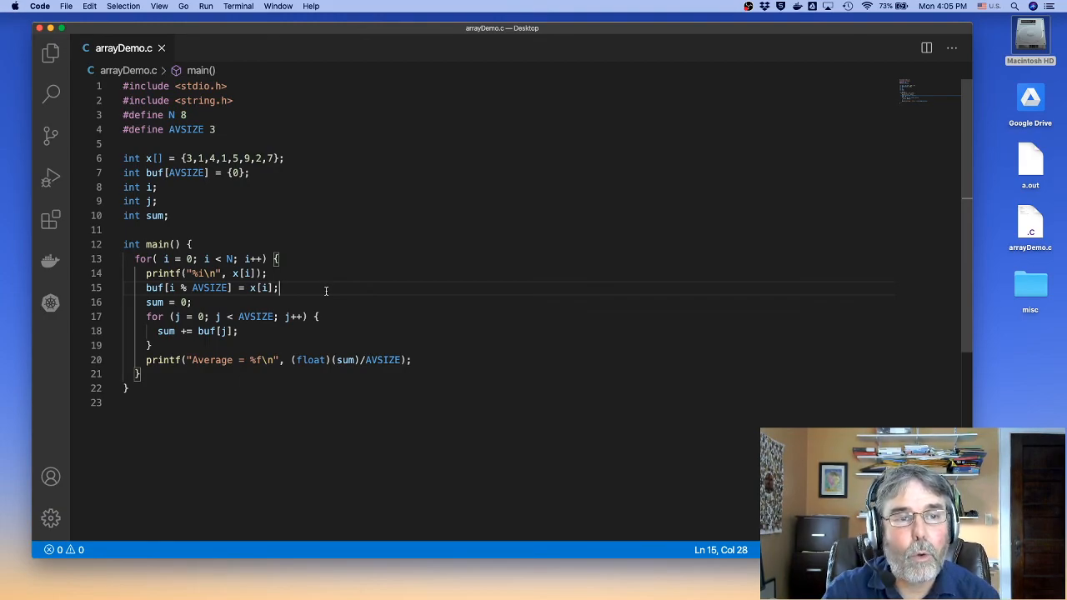
- Add printf("buf[%i] = %i, ", j, buf[j]); inside the inner j loop
click(281, 315)
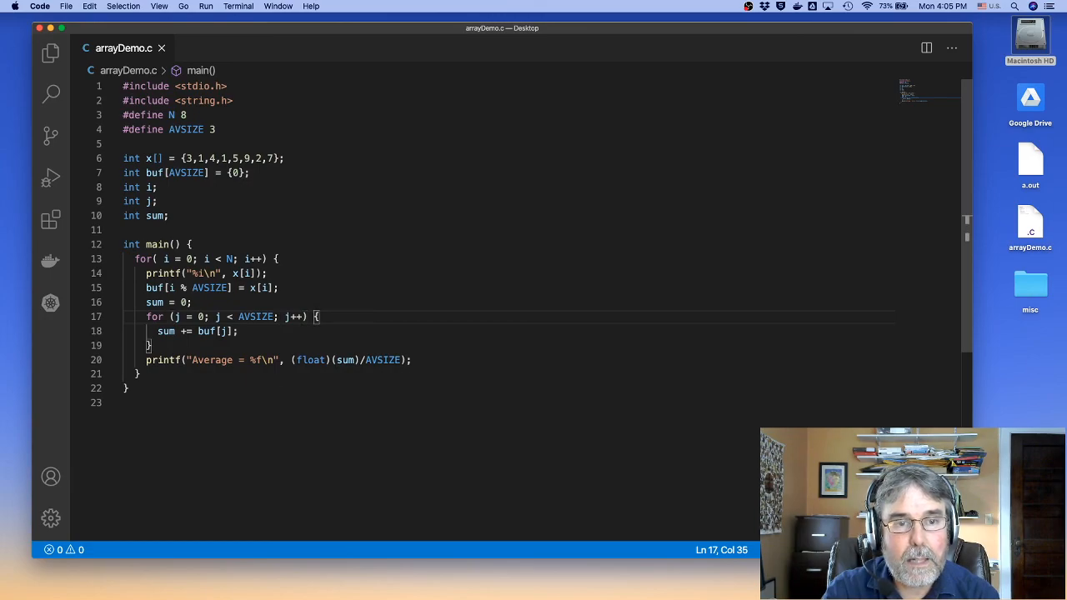
key(Return)
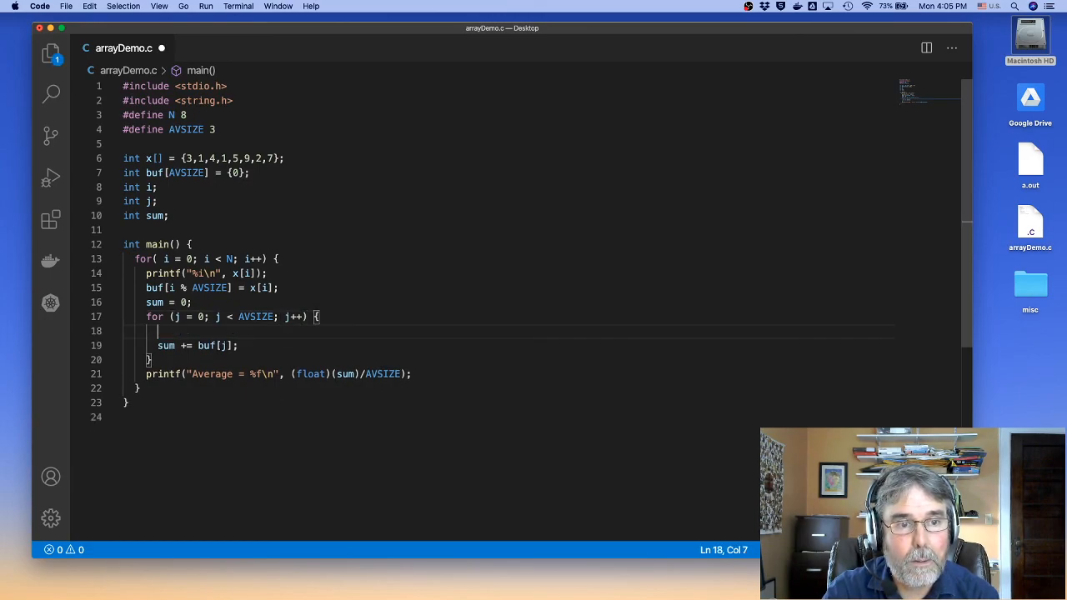
text(printf()
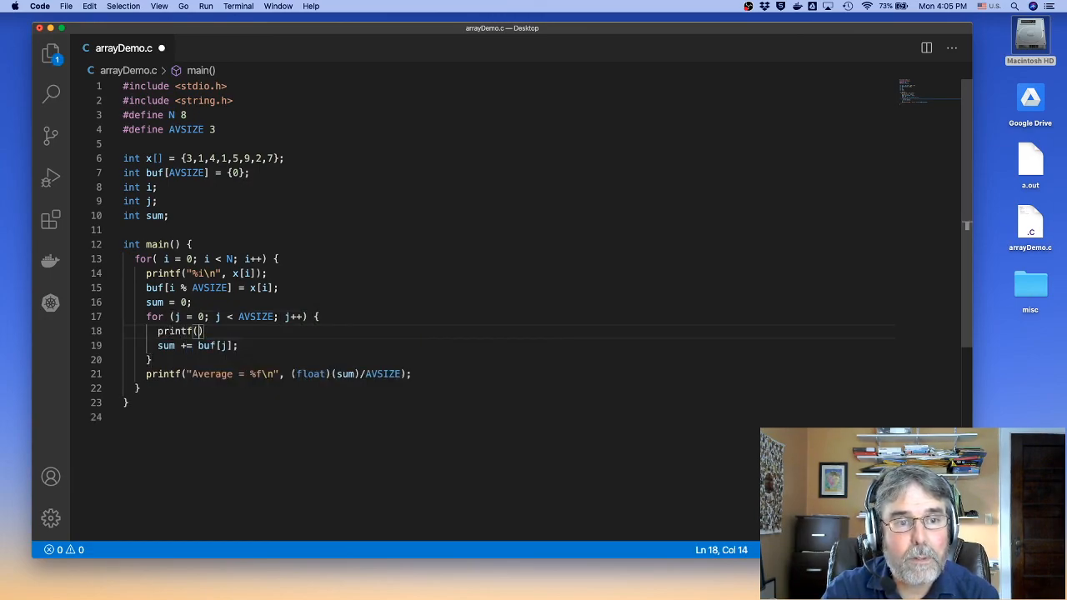
text(")
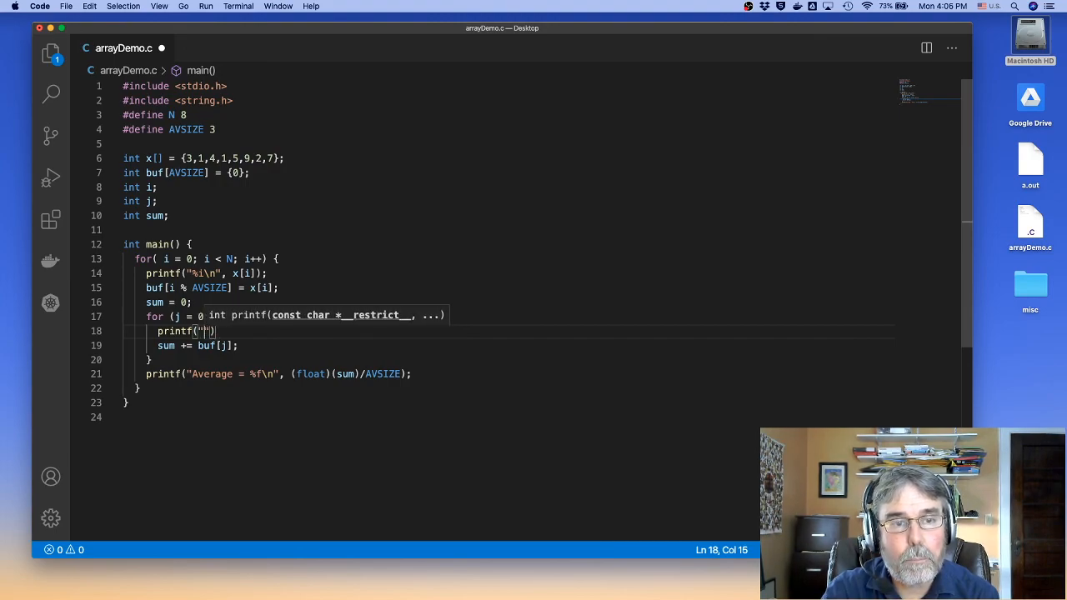
text(i)
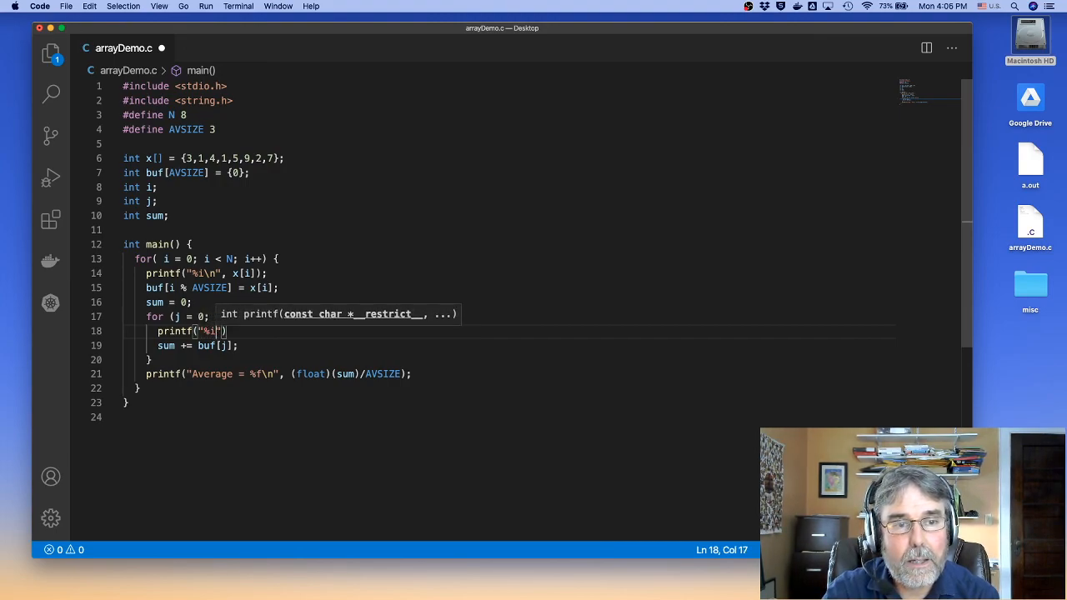
text(,)
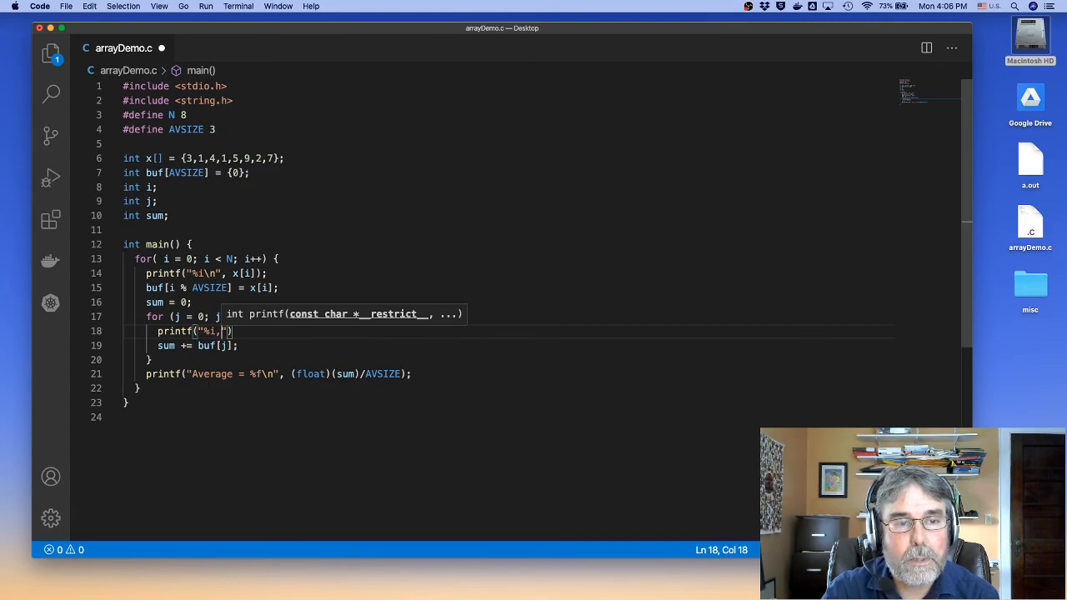
text(buf[)
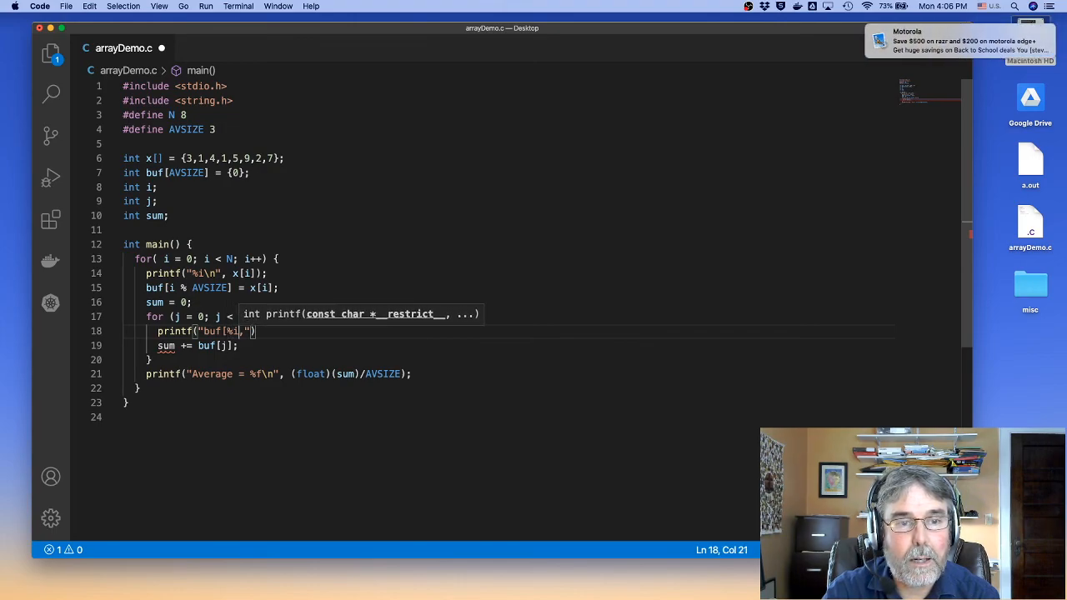
text(A)
text(] = %)
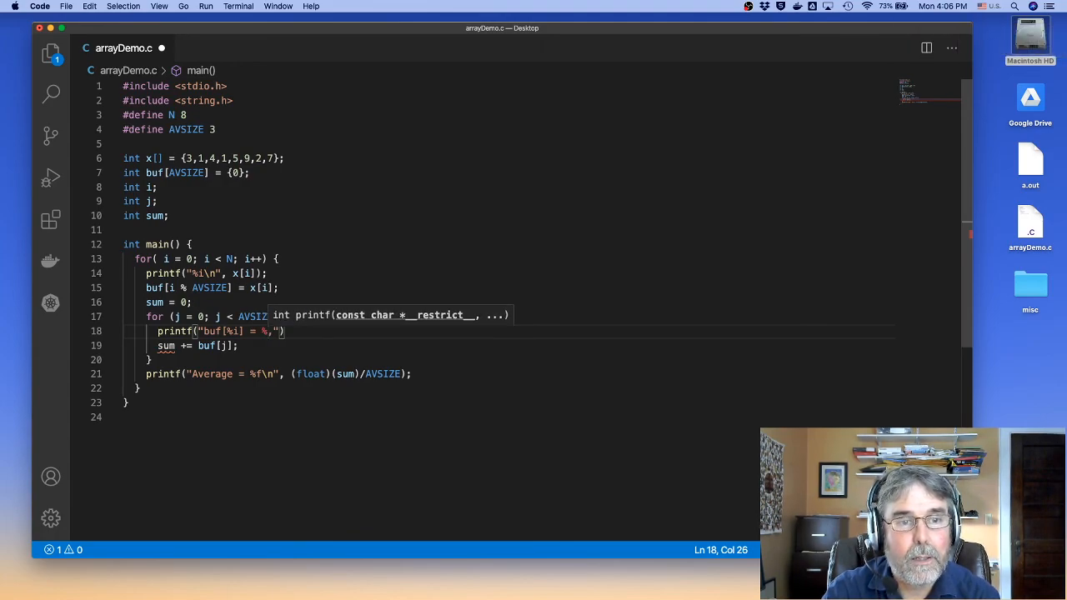
text(i)
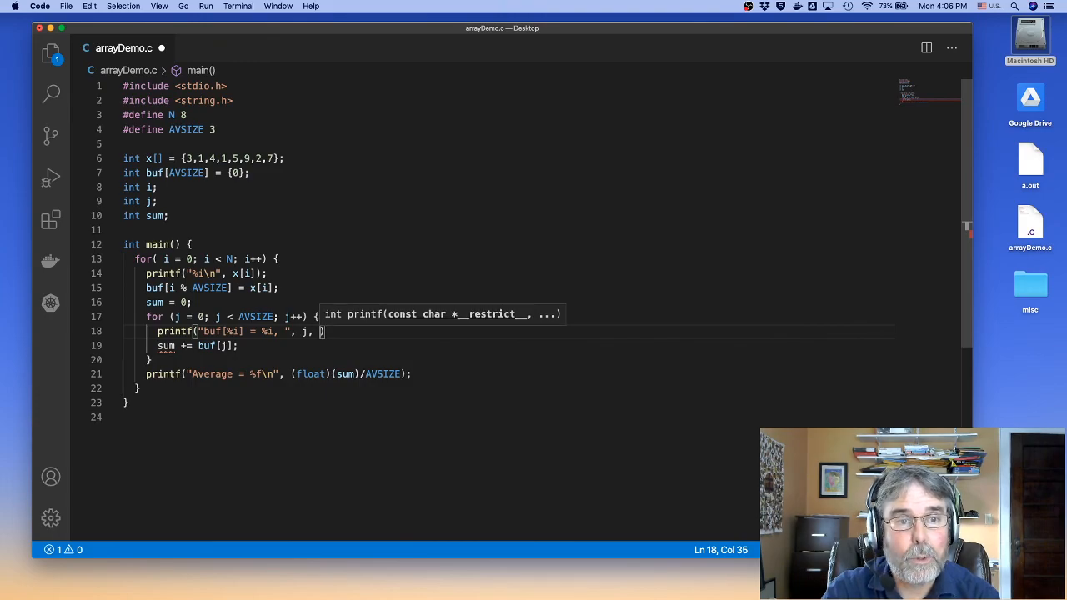
text(bu)
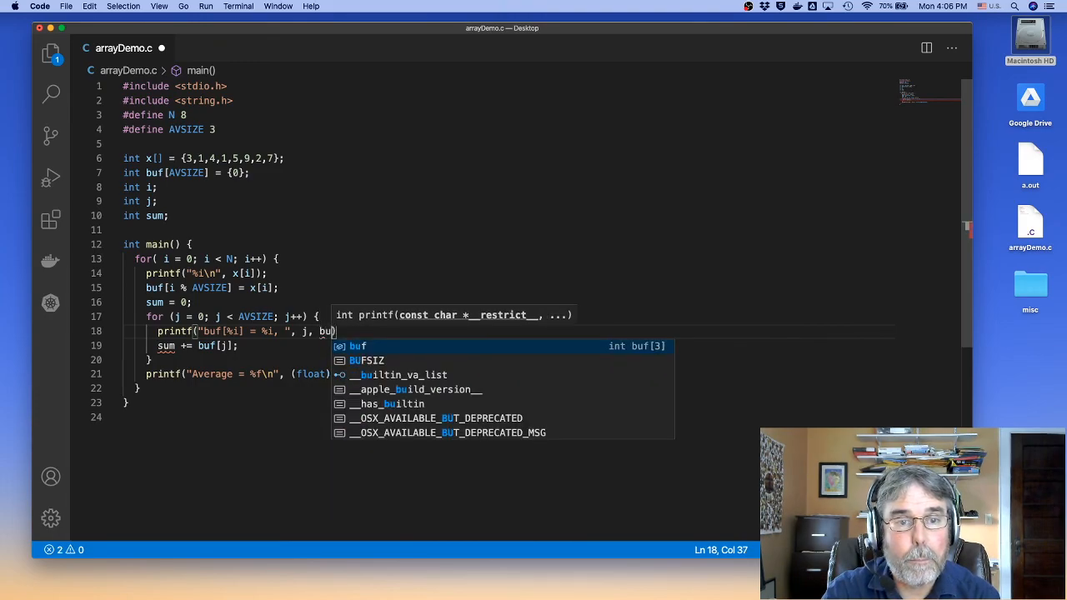
text([j])
text(gcc arrayDemo.c)
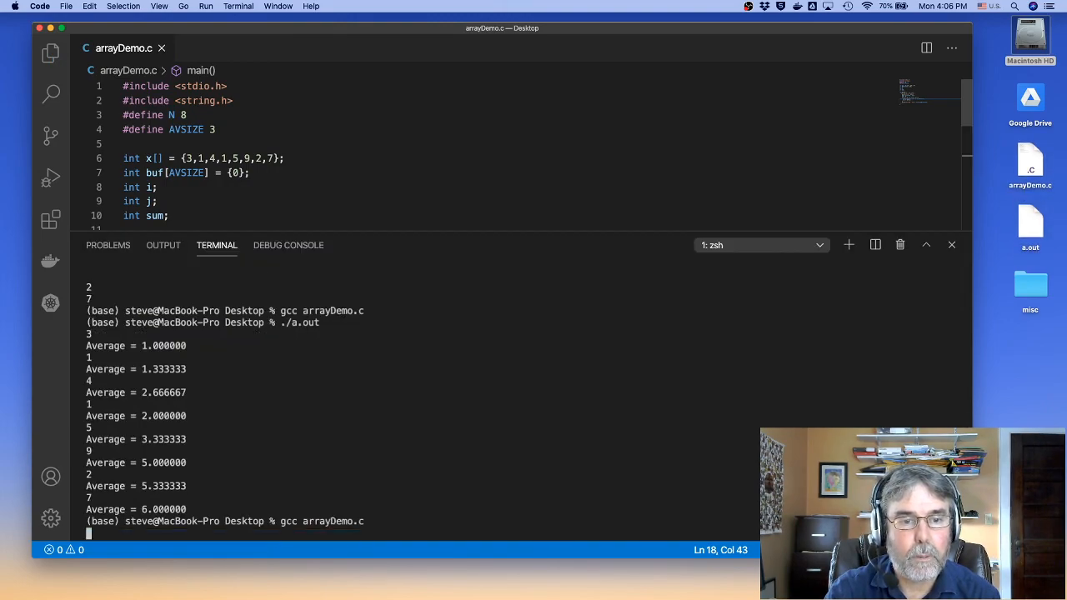
- Compile arrayDemo.c with gcc and run ./a.out to view buffer entries and averages
key(Return)
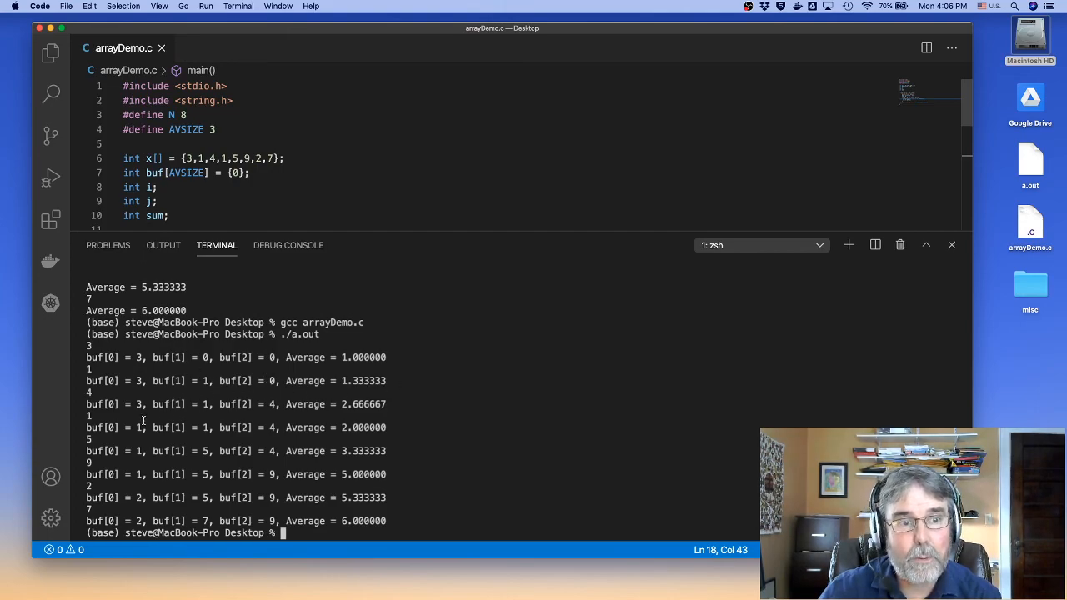
mouse_move(398, 409)
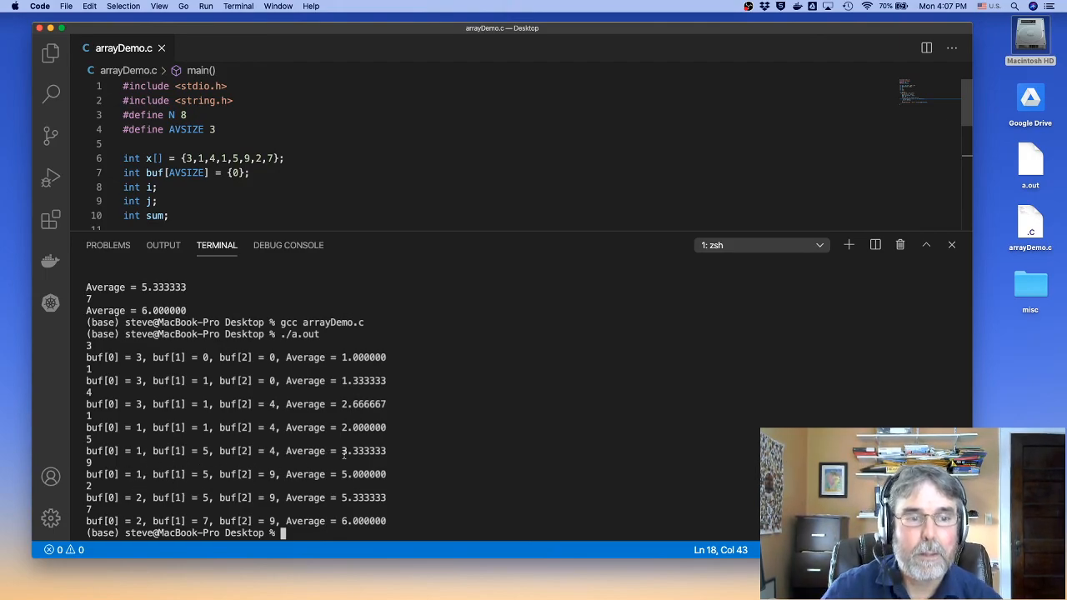
mouse_move(417, 423)
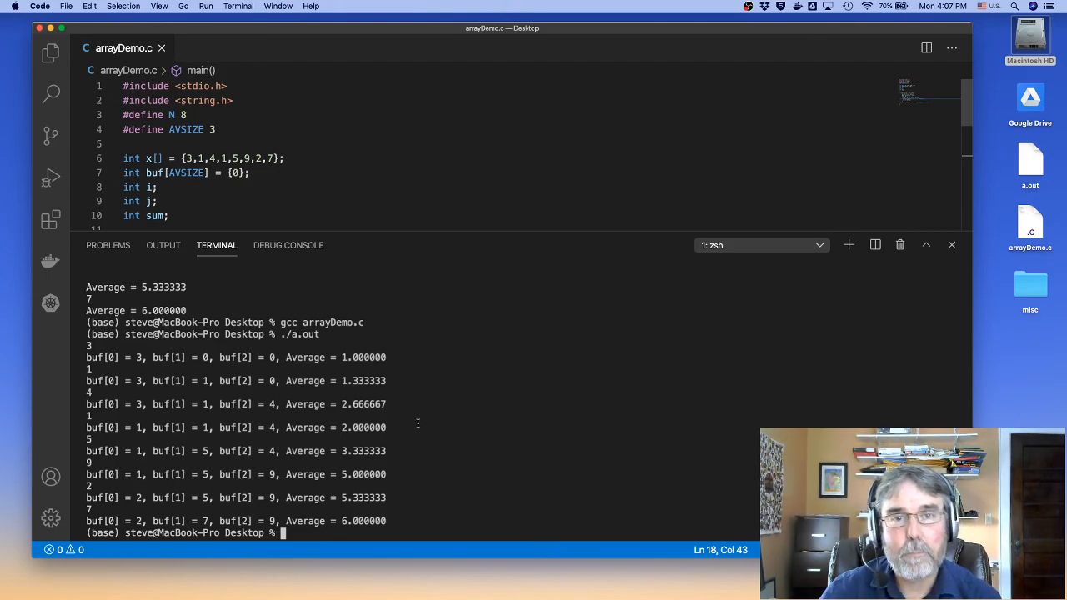